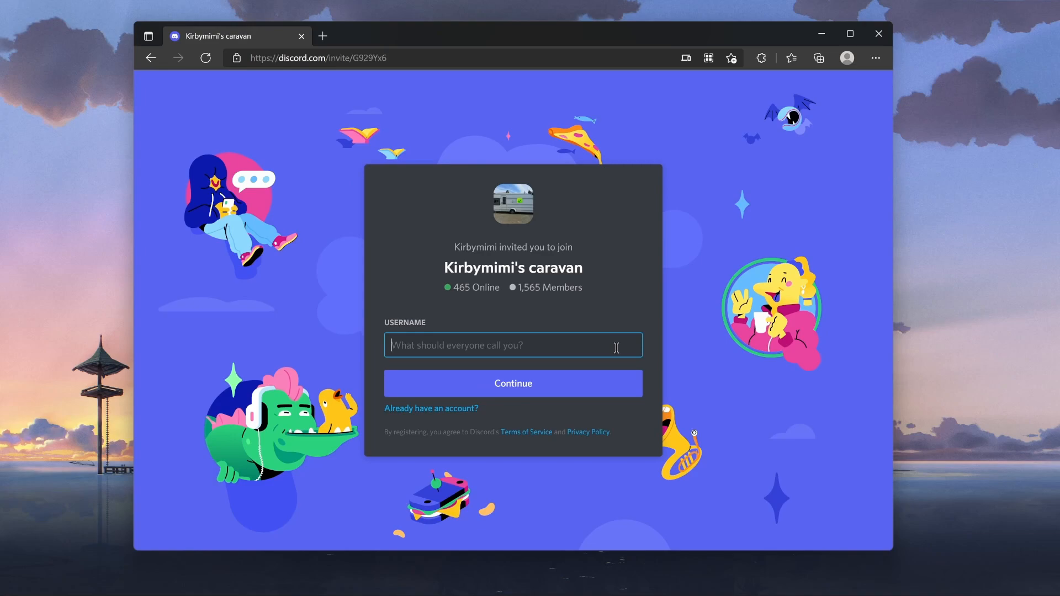
Enter the username 'ThePoopcicleReturns' on the invite page and continue to join.
{"action": "type", "text": "The"}
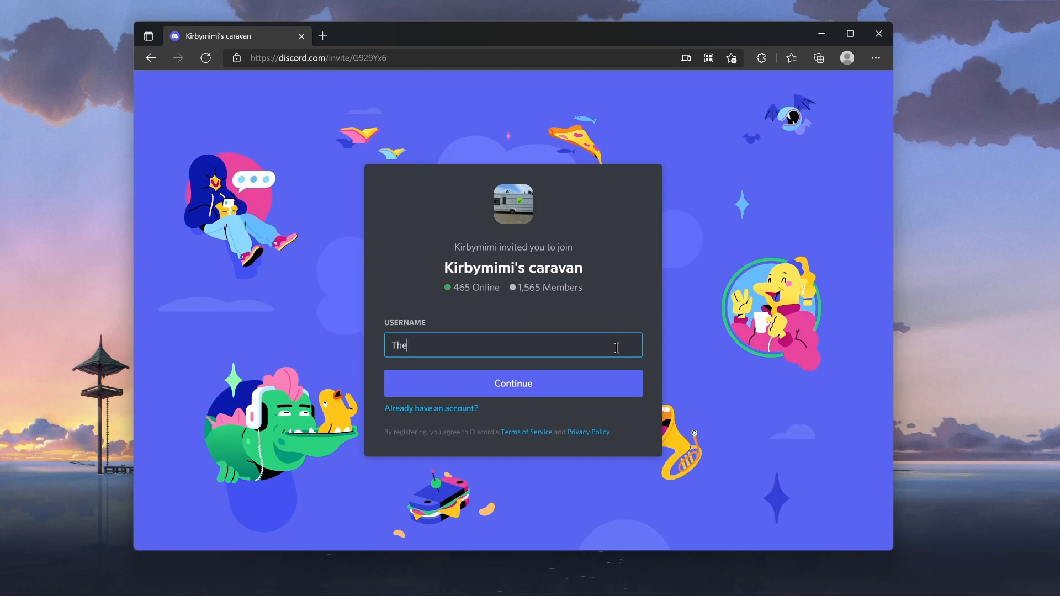
{"action": "type", "text": "Poo"}
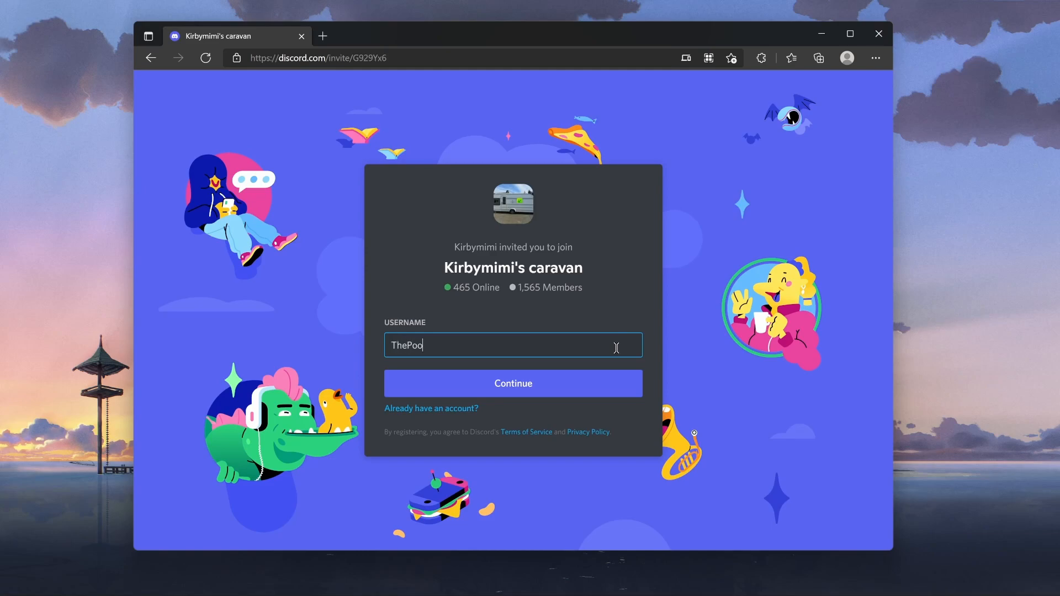
{"action": "type", "text": "pcicle"}
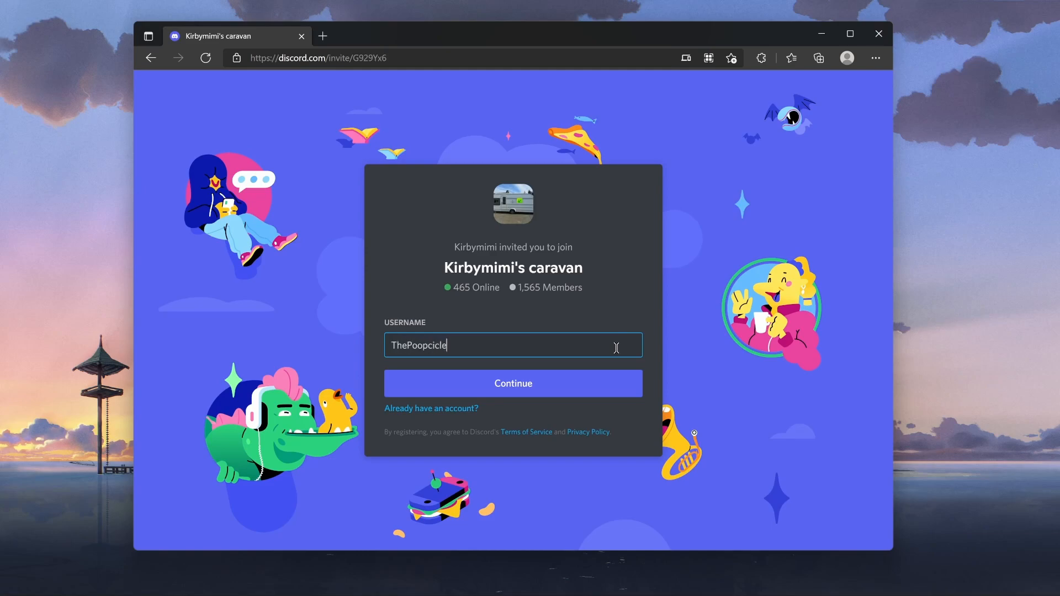
{"action": "type", "text": "Returns"}
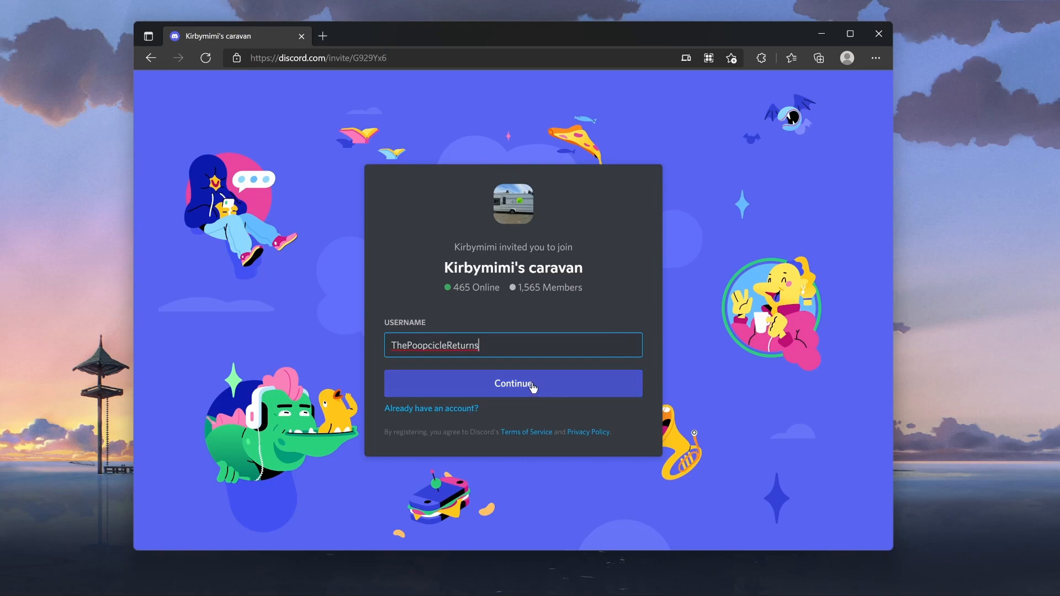
{"action": "left_click", "coordinate": [512, 383]}
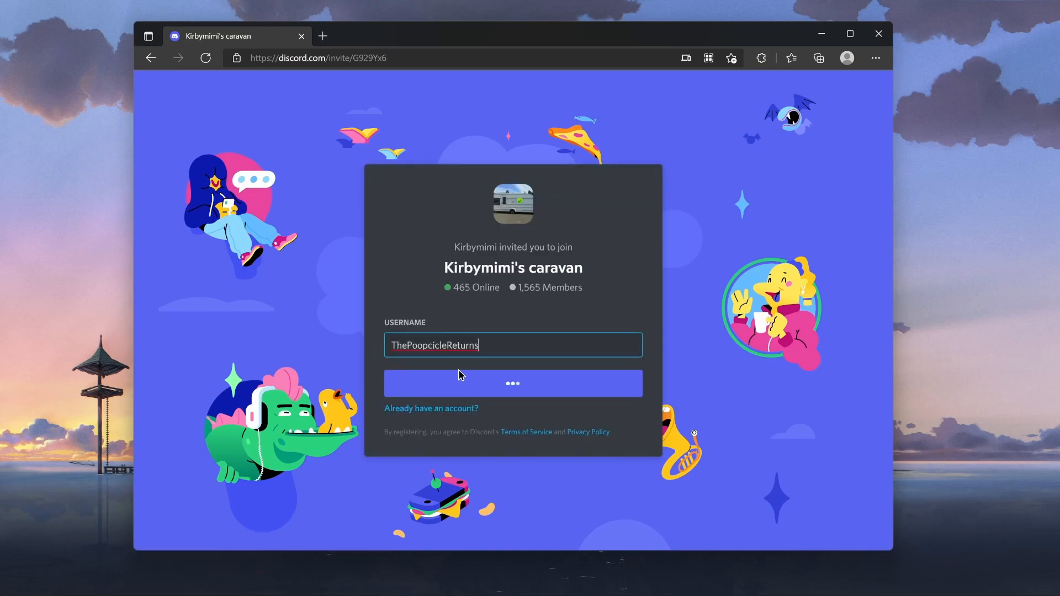
Submit April 5, 1912 as the date of birth.
{"action": "left_click", "coordinate": [513, 383]}
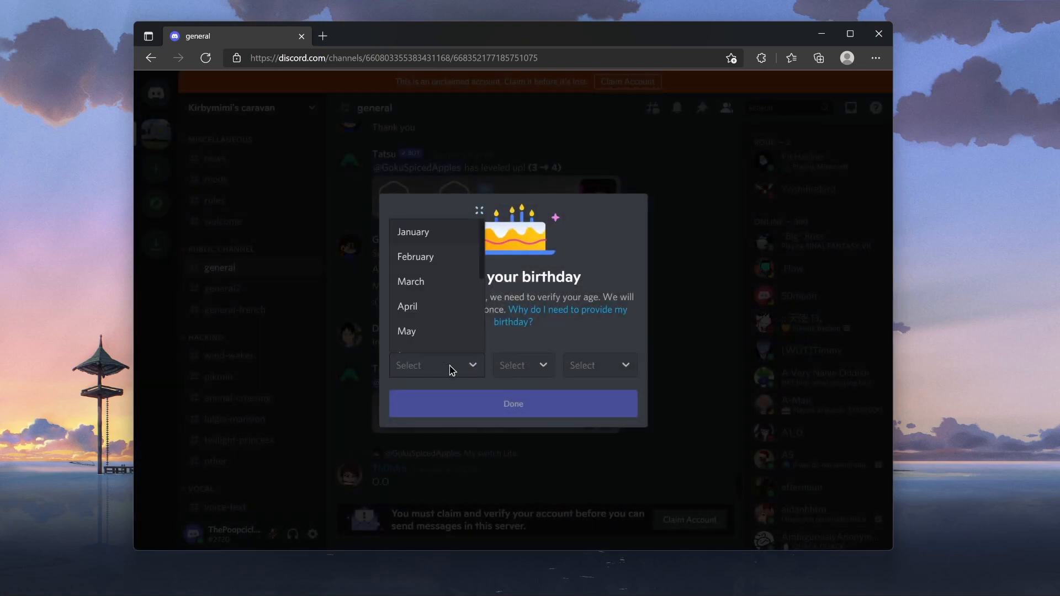
{"action": "left_click", "coordinate": [696, 261]}
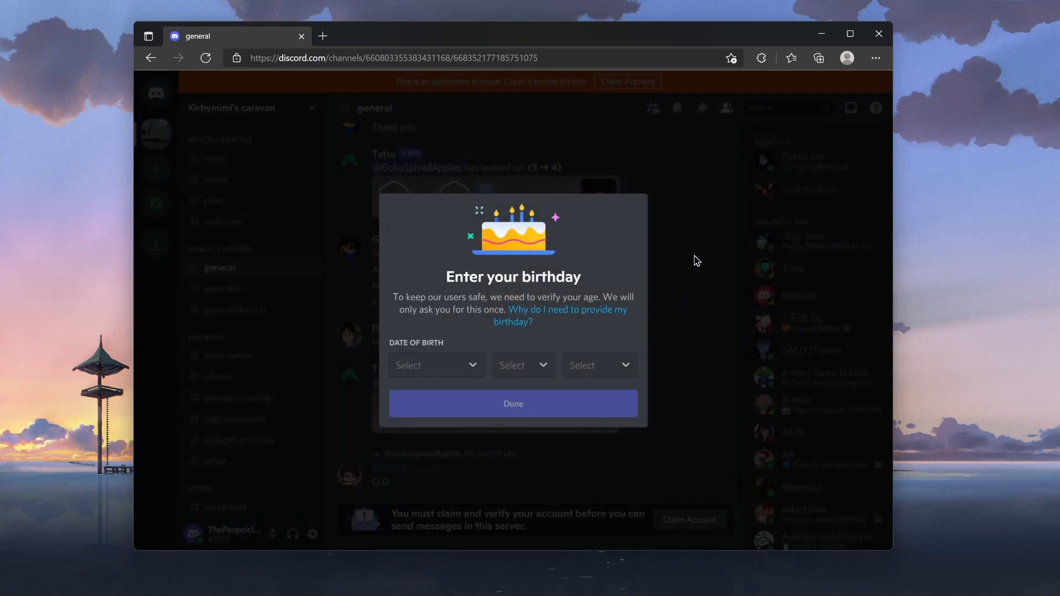
{"action": "left_click", "coordinate": [523, 365]}
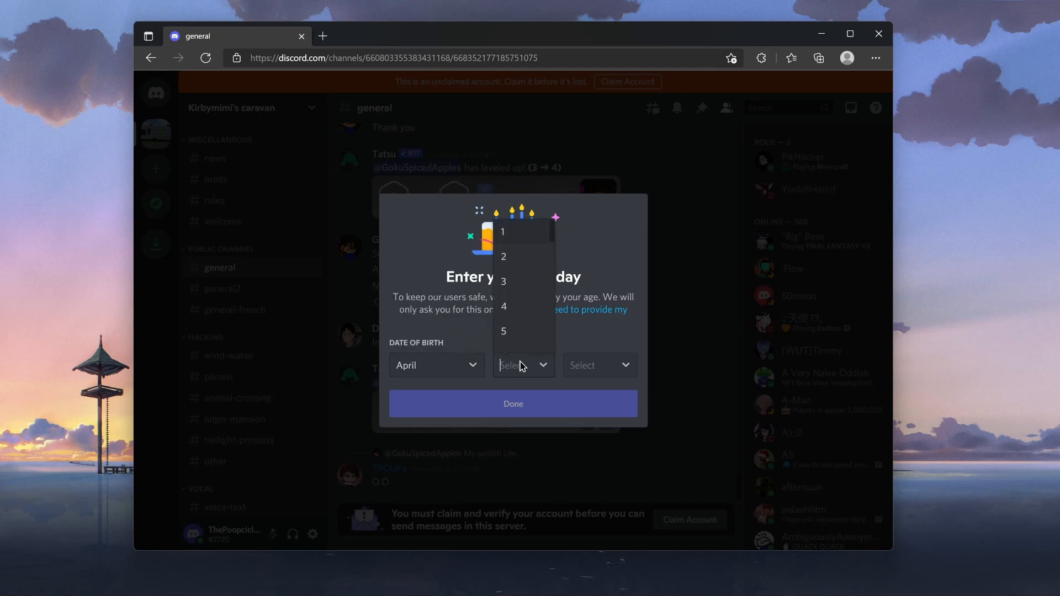
{"action": "left_click", "coordinate": [504, 332]}
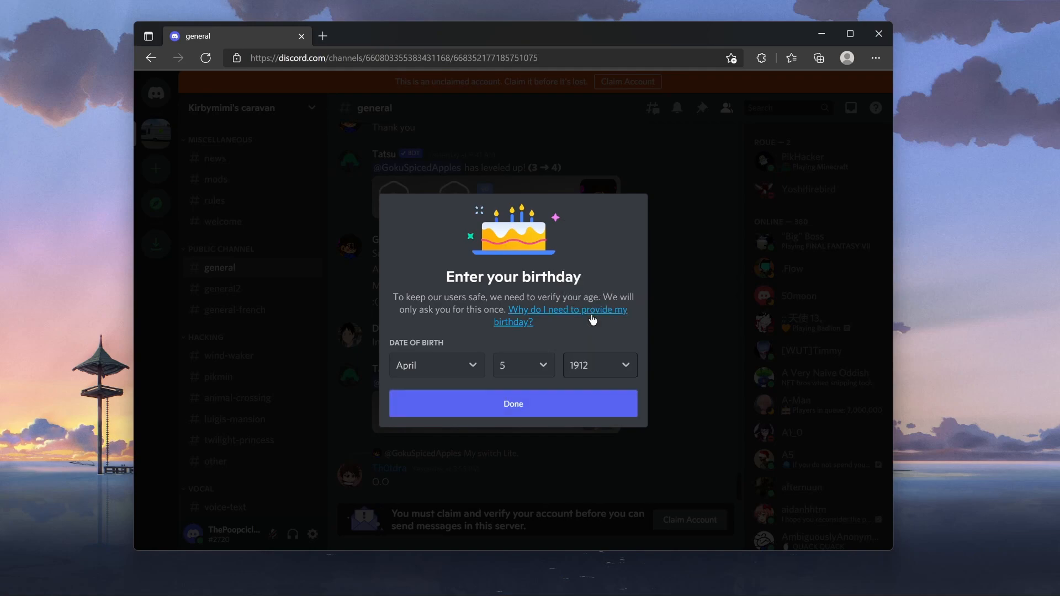
{"action": "mouse_move", "coordinate": [597, 404]}
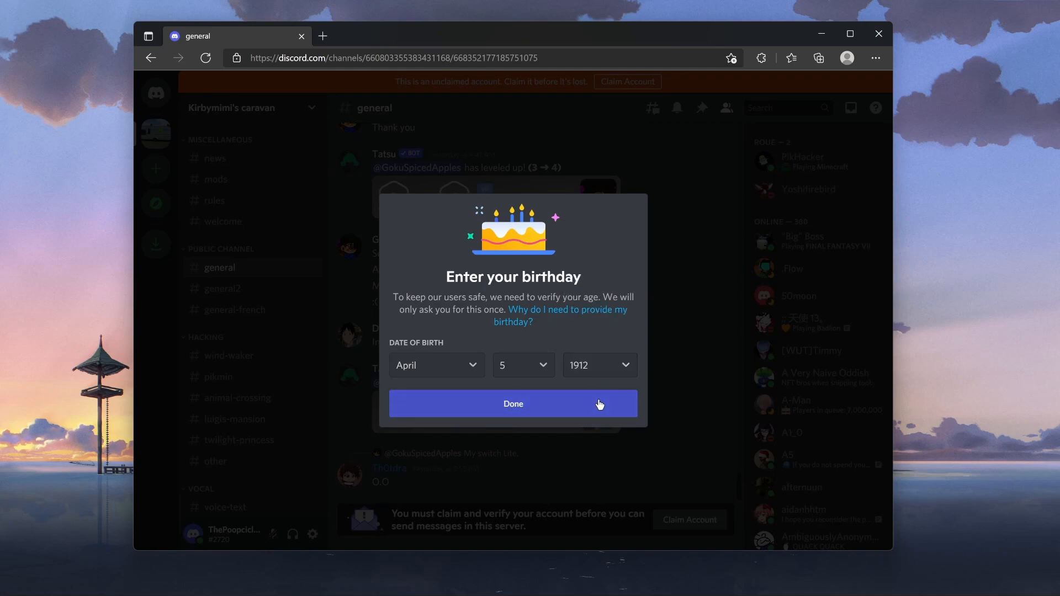
{"action": "left_click", "coordinate": [513, 403]}
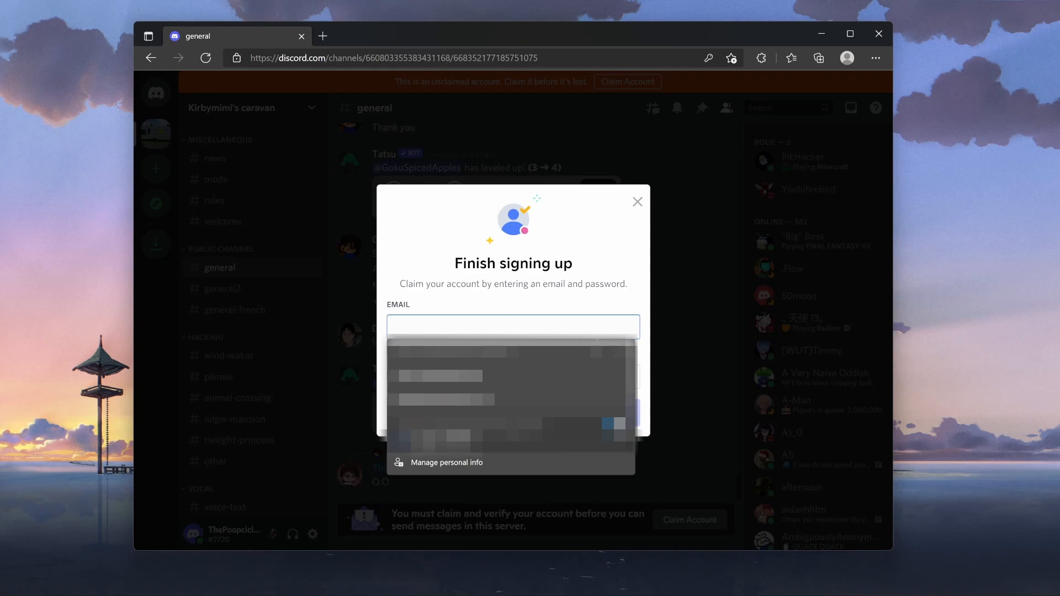
{"action": "type", "text": "Thepoopies"}
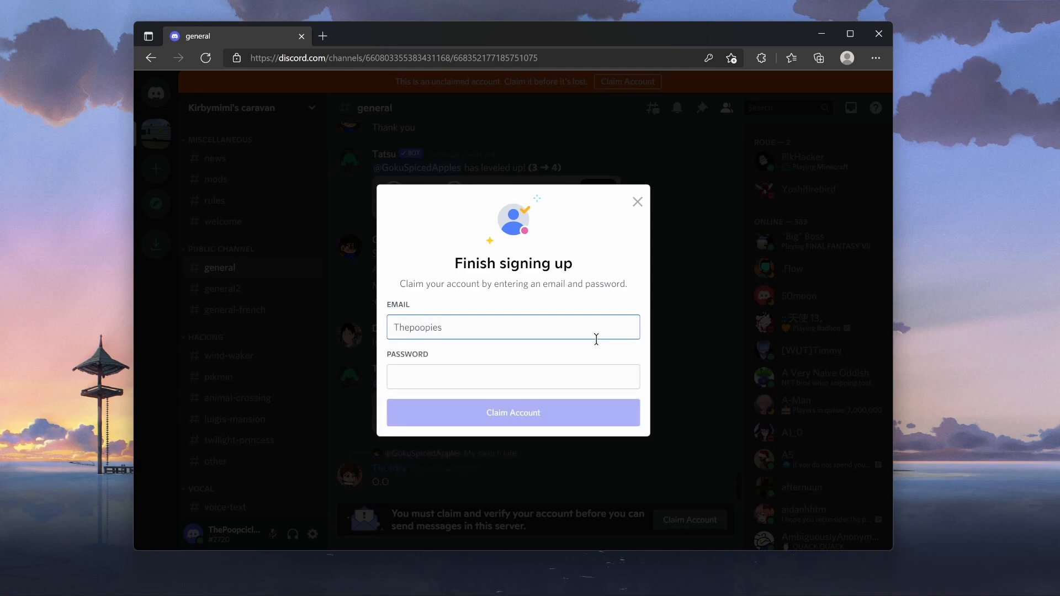
{"action": "type", "text": "Reti"}
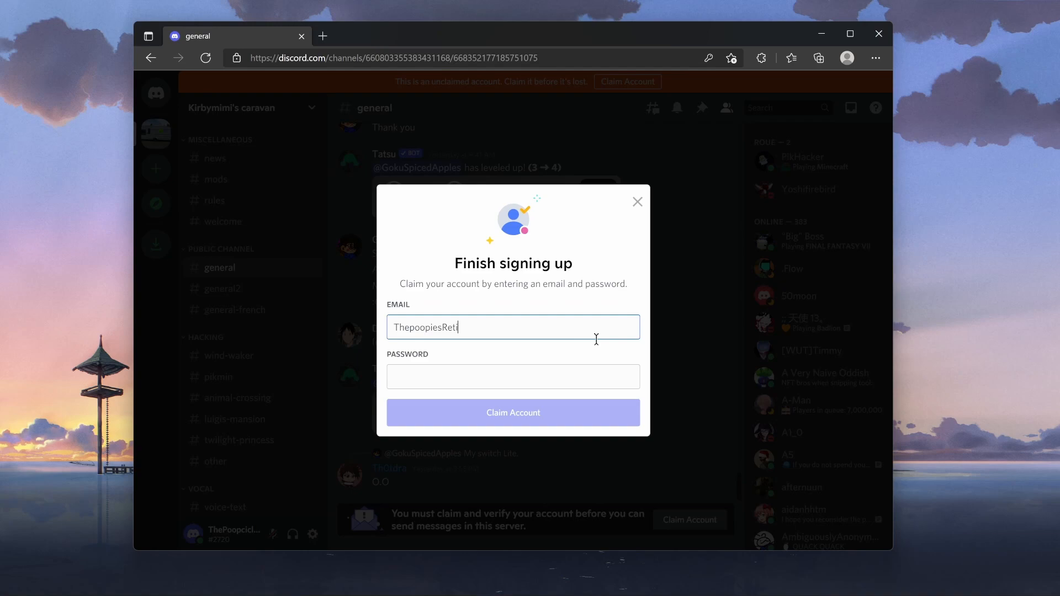
{"action": "type", "text": "urns"}
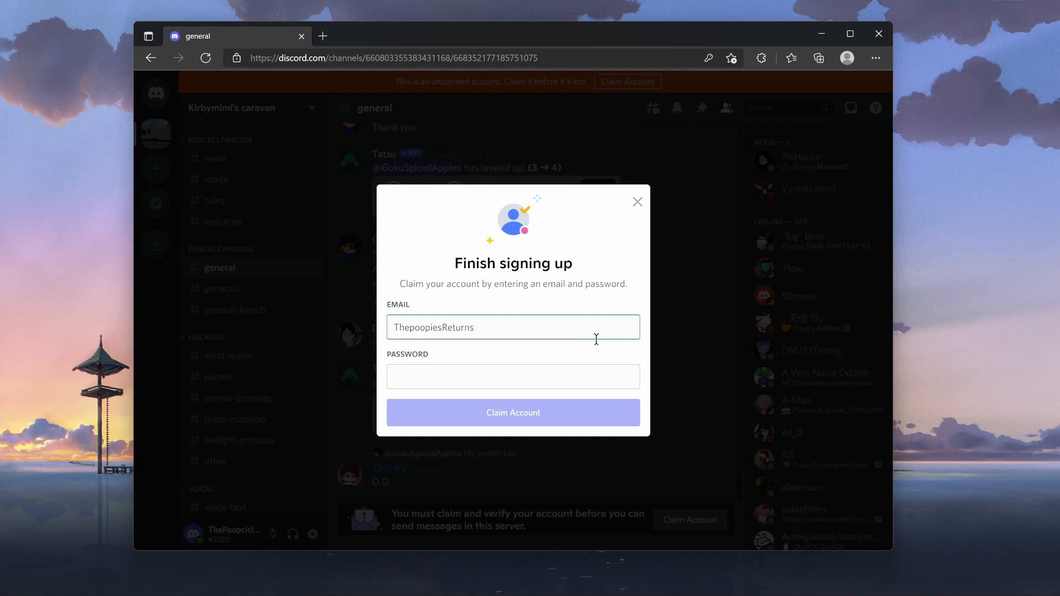
{"action": "type", "text": "@"}
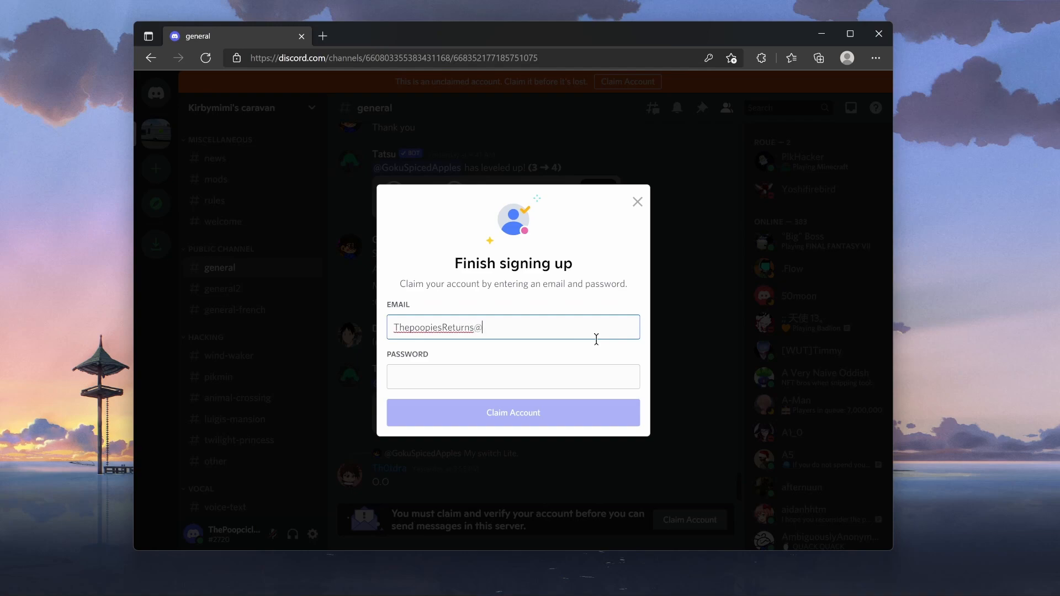
{"action": "type", "text": "fa"}
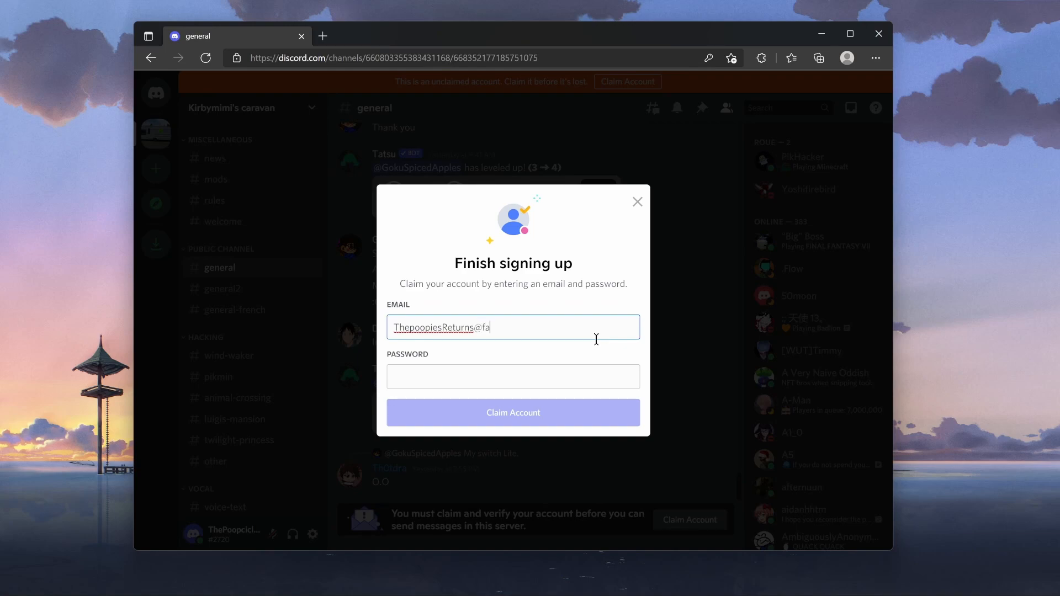
{"action": "type", "text": "rtmail"}
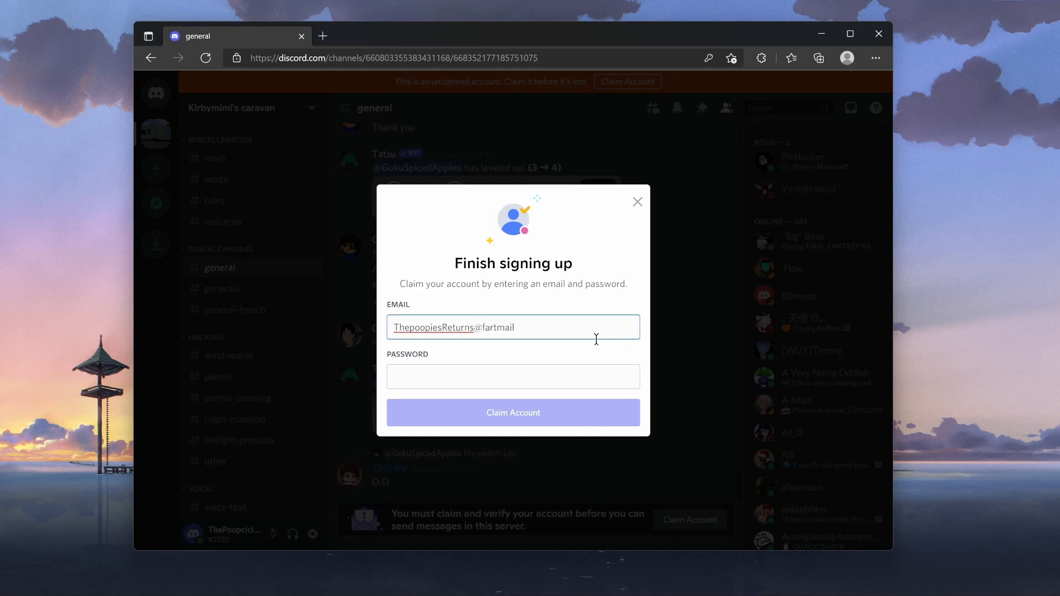
{"action": "type", "text": "."}
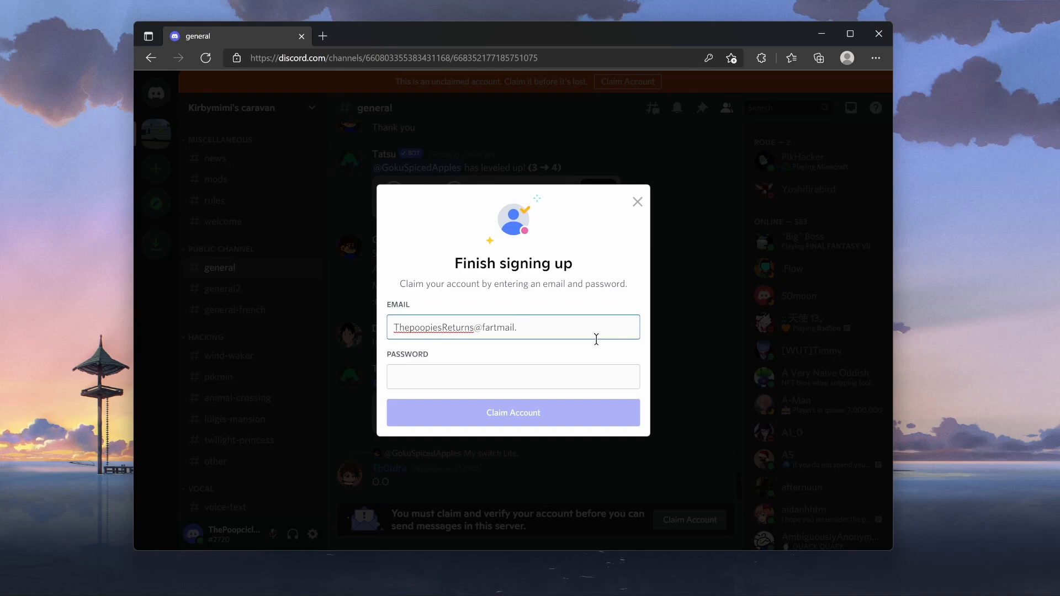
{"action": "type", "text": "flan"}
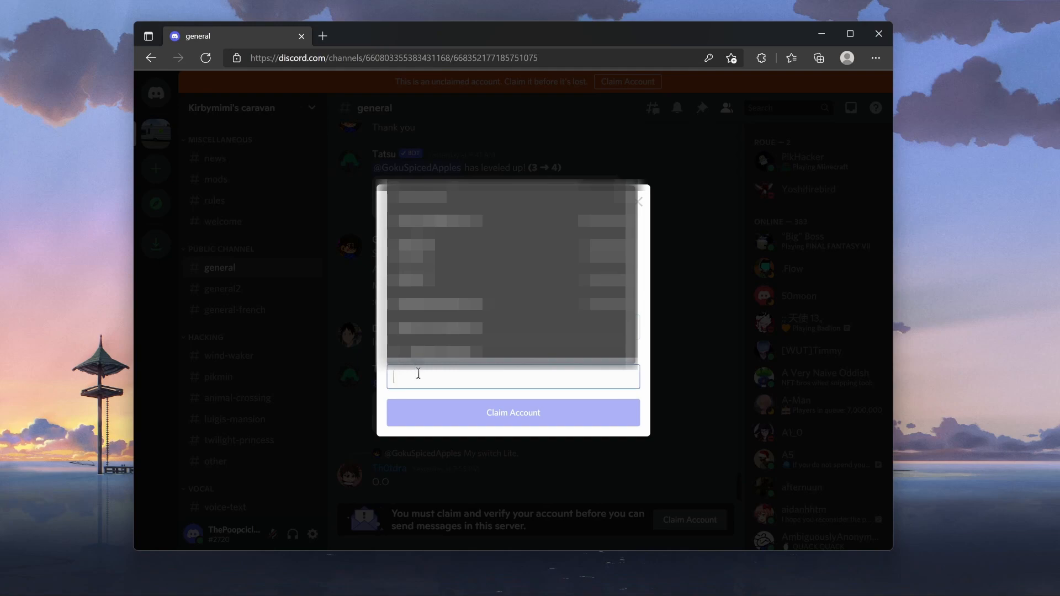
Enter and reveal the password, claim the account, then open #rules.
{"action": "type", "text": "•"}
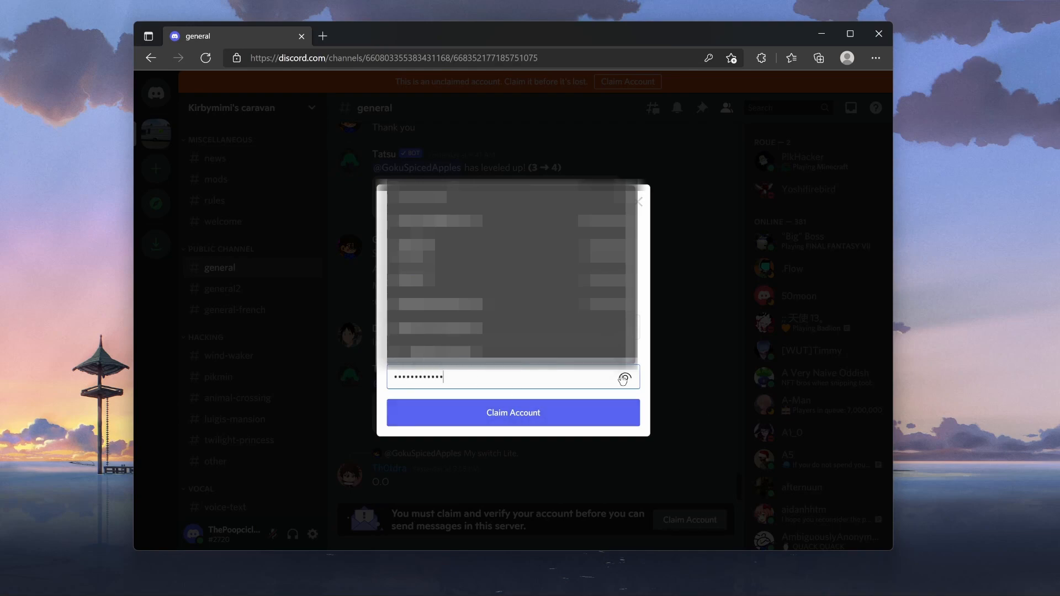
{"action": "left_click", "coordinate": [622, 377]}
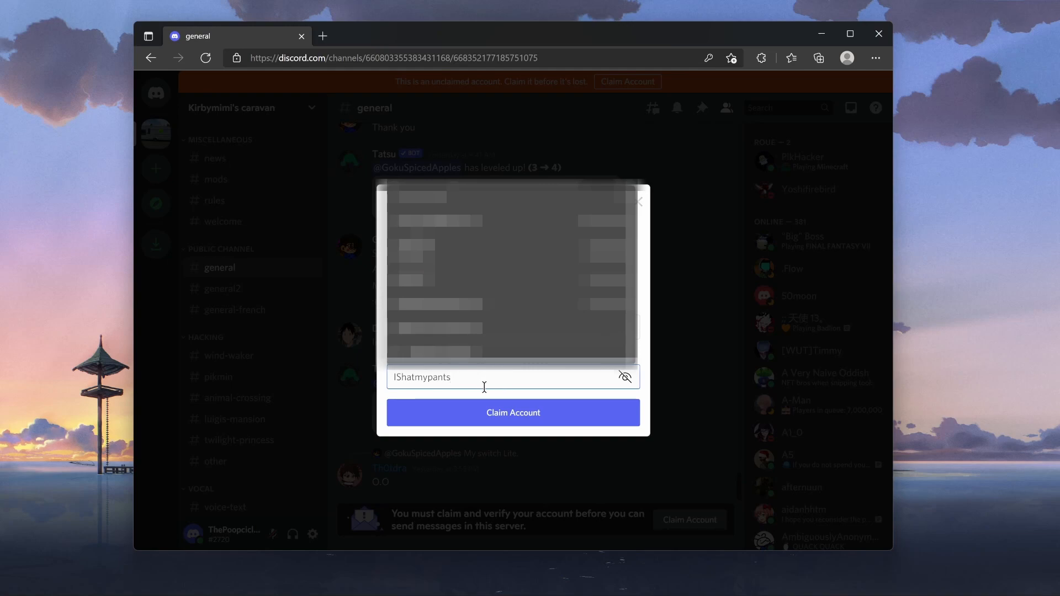
{"action": "left_click", "coordinate": [513, 412]}
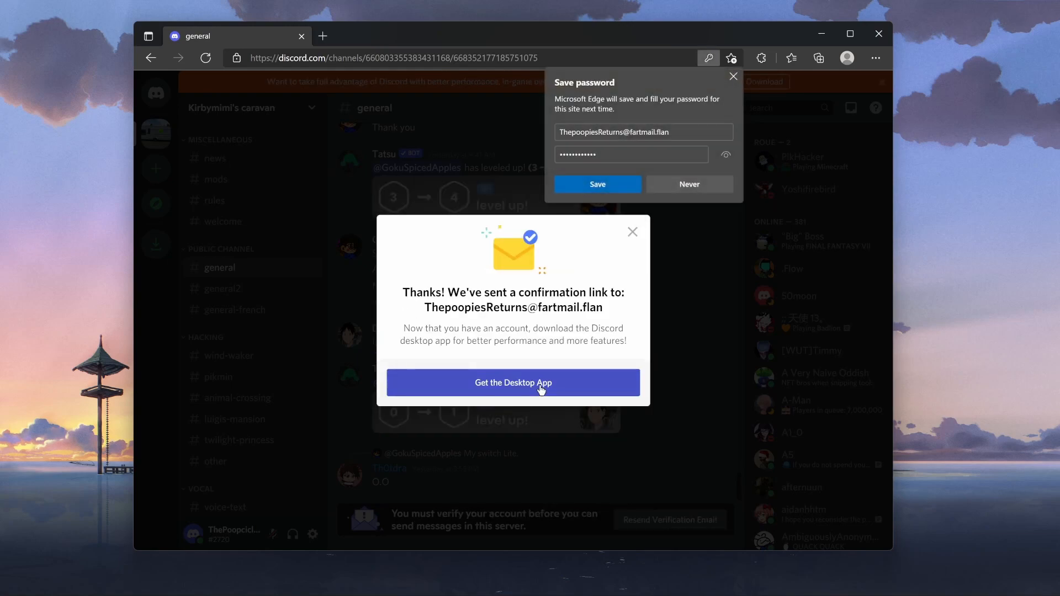
{"action": "mouse_move", "coordinate": [811, 199]}
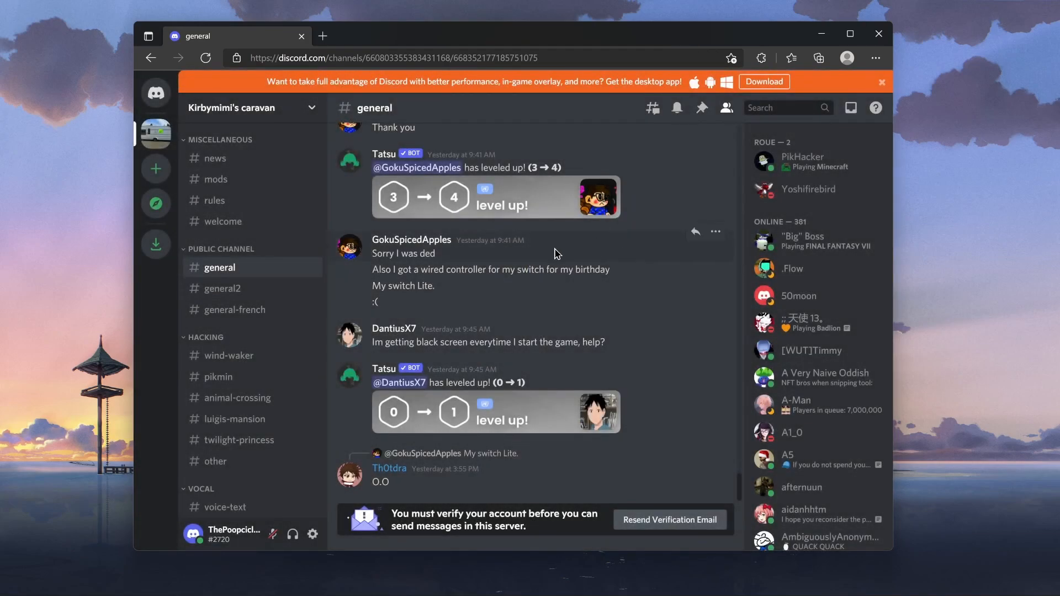
{"action": "mouse_move", "coordinate": [559, 252]}
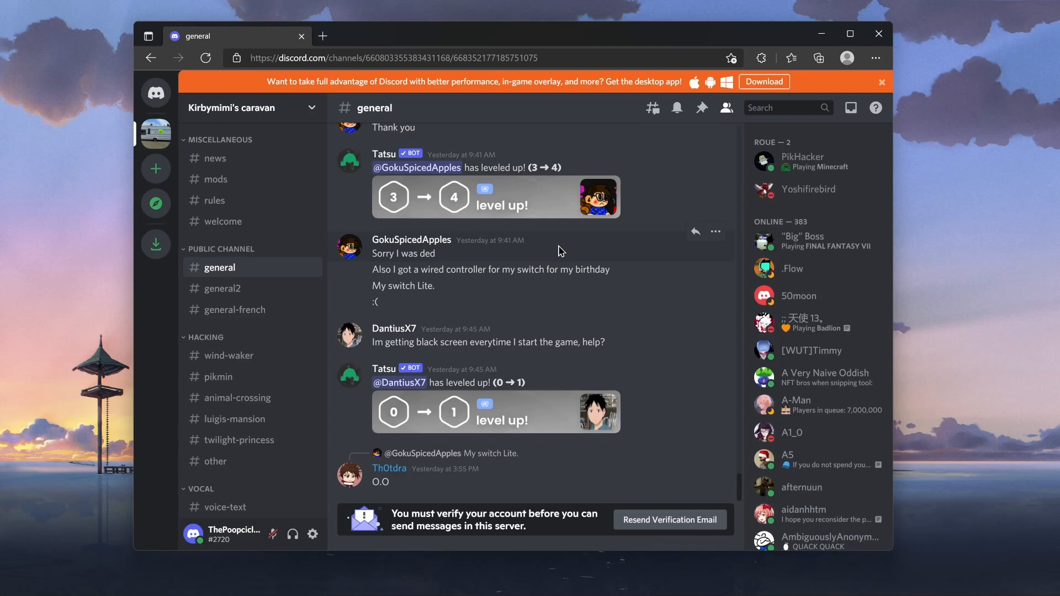
{"action": "left_click", "coordinate": [215, 200]}
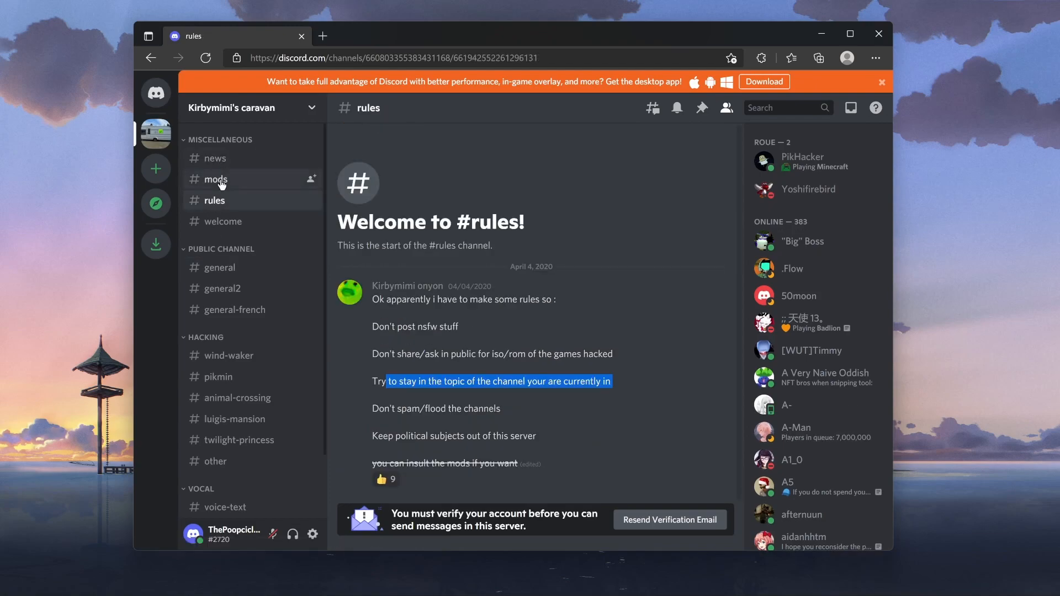
Download WindWakerMultiPlayer.rar V0.0.3 from the mods channel and show it in its folder.
{"action": "left_click", "coordinate": [216, 178]}
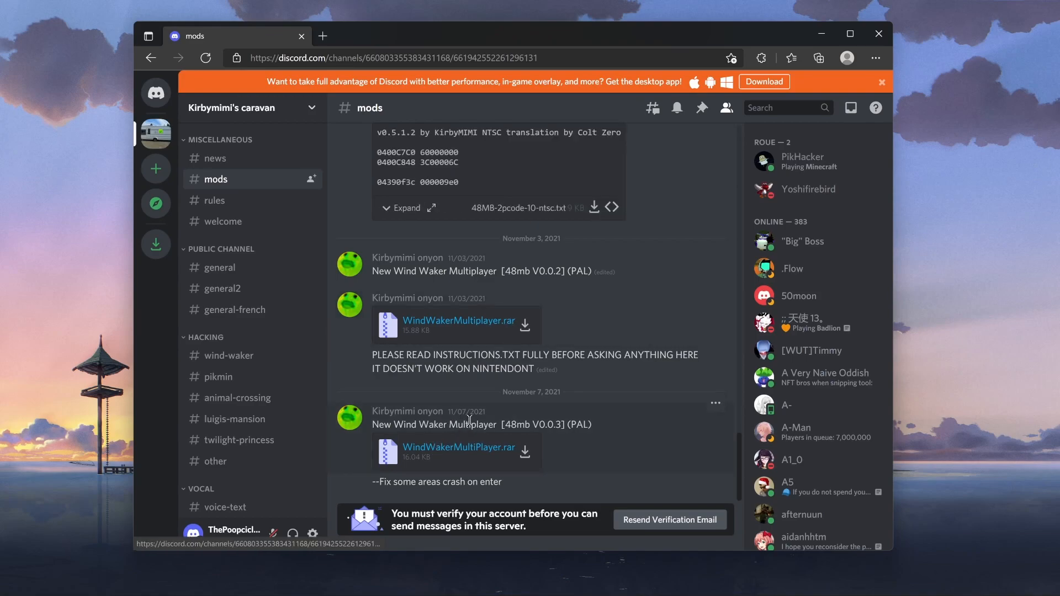
{"action": "mouse_move", "coordinate": [452, 418]}
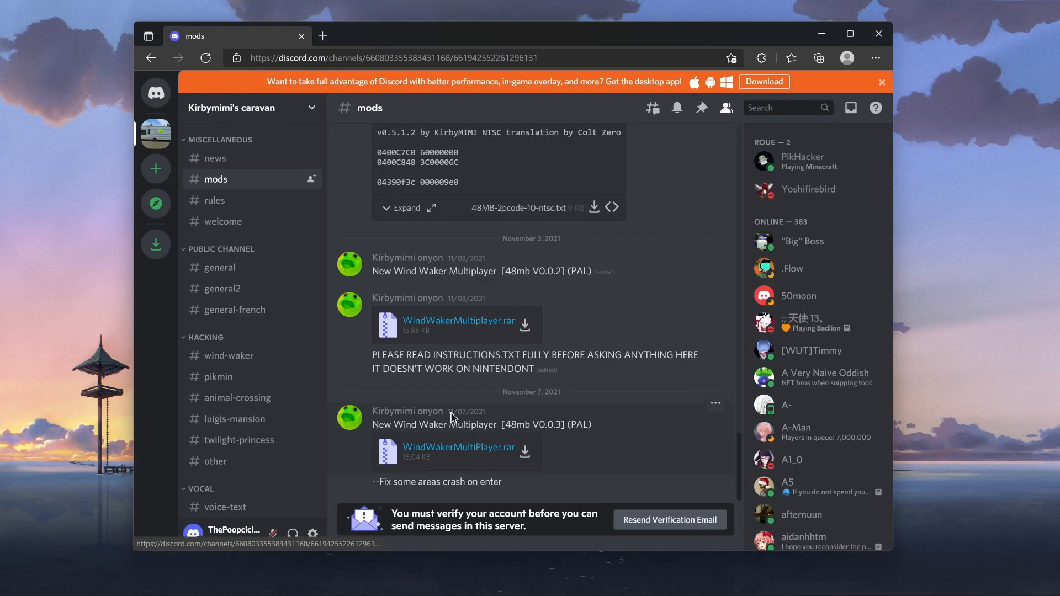
{"action": "mouse_move", "coordinate": [464, 412]}
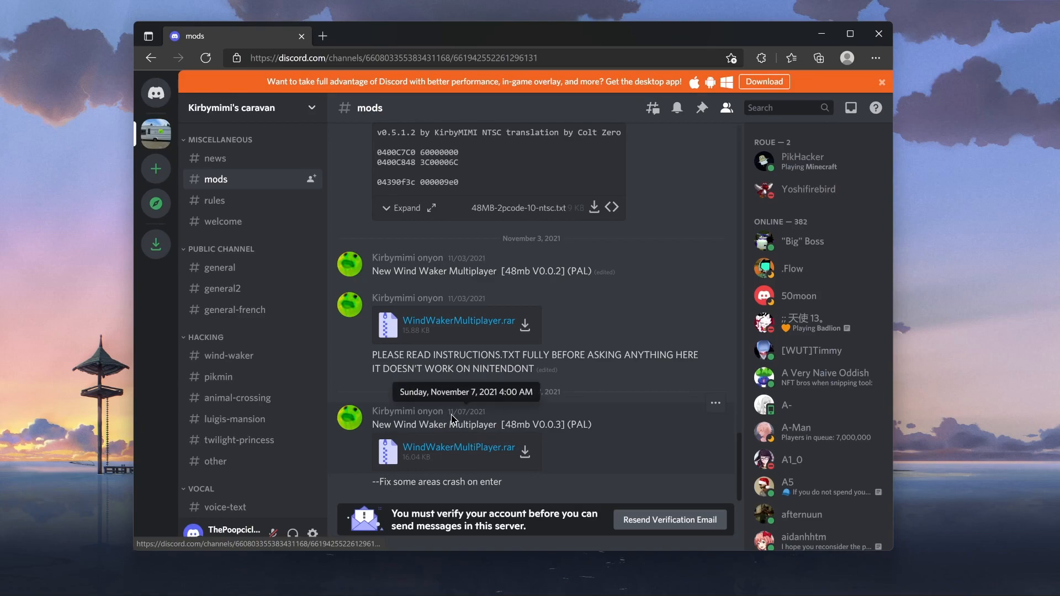
{"action": "mouse_move", "coordinate": [561, 419]}
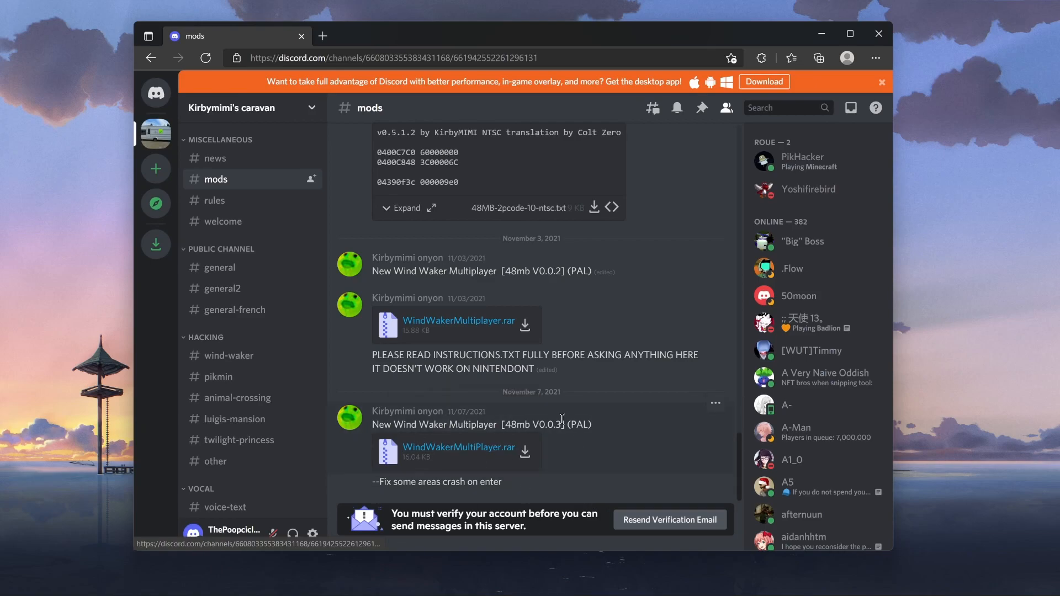
{"action": "mouse_move", "coordinate": [412, 485]}
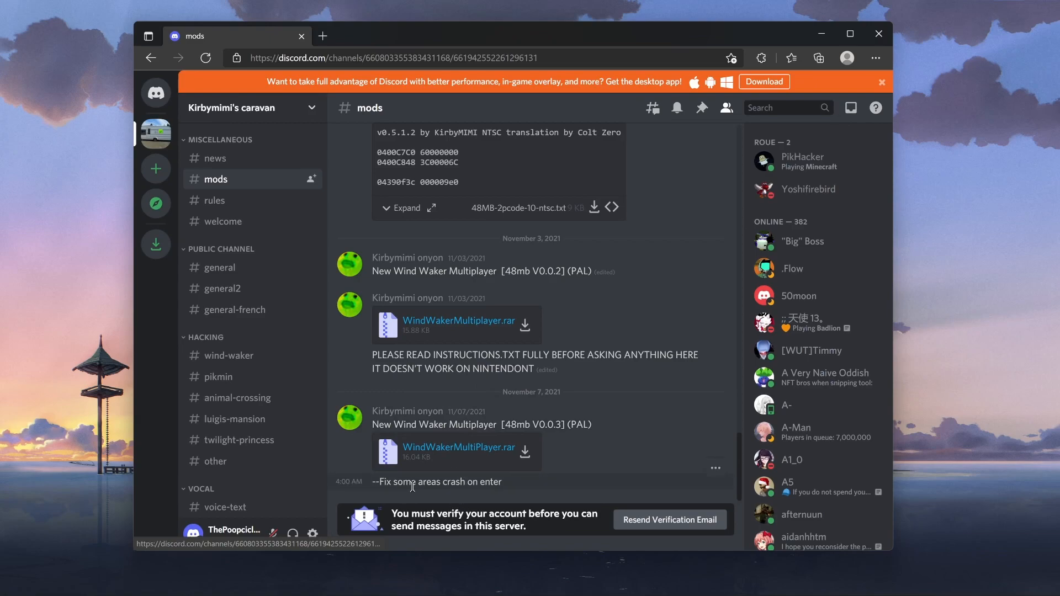
{"action": "mouse_move", "coordinate": [523, 486]}
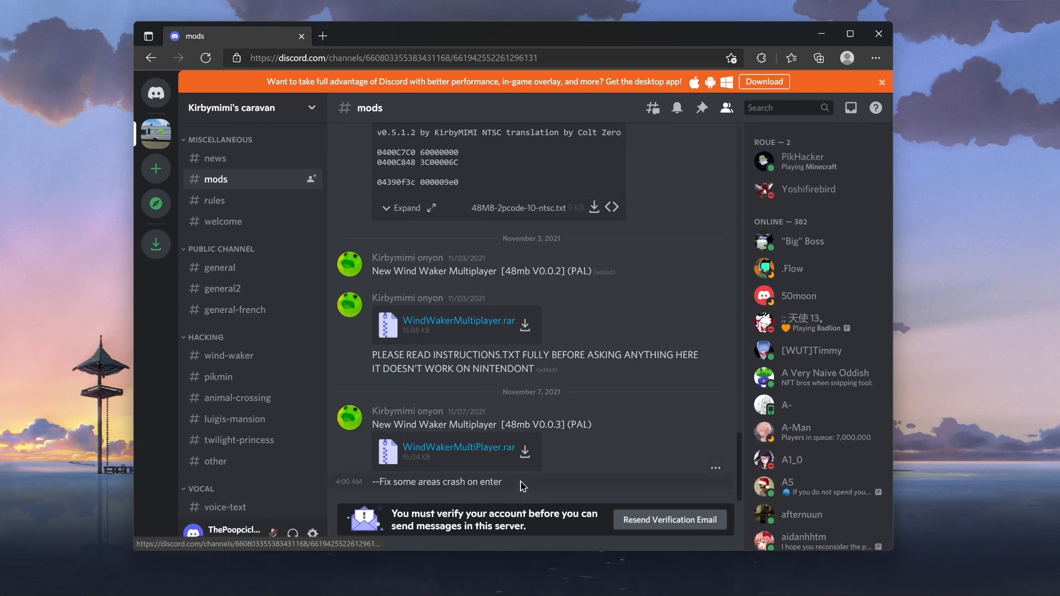
{"action": "mouse_move", "coordinate": [668, 519]}
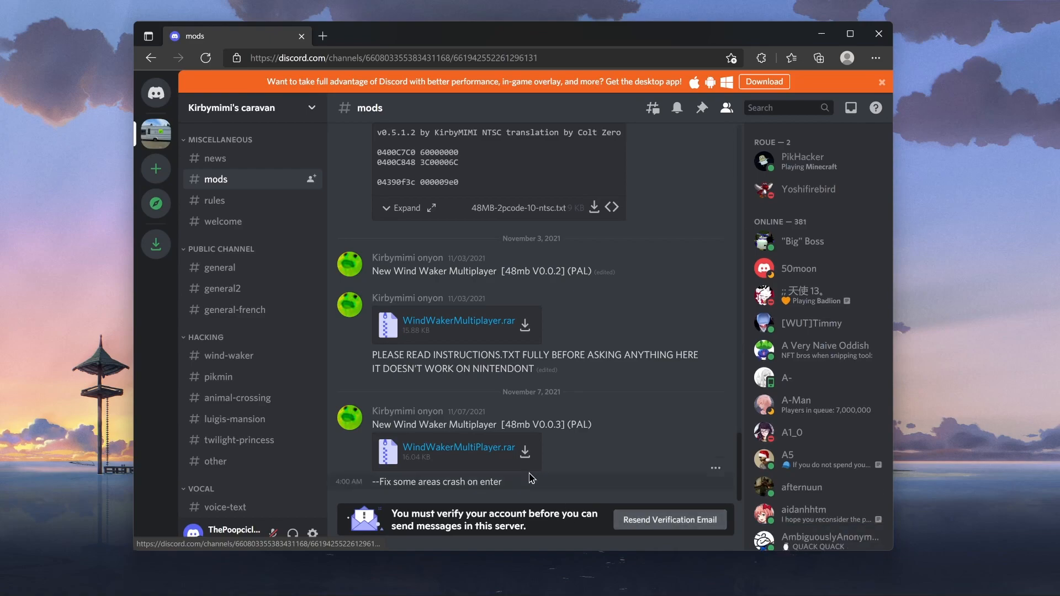
{"action": "left_click", "coordinate": [524, 452]}
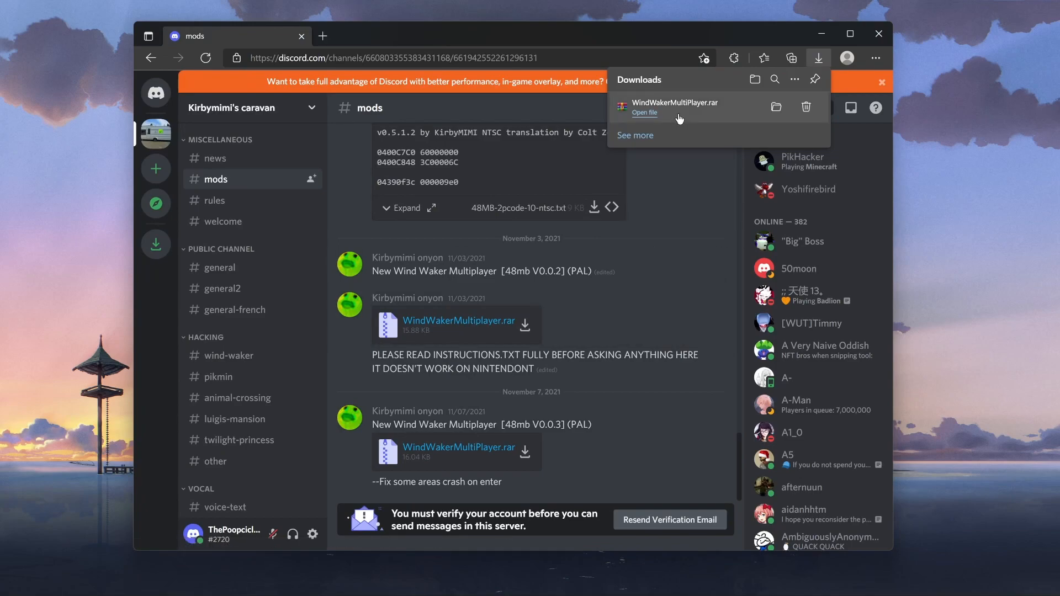
{"action": "left_click", "coordinate": [644, 112]}
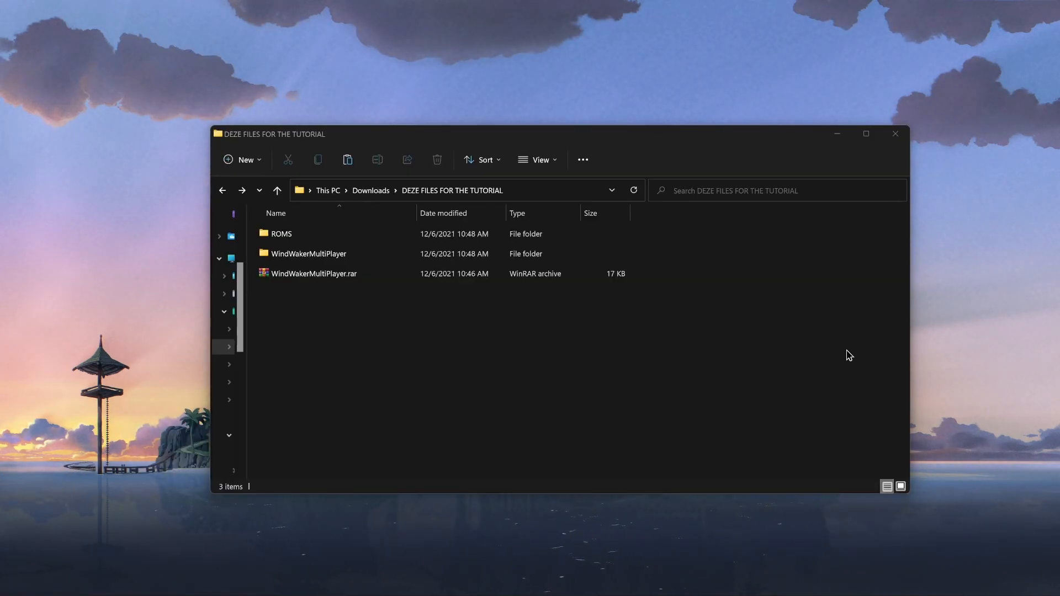
Open the WindWakerMultiPlayer folder.
{"action": "left_click", "coordinate": [309, 253]}
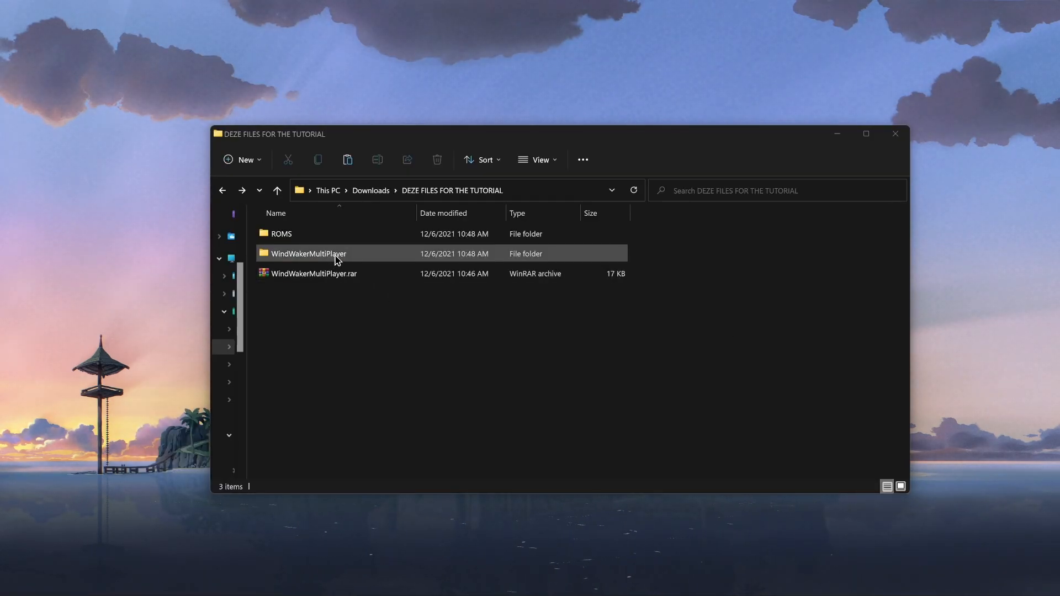
{"action": "double_click", "coordinate": [308, 253]}
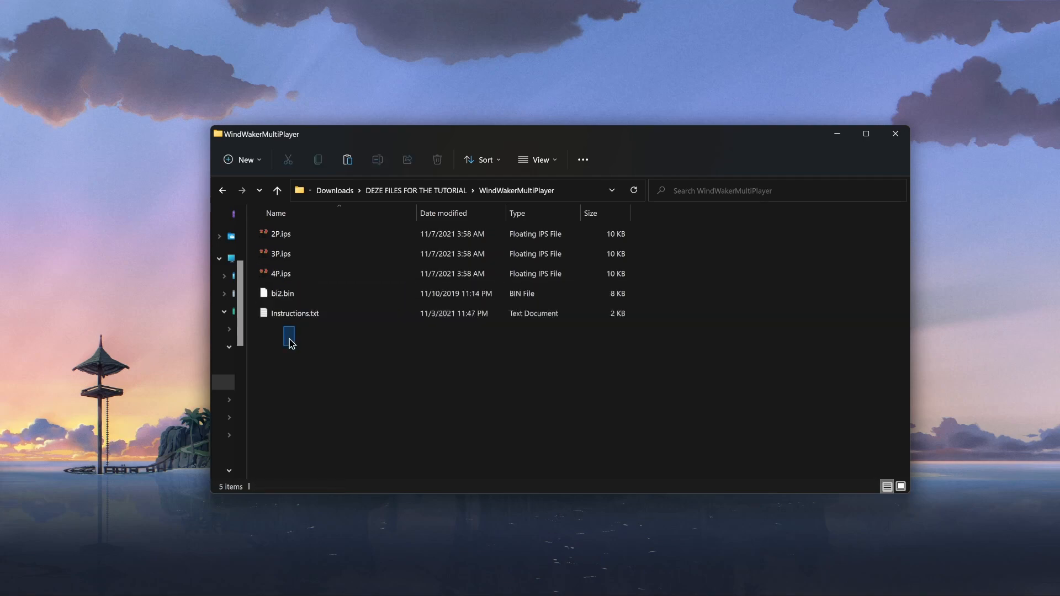
Briefly select bi2.bin, then open Instructions.txt to read it.
{"action": "left_click", "coordinate": [282, 293]}
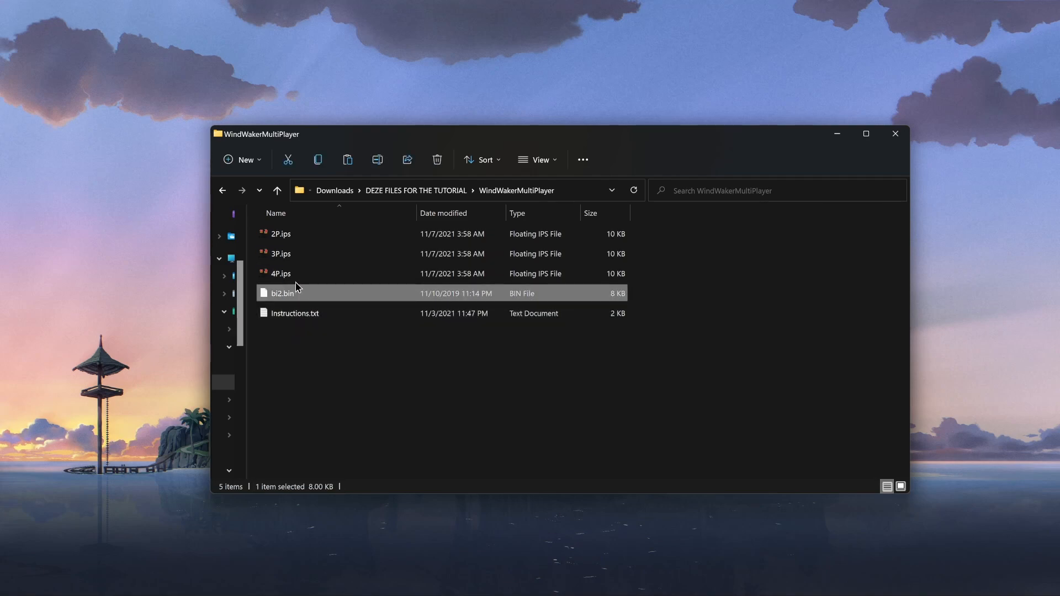
{"action": "left_click", "coordinate": [280, 273]}
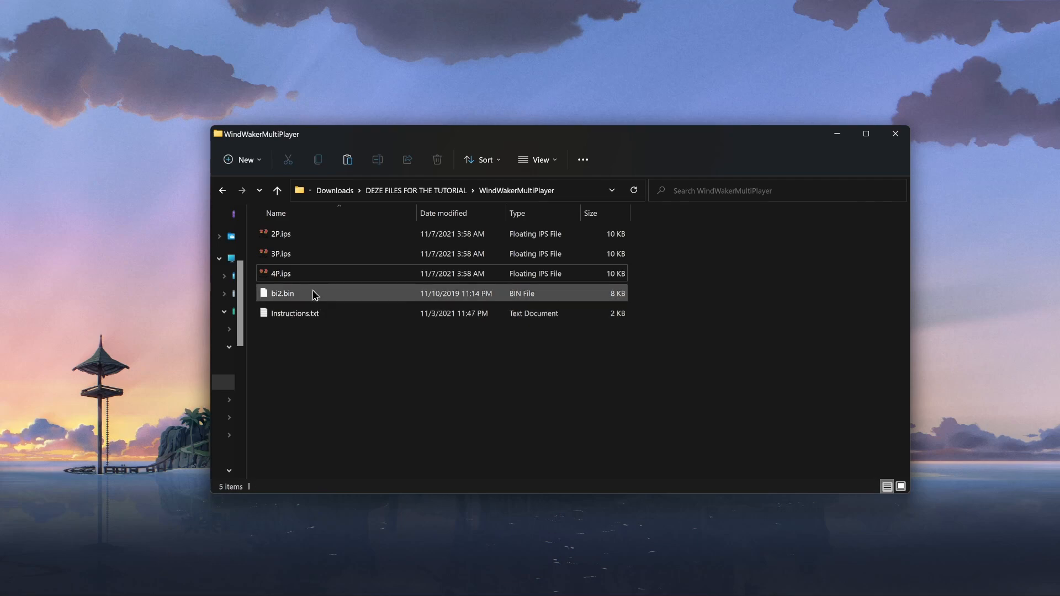
{"action": "left_click", "coordinate": [294, 313]}
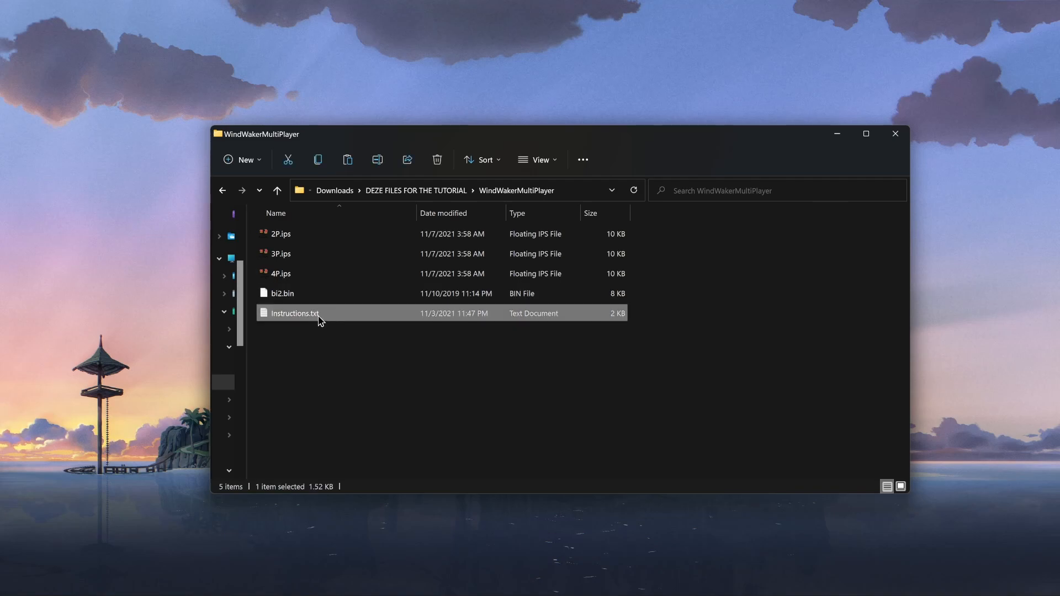
{"action": "double_click", "coordinate": [292, 313]}
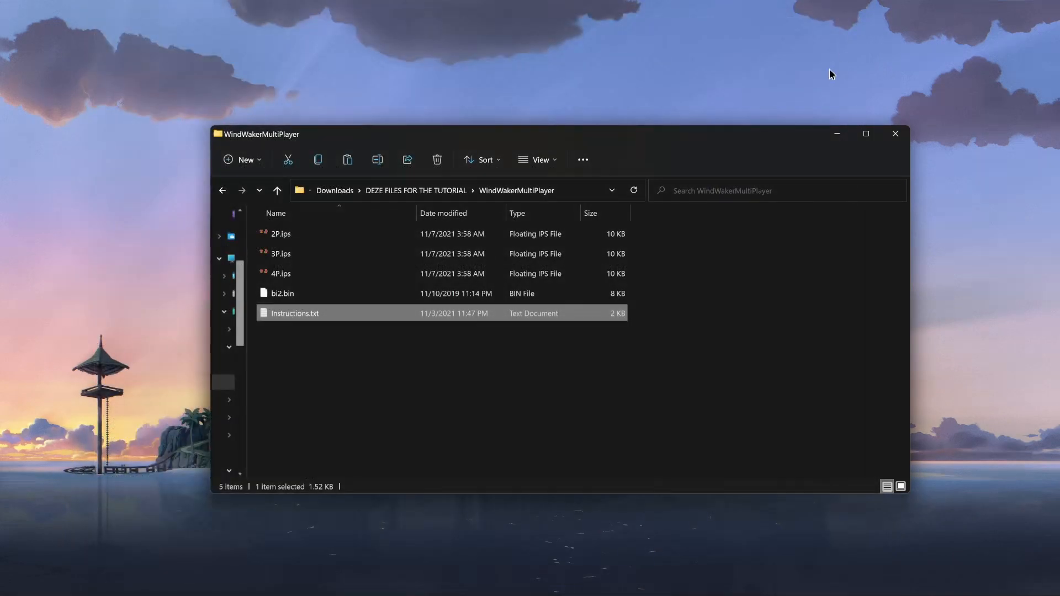
{"action": "mouse_move", "coordinate": [360, 319]}
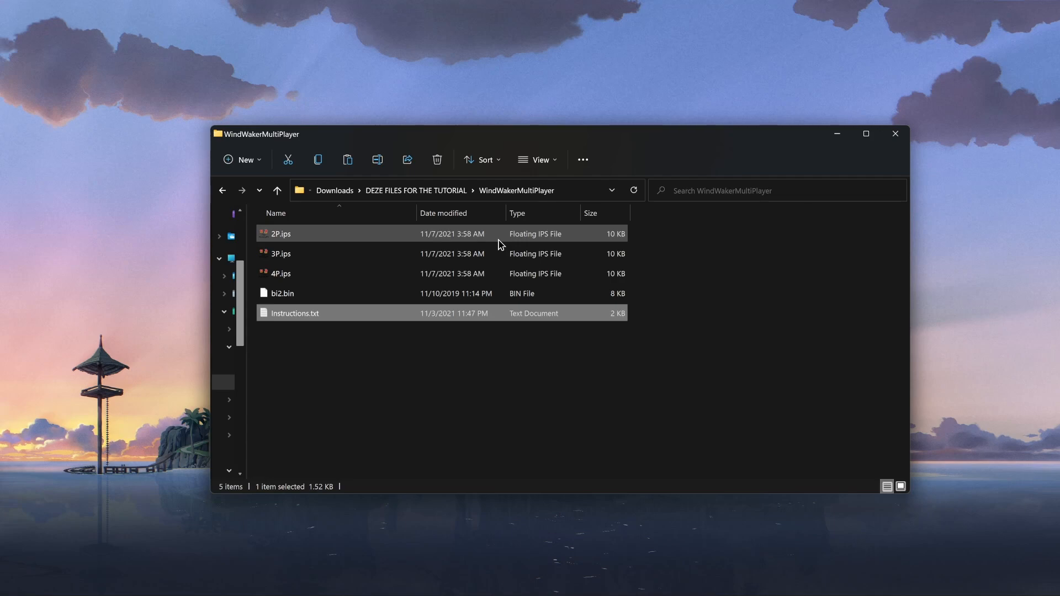
{"action": "mouse_move", "coordinate": [490, 264]}
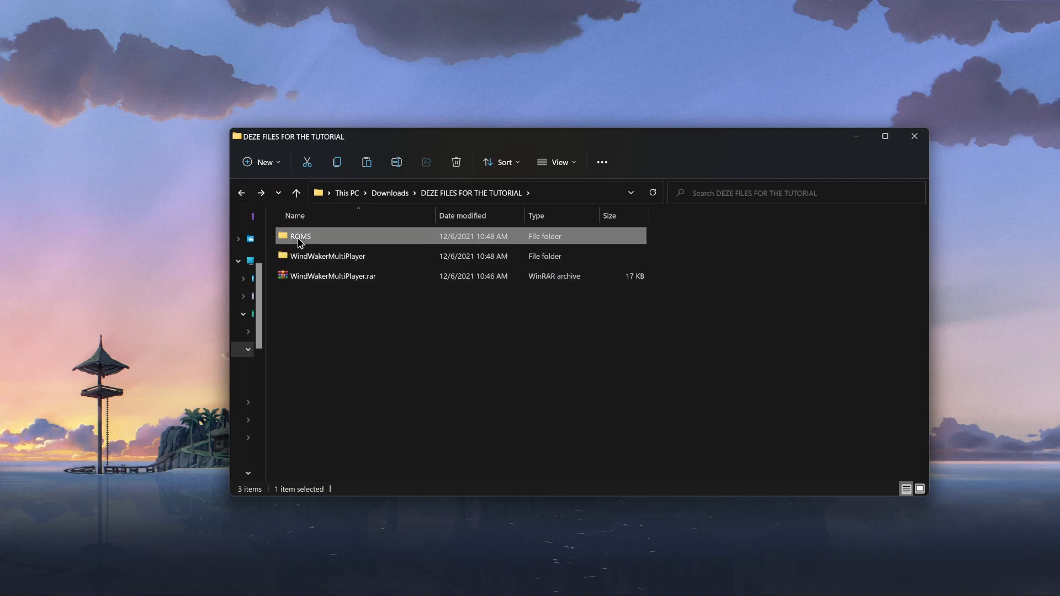
Open ROMS and briefly select the Wind Waker (Europe) ISO.
{"action": "double_click", "coordinate": [299, 236]}
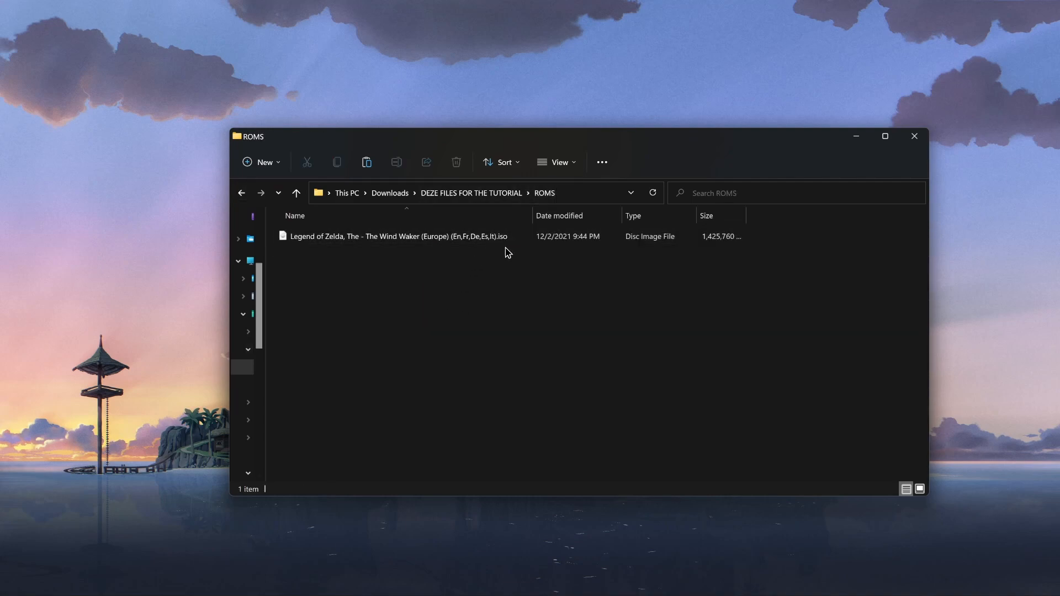
{"action": "left_click", "coordinate": [398, 235]}
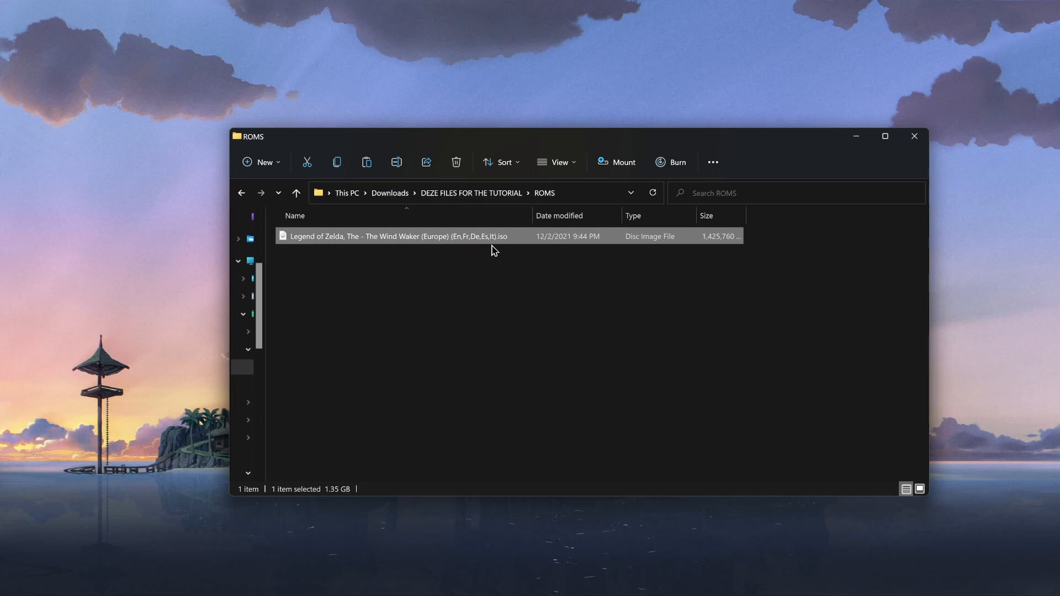
{"action": "left_click", "coordinate": [543, 270]}
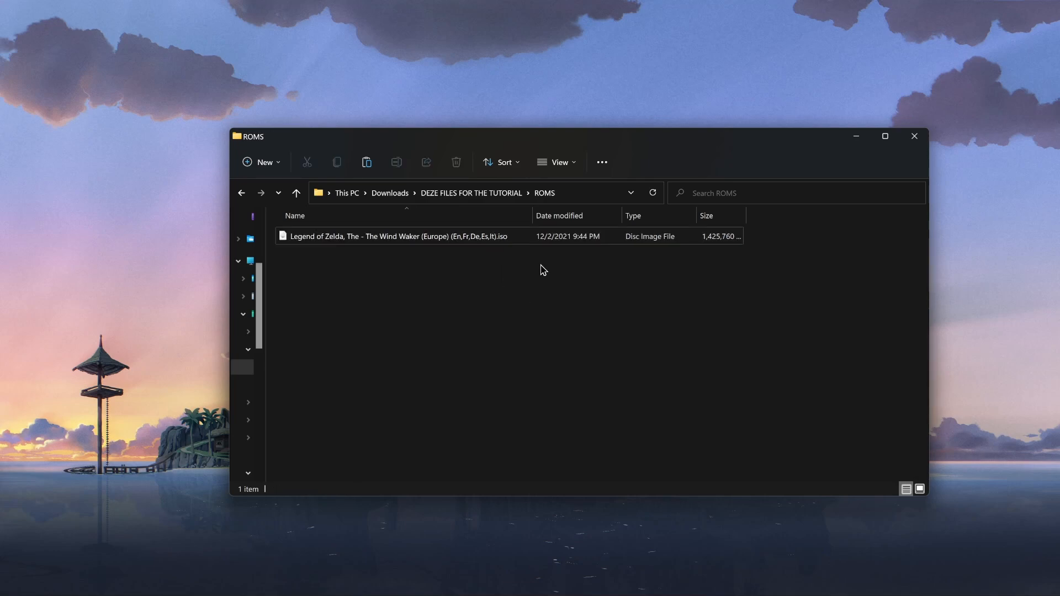
{"action": "mouse_move", "coordinate": [527, 585]}
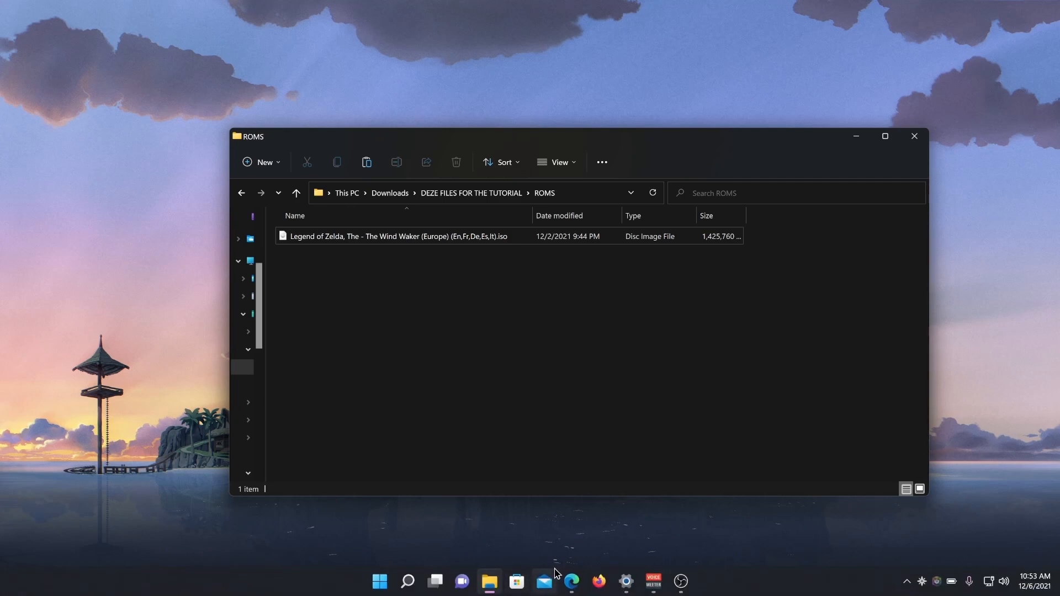
In maximised Edge, download the Dolphin 5.0-15586 Windows x64 development build.
{"action": "left_click", "coordinate": [571, 585]}
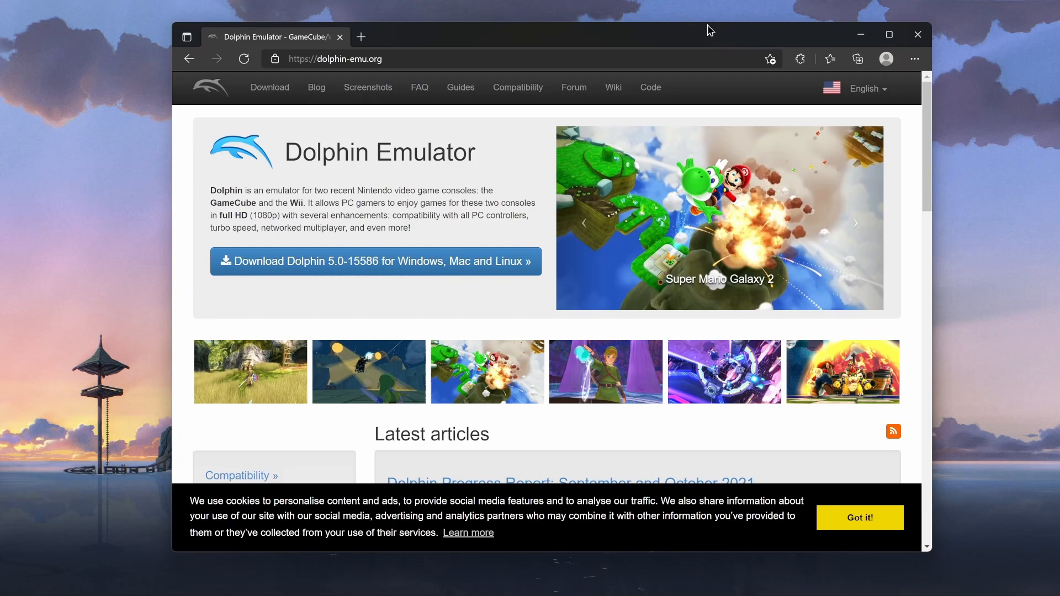
{"action": "left_click", "coordinate": [890, 34]}
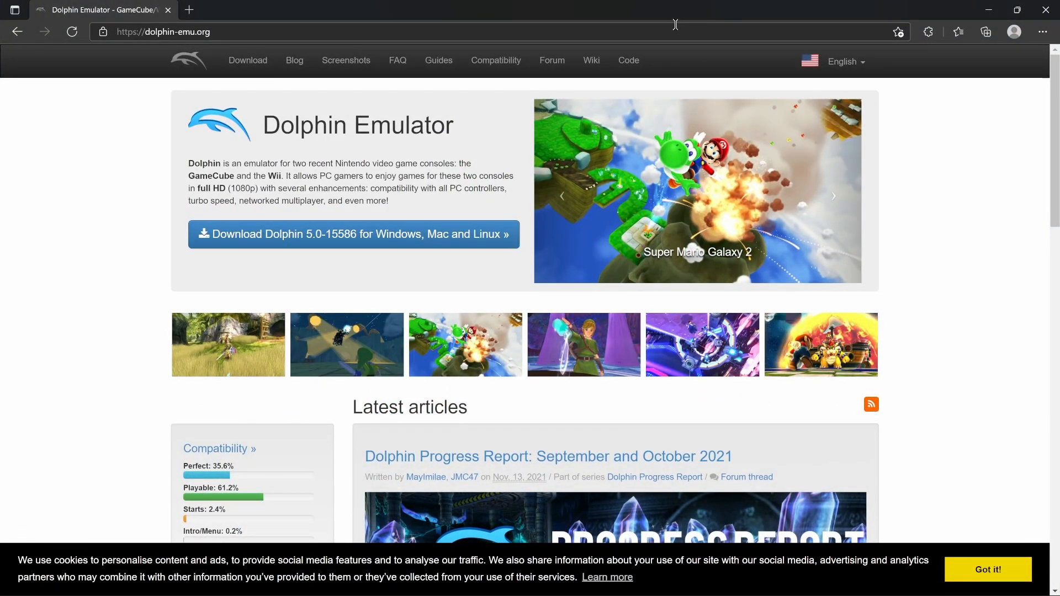
{"action": "mouse_move", "coordinate": [428, 98]}
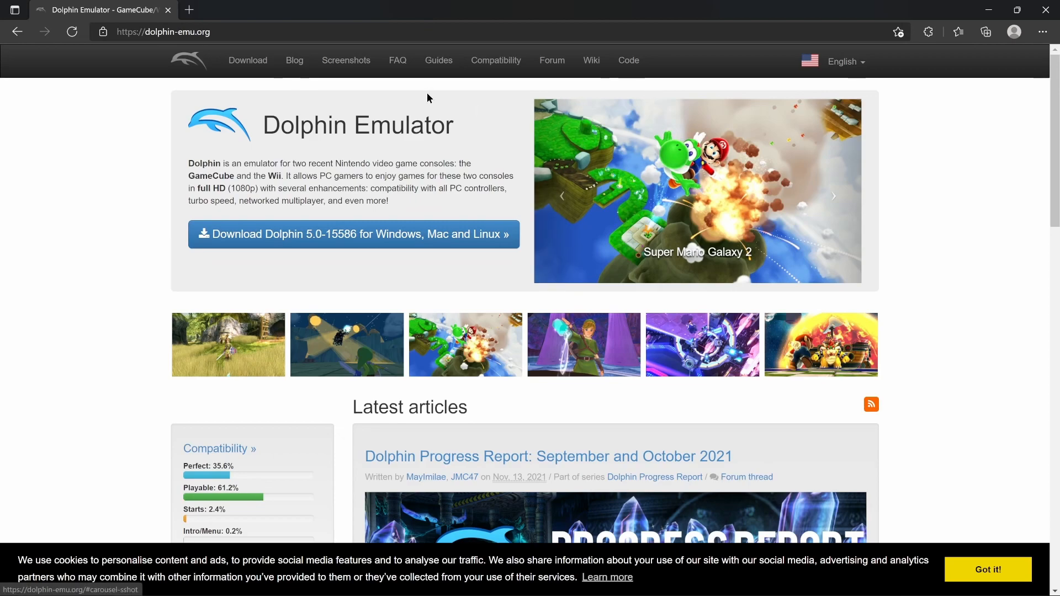
{"action": "mouse_move", "coordinate": [268, 90]}
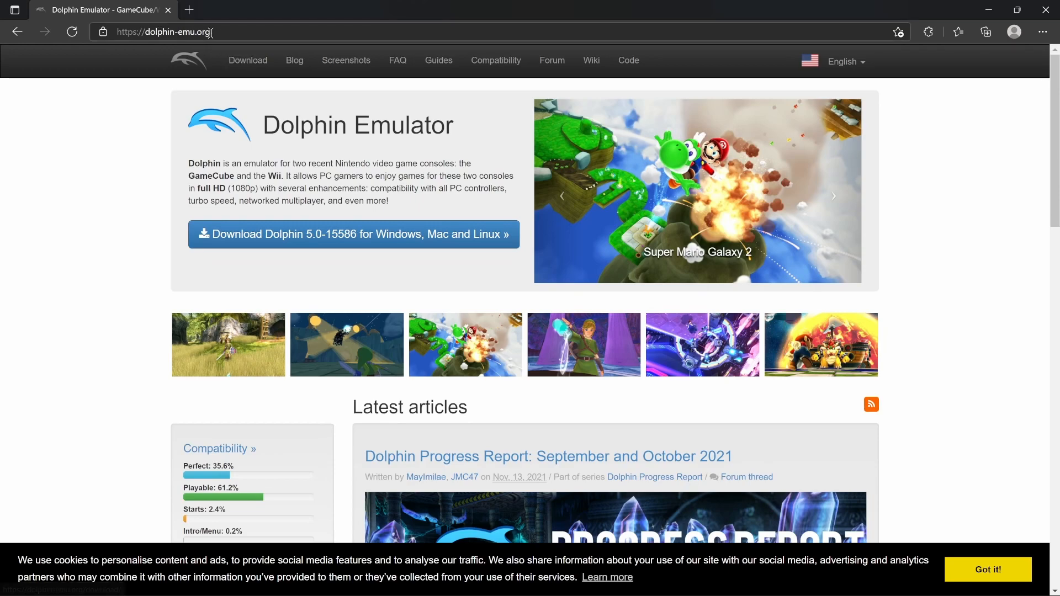
{"action": "left_click", "coordinate": [248, 60]}
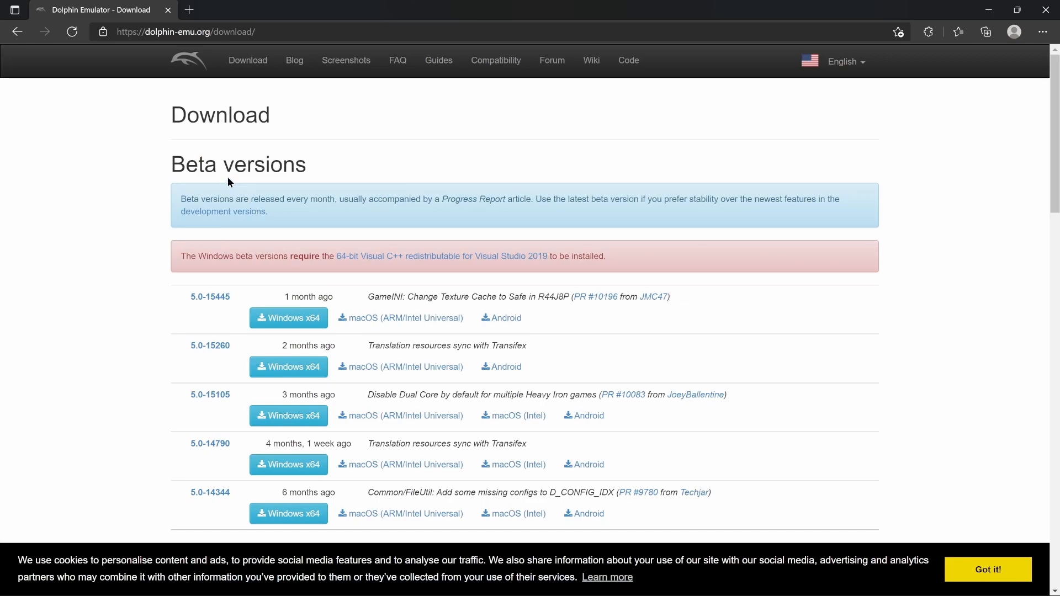
{"action": "scroll", "scroll_direction": "down", "scroll_amount": 3}
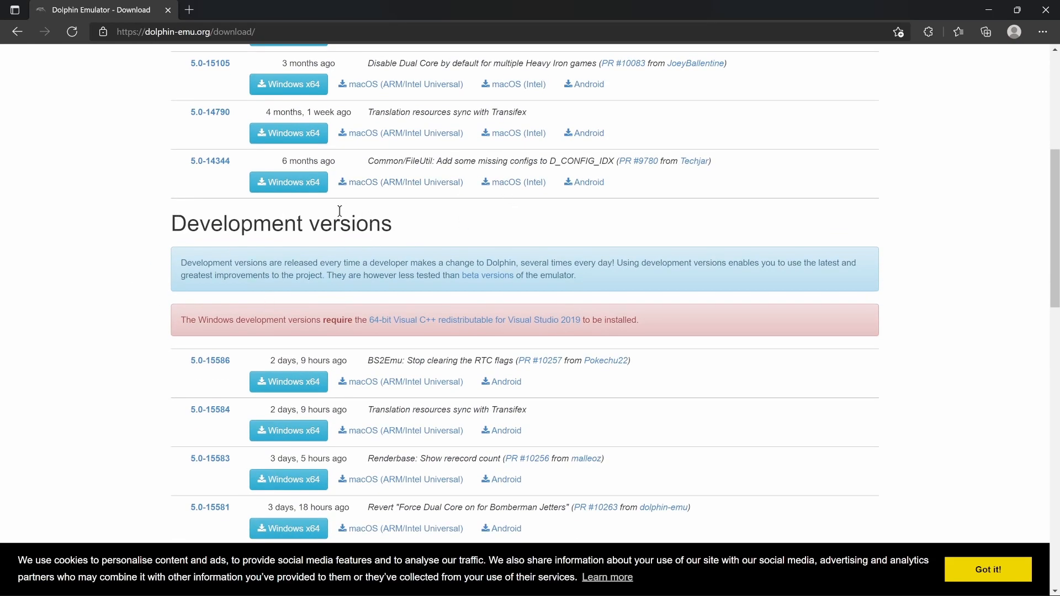
{"action": "scroll", "scroll_direction": "down", "scroll_amount": 3}
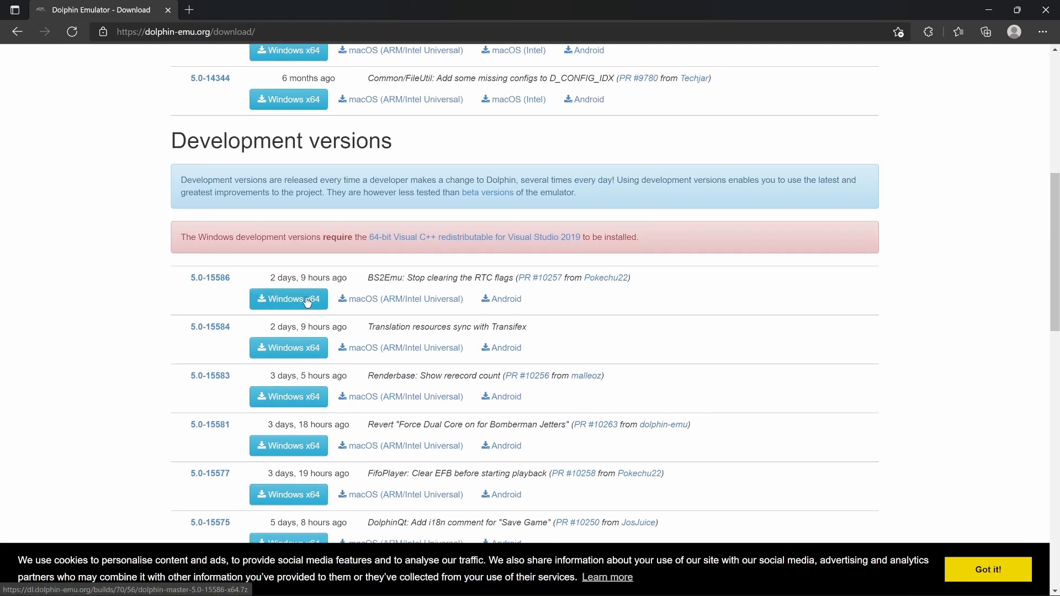
{"action": "double_click", "coordinate": [297, 277]}
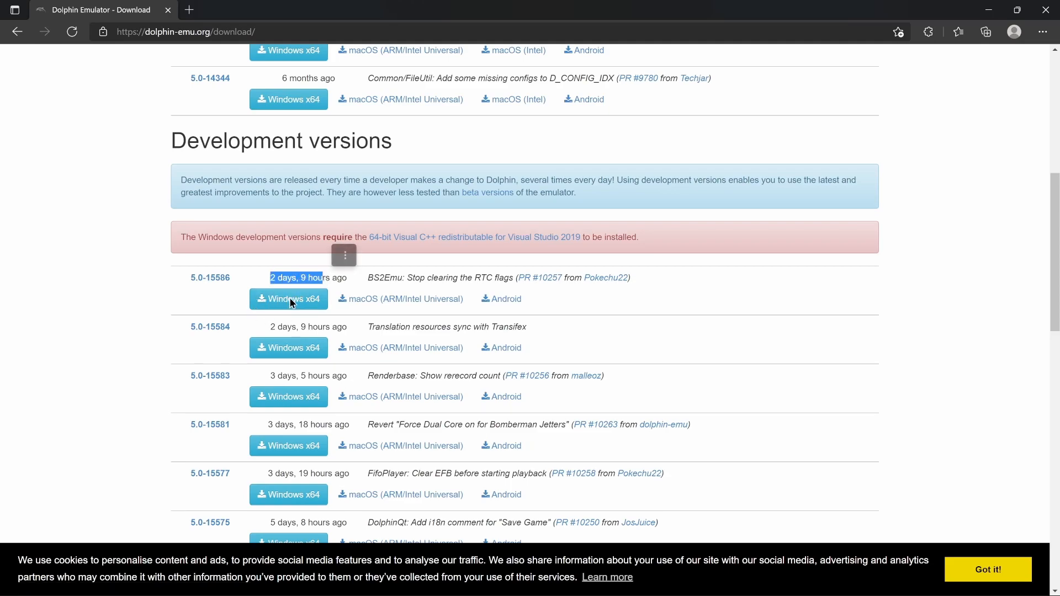
{"action": "left_click", "coordinate": [289, 299]}
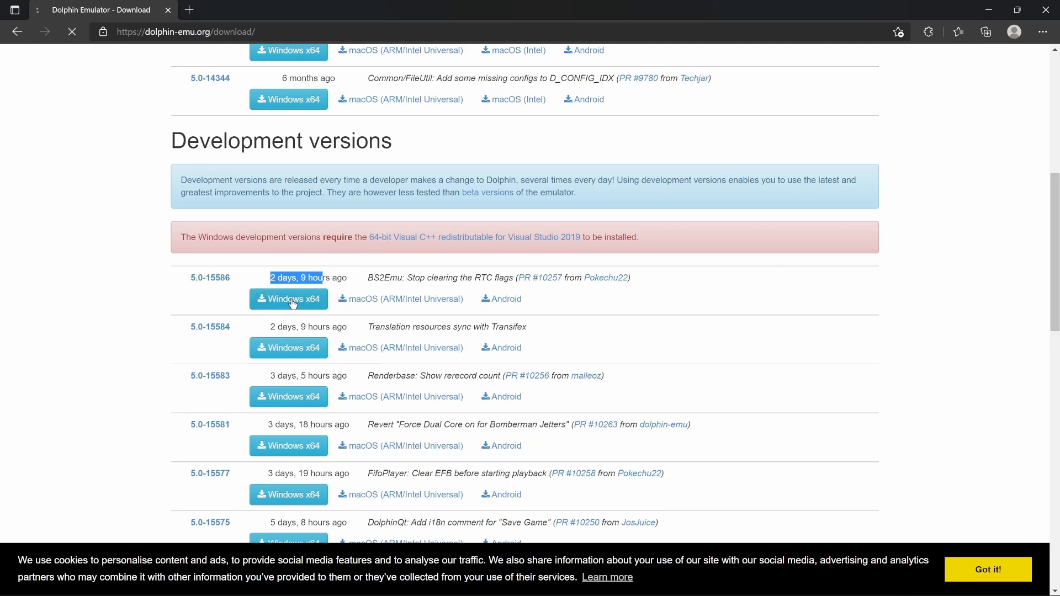
{"action": "left_click", "coordinate": [289, 299]}
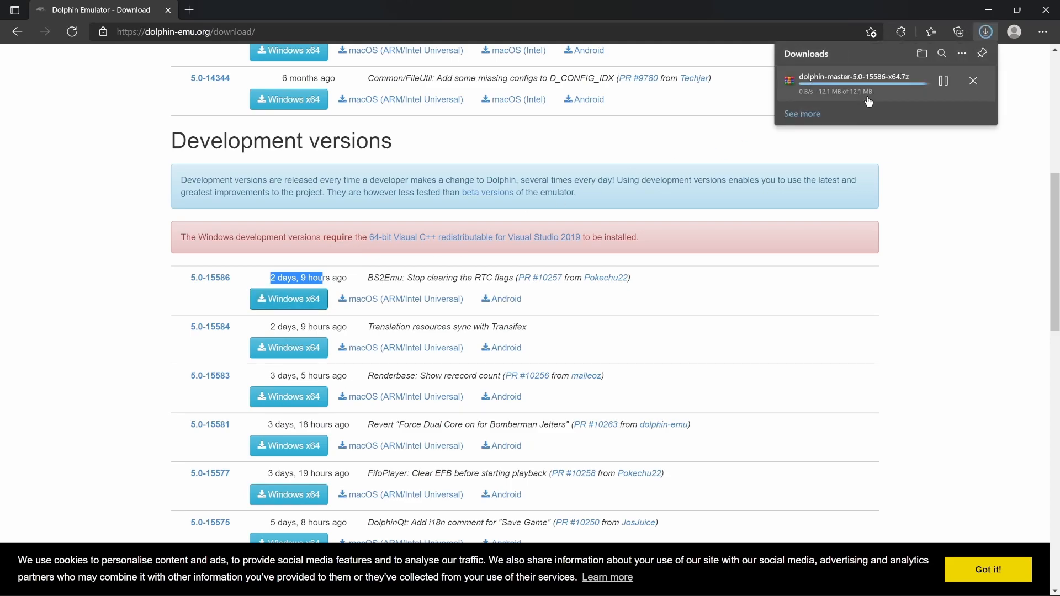
{"action": "mouse_move", "coordinate": [937, 147]}
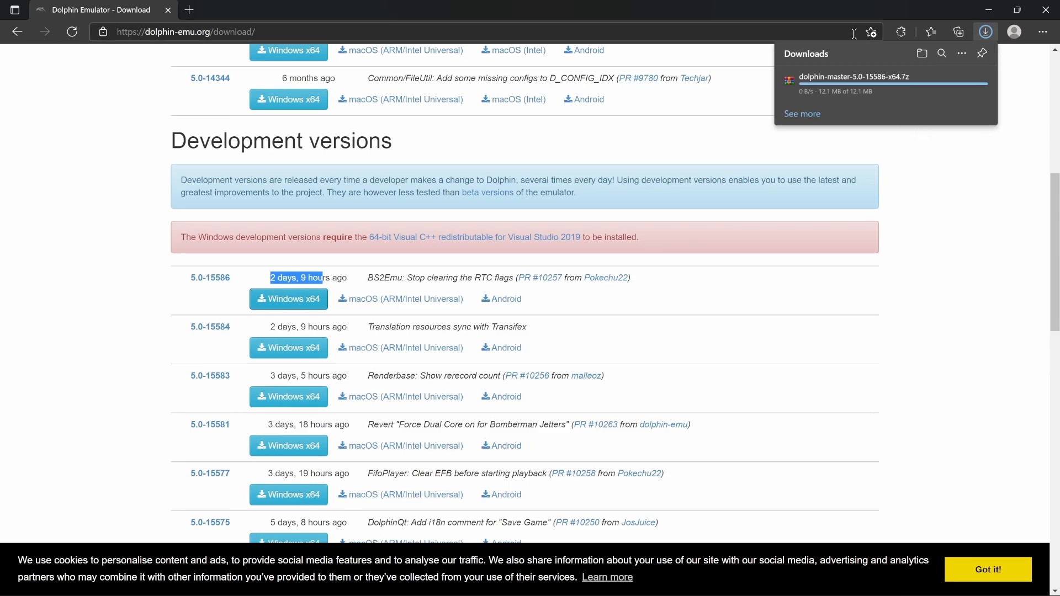
{"action": "mouse_move", "coordinate": [902, 100]}
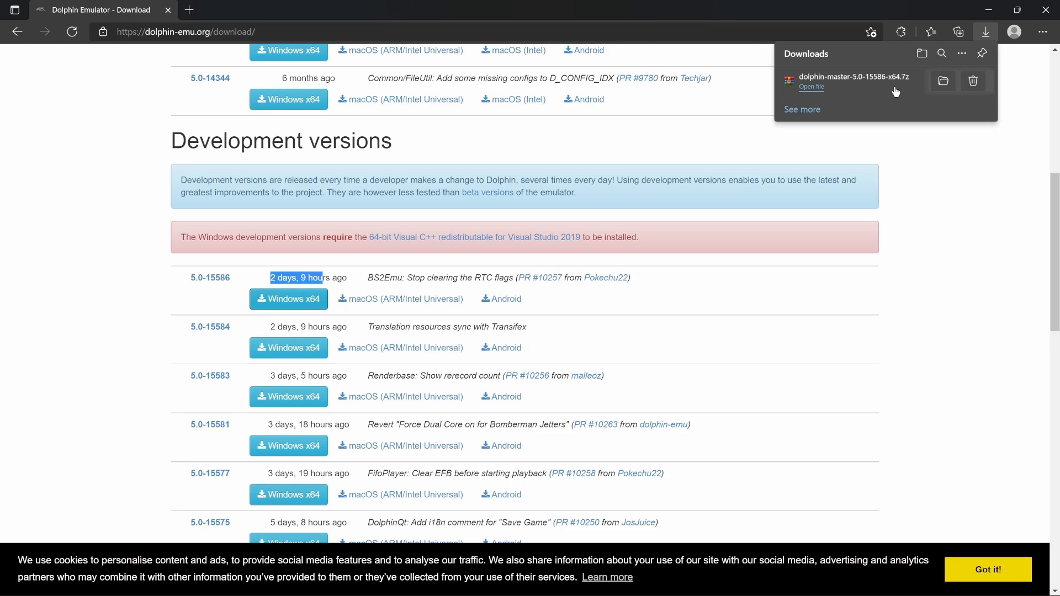
{"action": "mouse_move", "coordinate": [943, 81]}
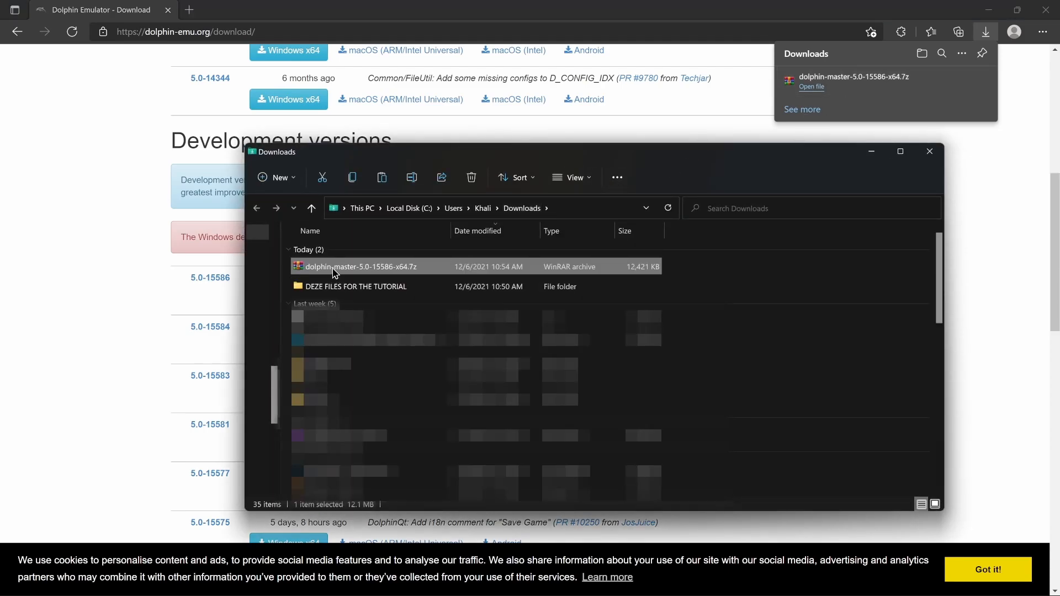
Extract the Dolphin archive here inside DEZE FILES FOR THE TUTORIAL.
{"action": "double_click", "coordinate": [358, 286]}
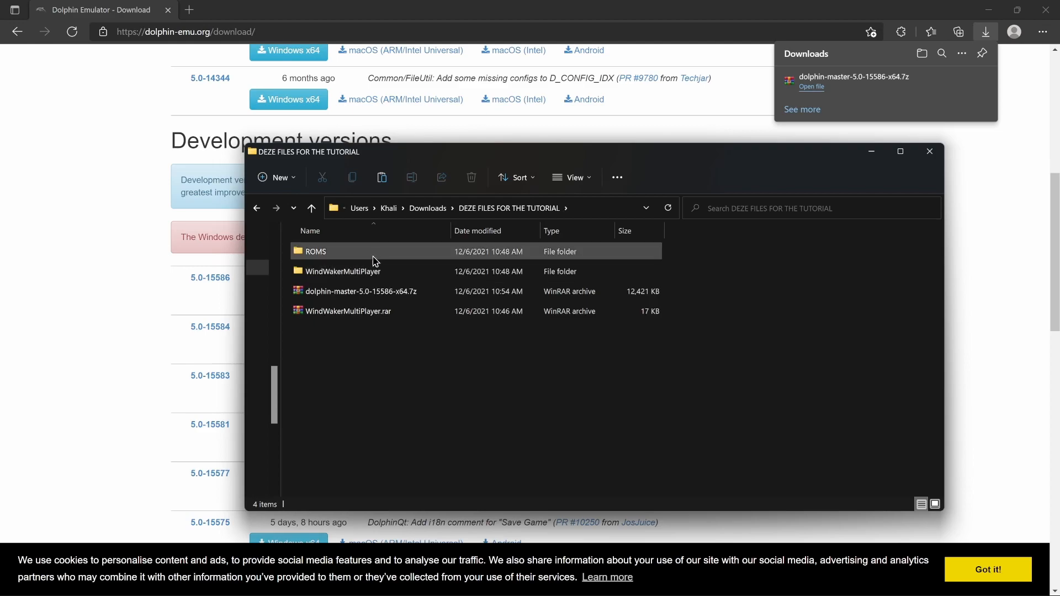
{"action": "mouse_move", "coordinate": [370, 258]}
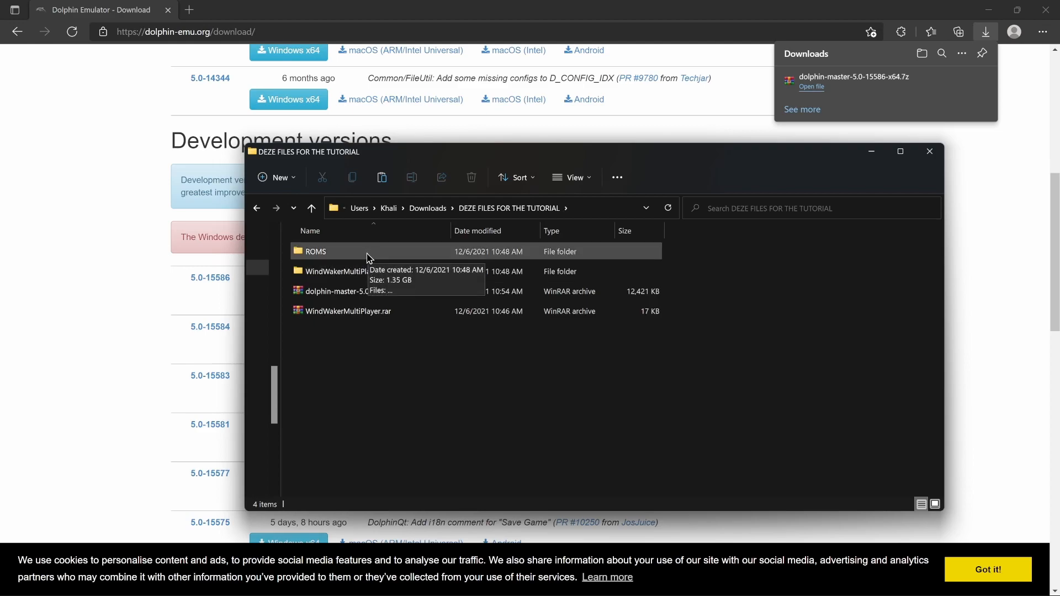
{"action": "mouse_move", "coordinate": [345, 274]}
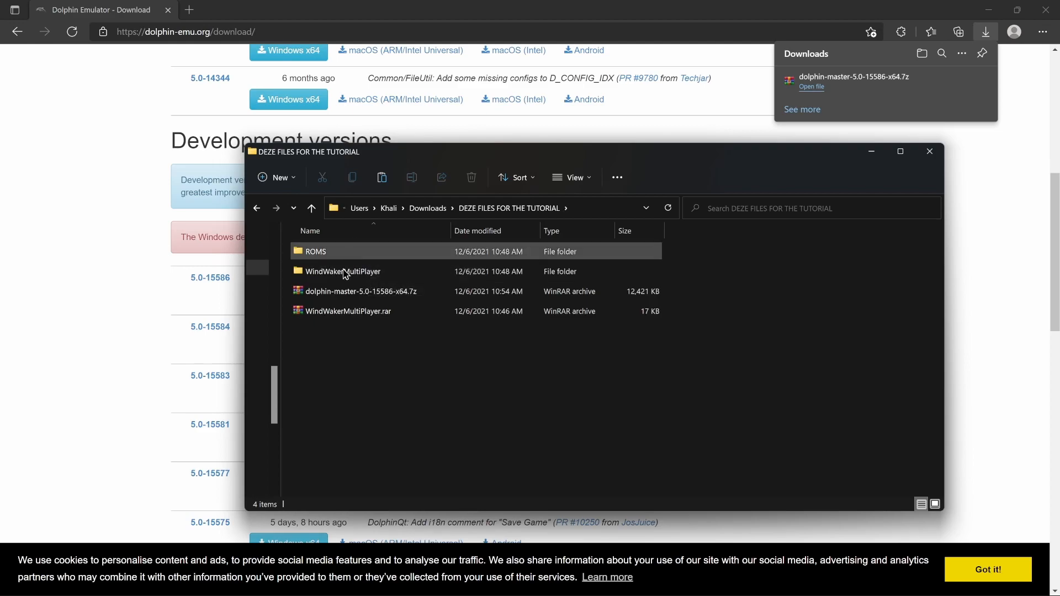
{"action": "left_click", "coordinate": [359, 291]}
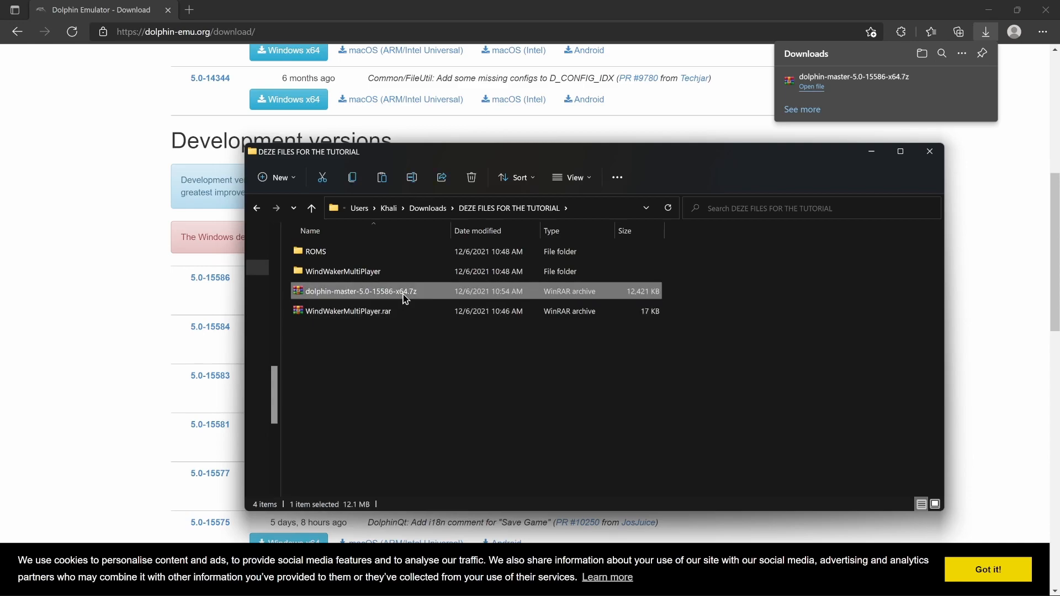
{"action": "right_click", "coordinate": [359, 291]}
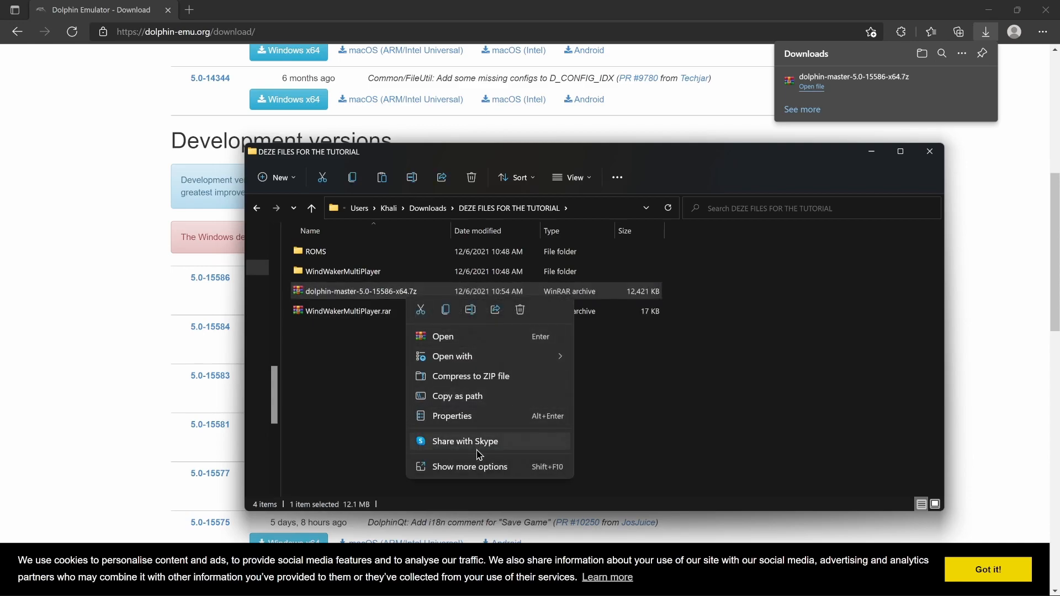
{"action": "left_click", "coordinate": [469, 467]}
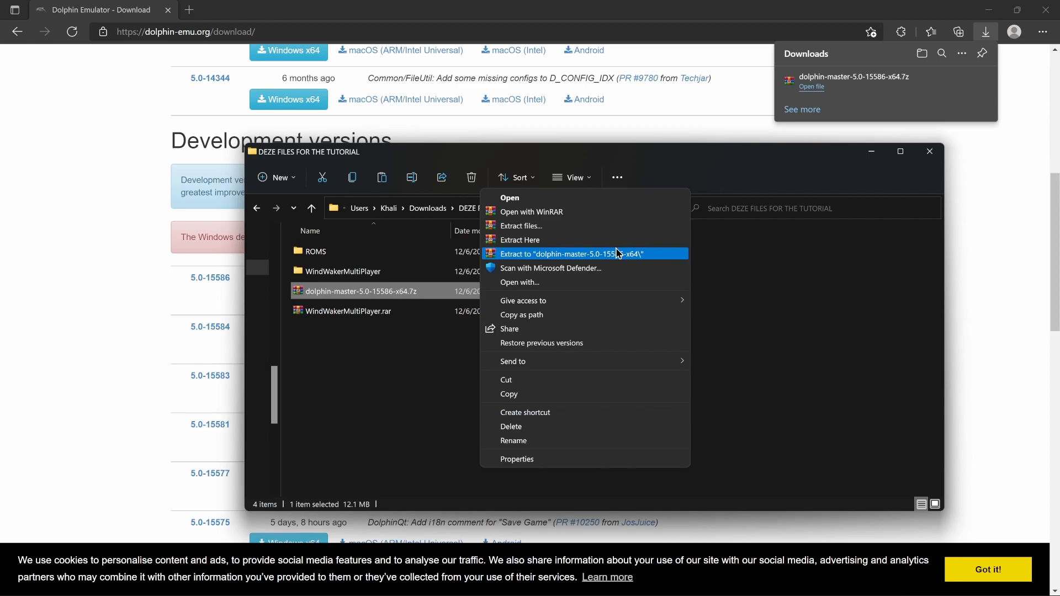
{"action": "mouse_move", "coordinate": [588, 239]}
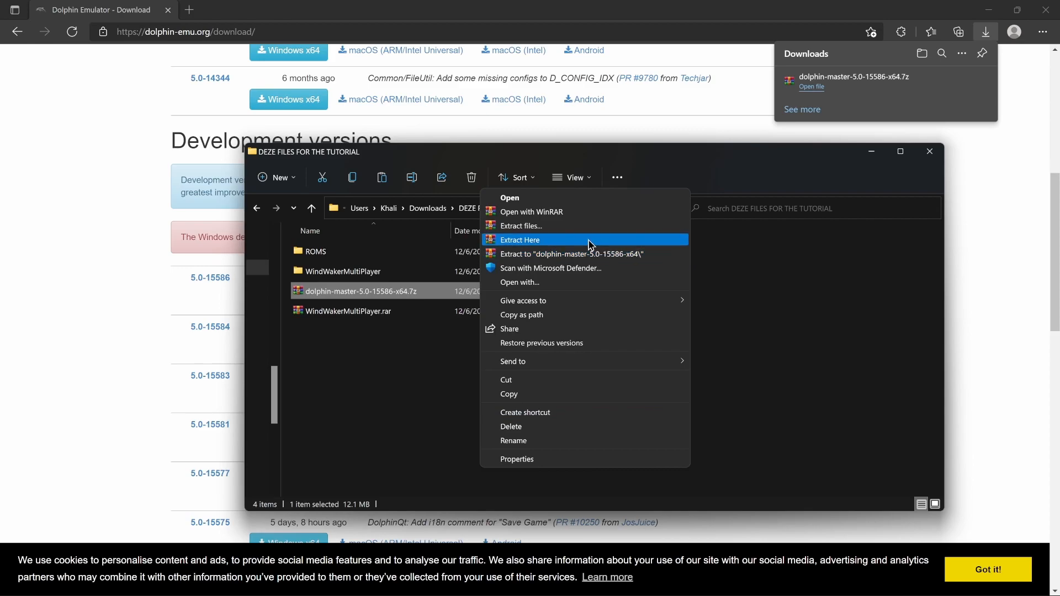
{"action": "left_click", "coordinate": [521, 239]}
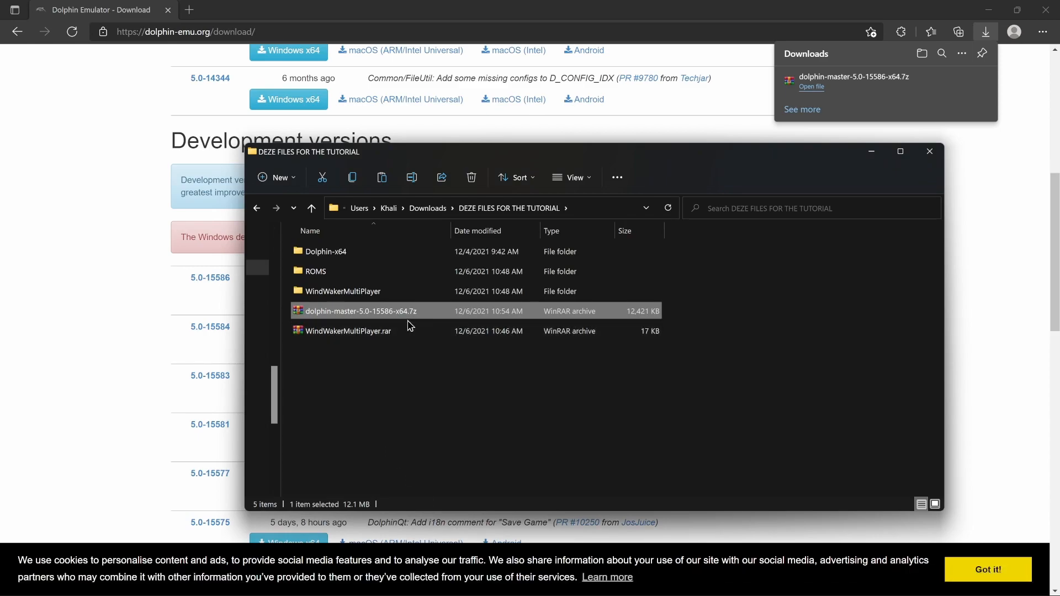
Delete the Dolphin archive to the Recycle Bin and select the Dolphin-x64 folder.
{"action": "left_click", "coordinate": [471, 178]}
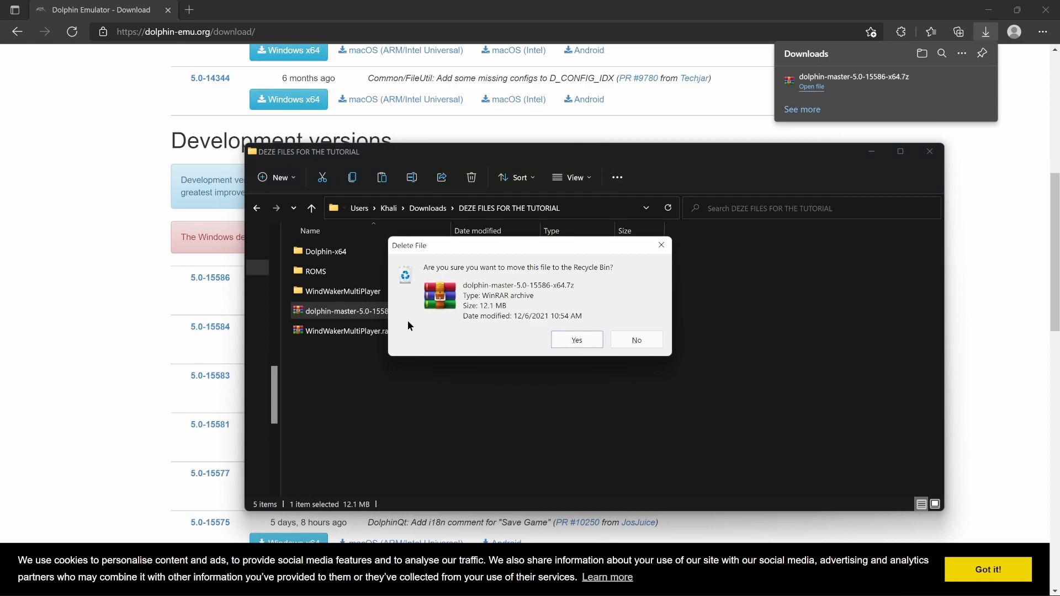
{"action": "left_click", "coordinate": [575, 340]}
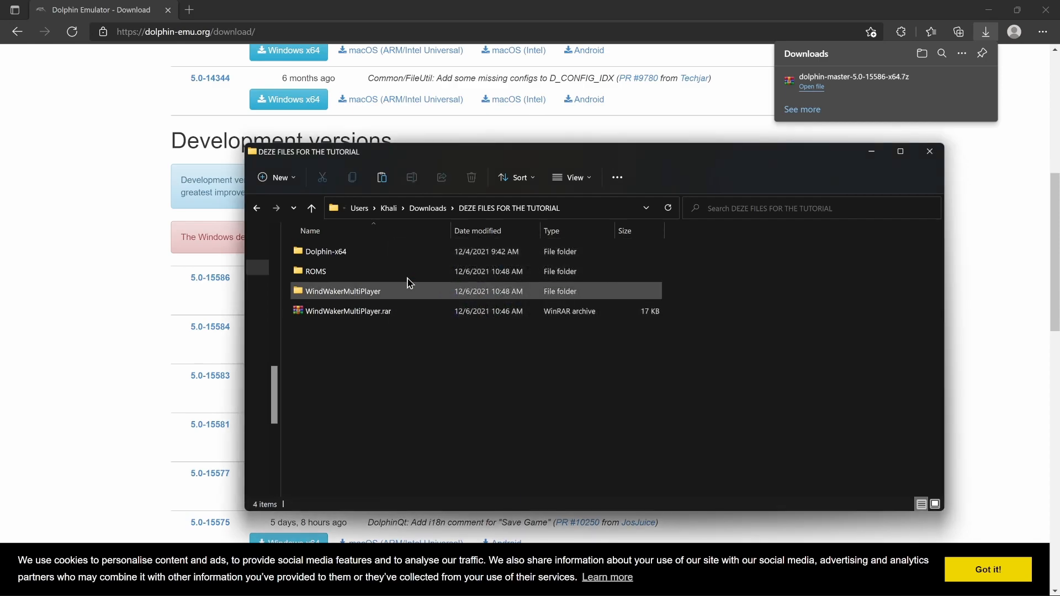
{"action": "left_click", "coordinate": [325, 251]}
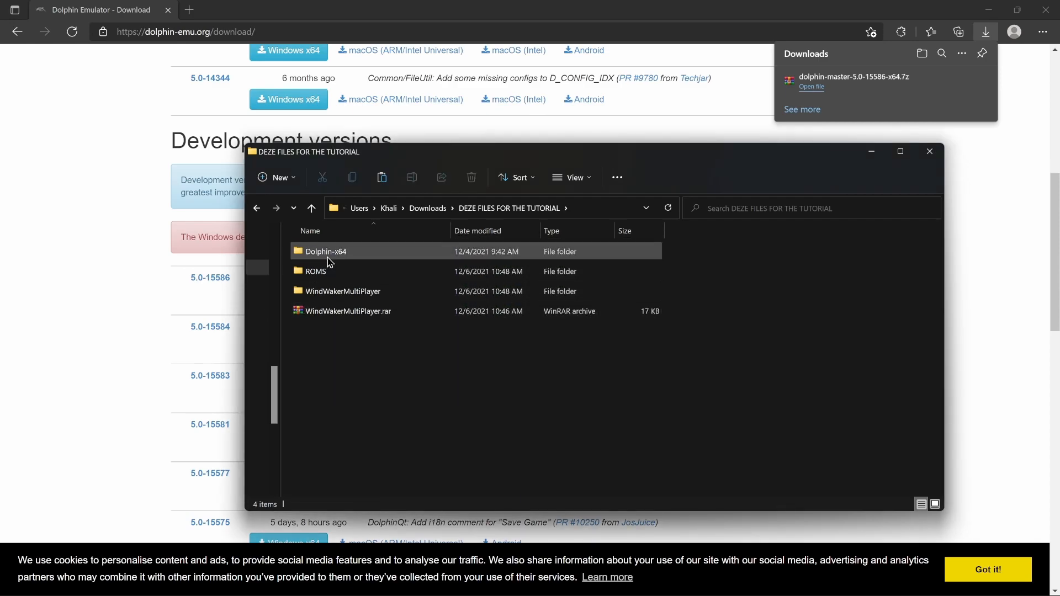
Launch Dolphin.exe from Dolphin-x64 and add ROMS as a game folder under Paths.
{"action": "double_click", "coordinate": [326, 250]}
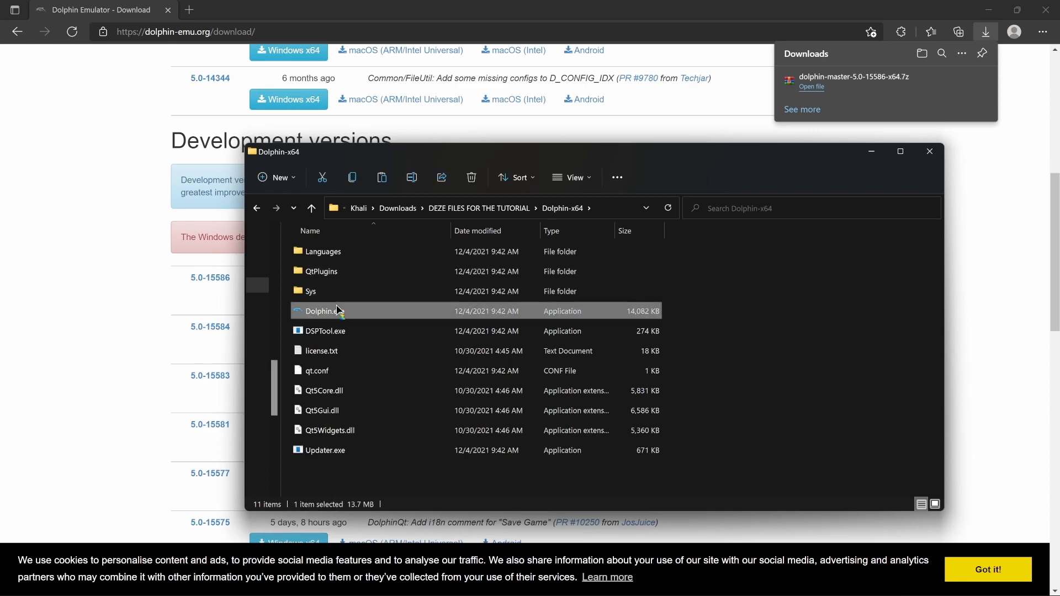
{"action": "double_click", "coordinate": [323, 310]}
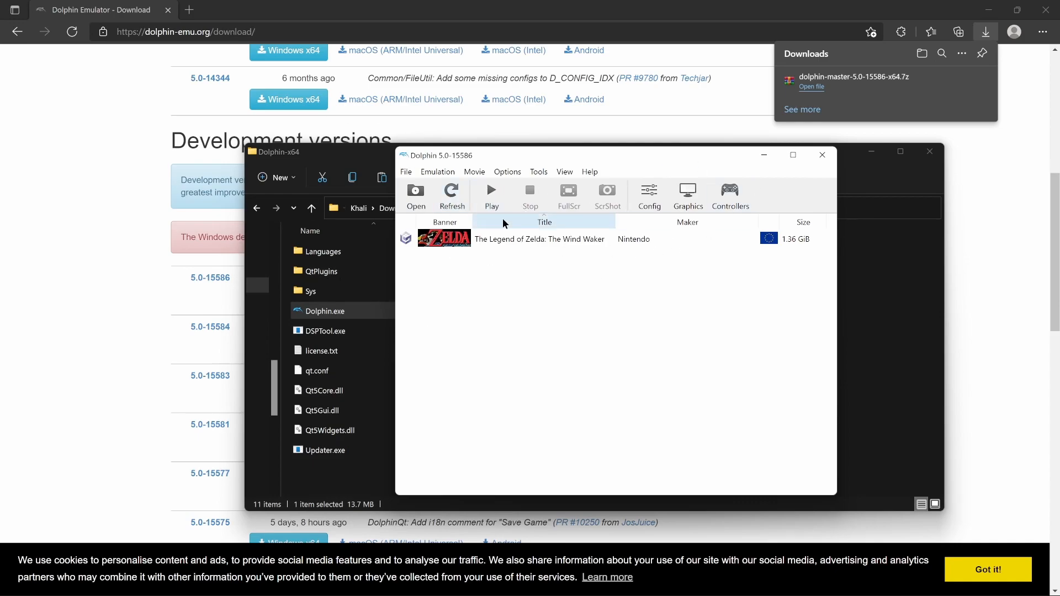
{"action": "mouse_move", "coordinate": [471, 228]}
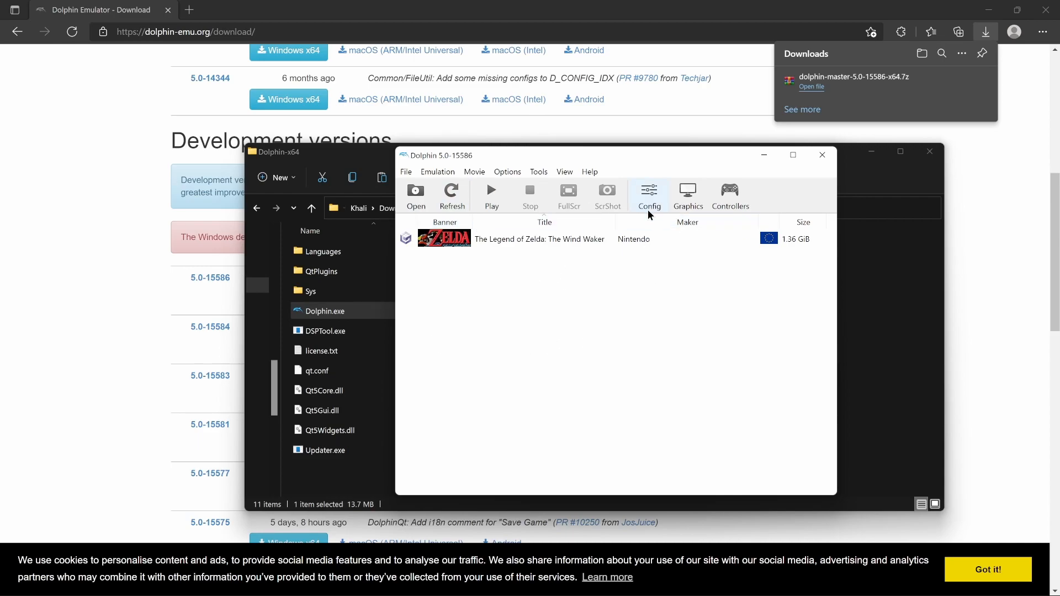
{"action": "left_click", "coordinate": [648, 196]}
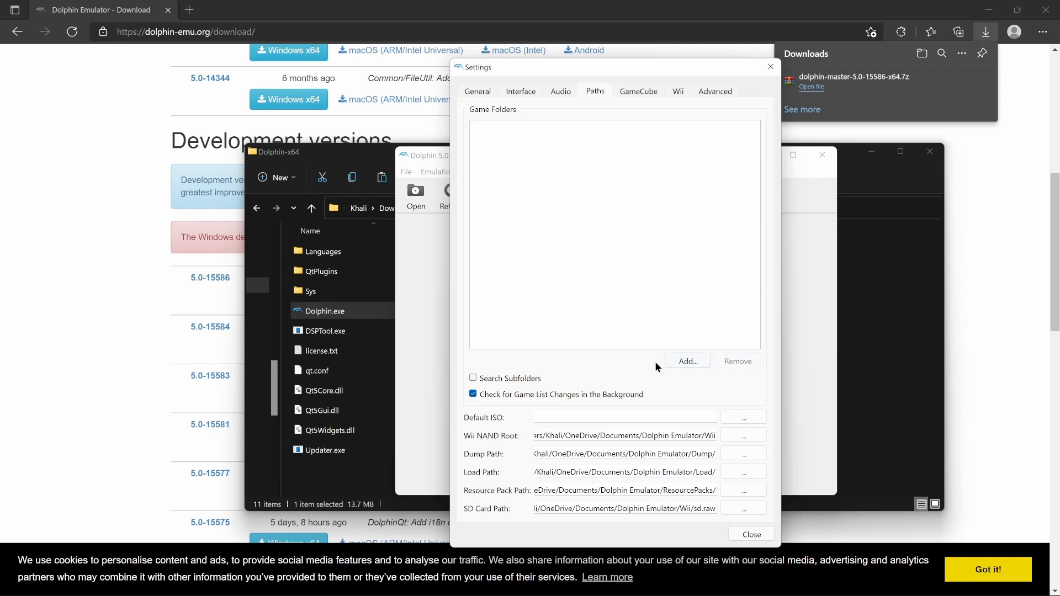
{"action": "left_click", "coordinate": [687, 361]}
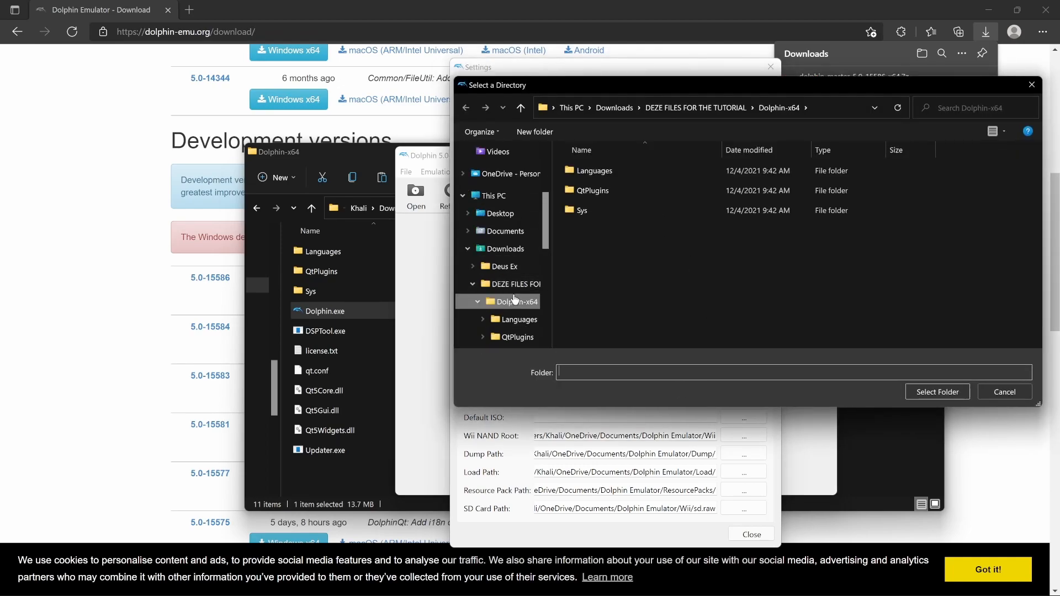
{"action": "left_click", "coordinate": [506, 332]}
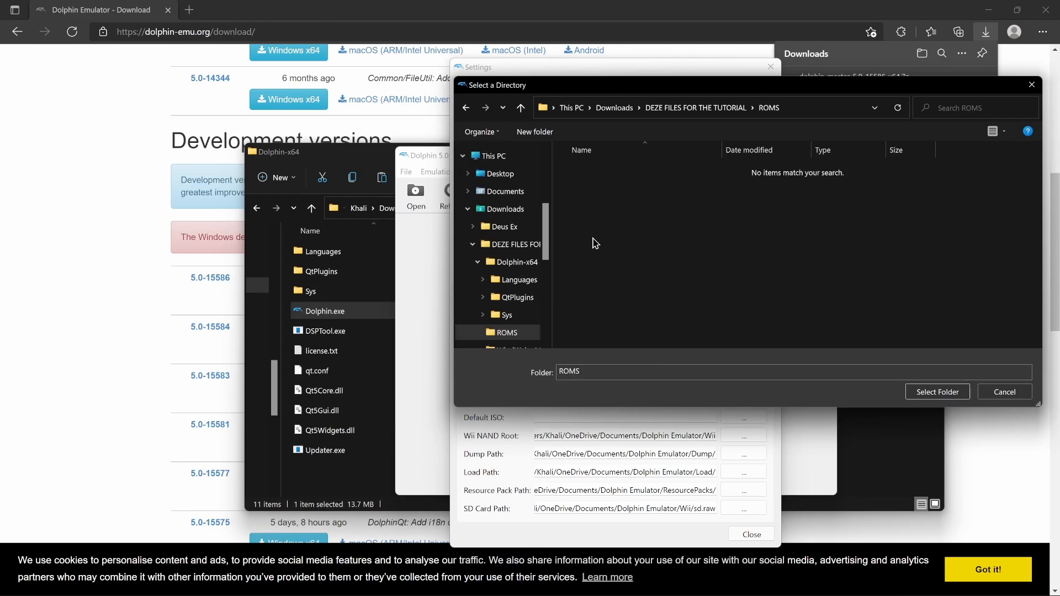
{"action": "mouse_move", "coordinate": [791, 303]}
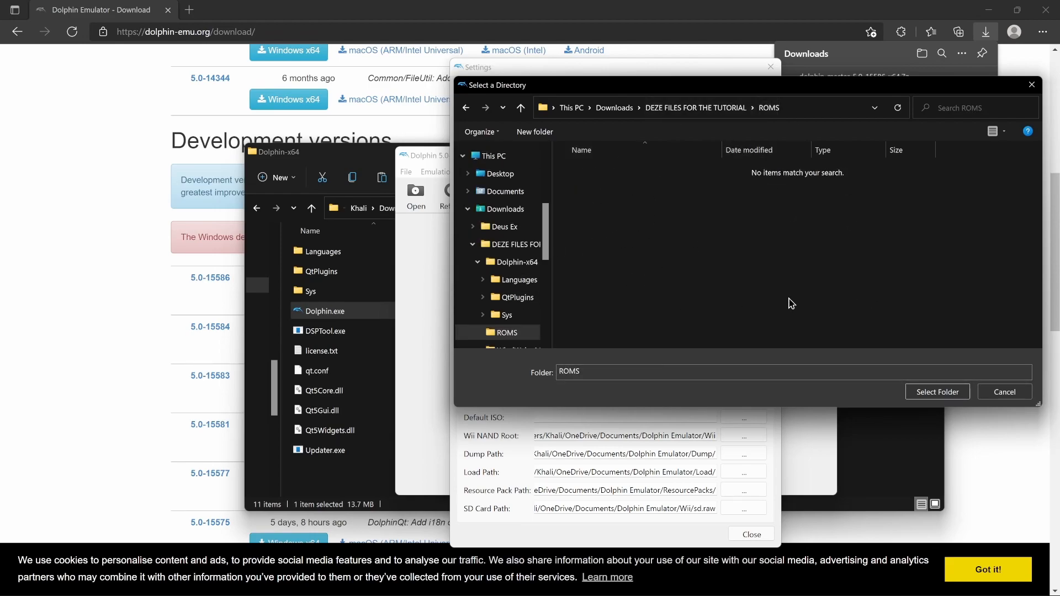
{"action": "left_click", "coordinate": [938, 392]}
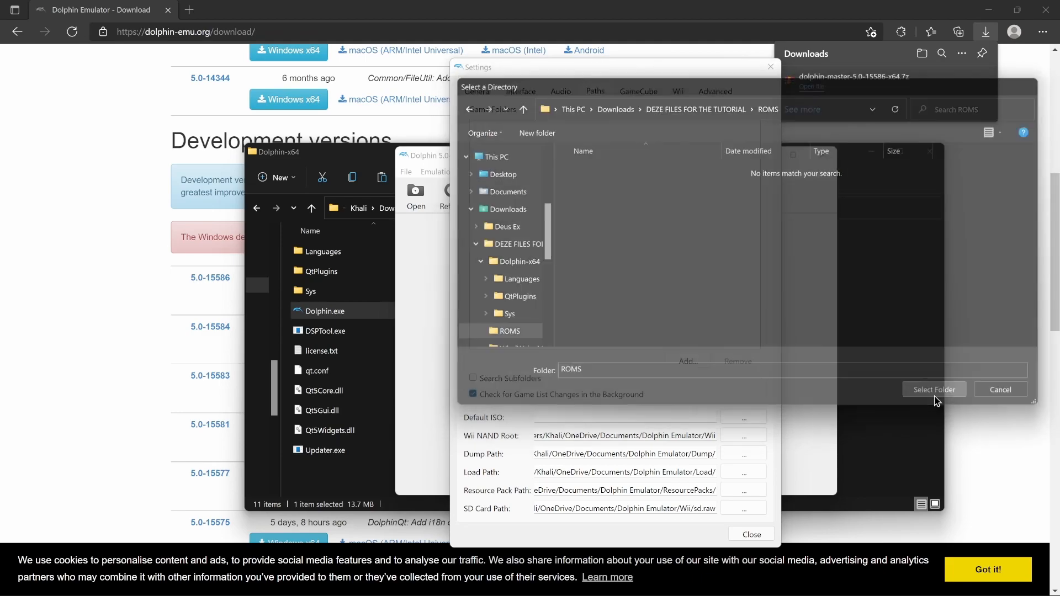
{"action": "left_click", "coordinate": [933, 390]}
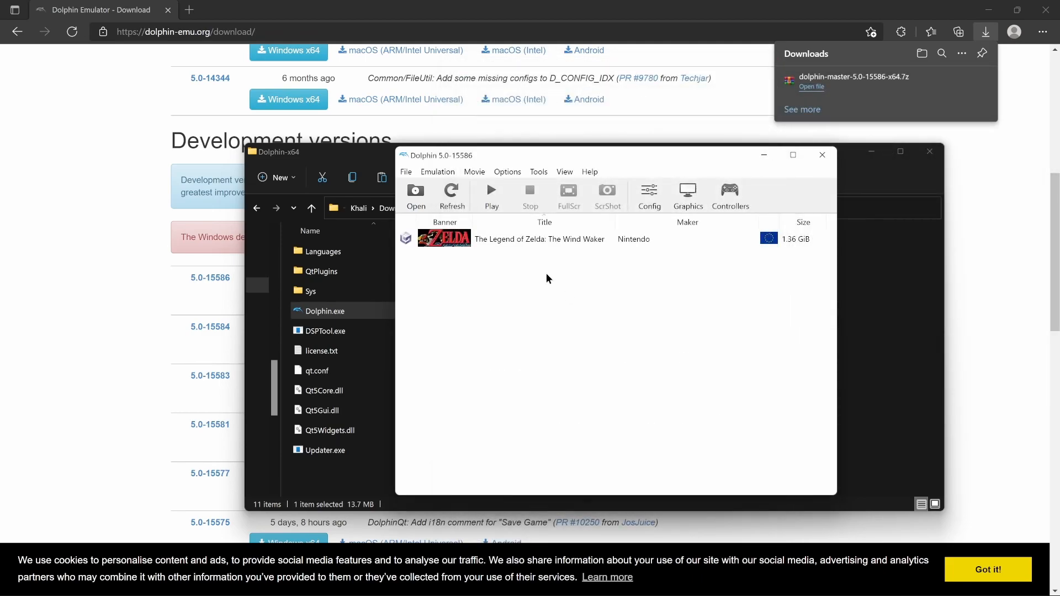
{"action": "mouse_move", "coordinate": [476, 242]}
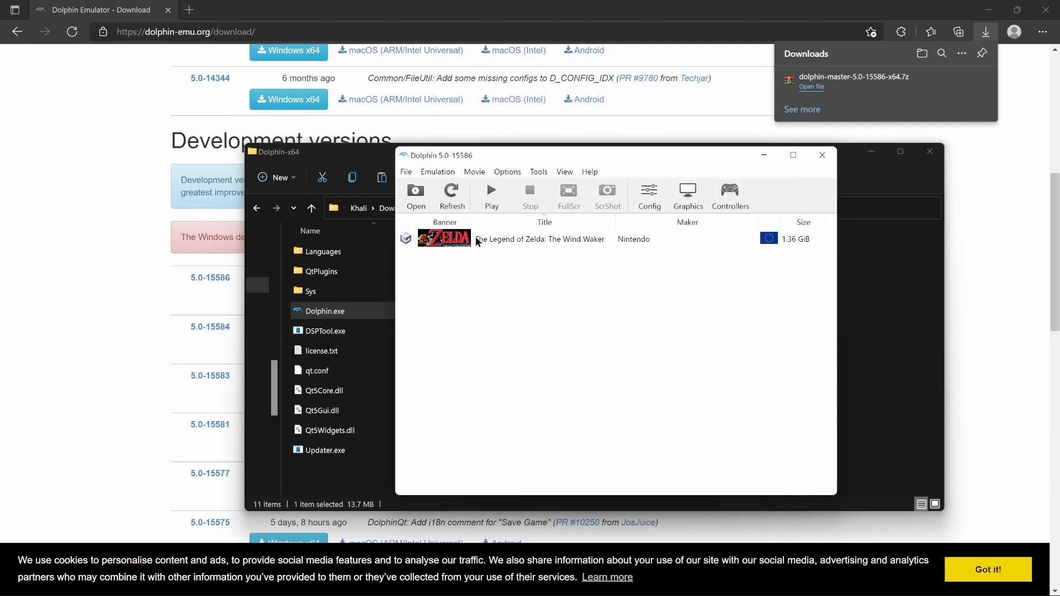
Open The Wind Waker's Properties, go to Filesystem, and bring up the Disc entry's extraction options.
{"action": "right_click", "coordinate": [540, 238]}
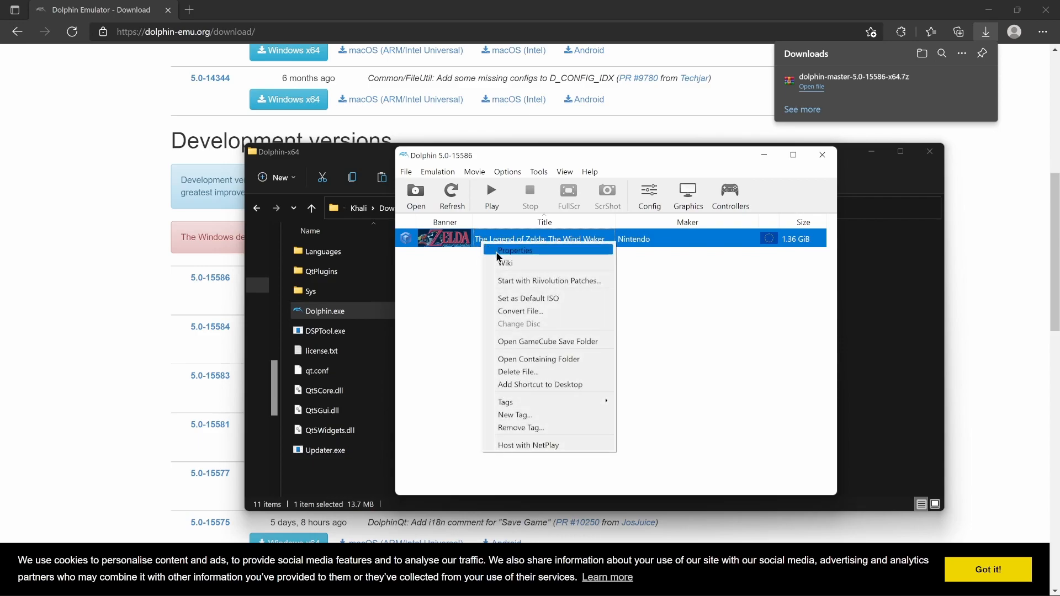
{"action": "left_click", "coordinate": [515, 250]}
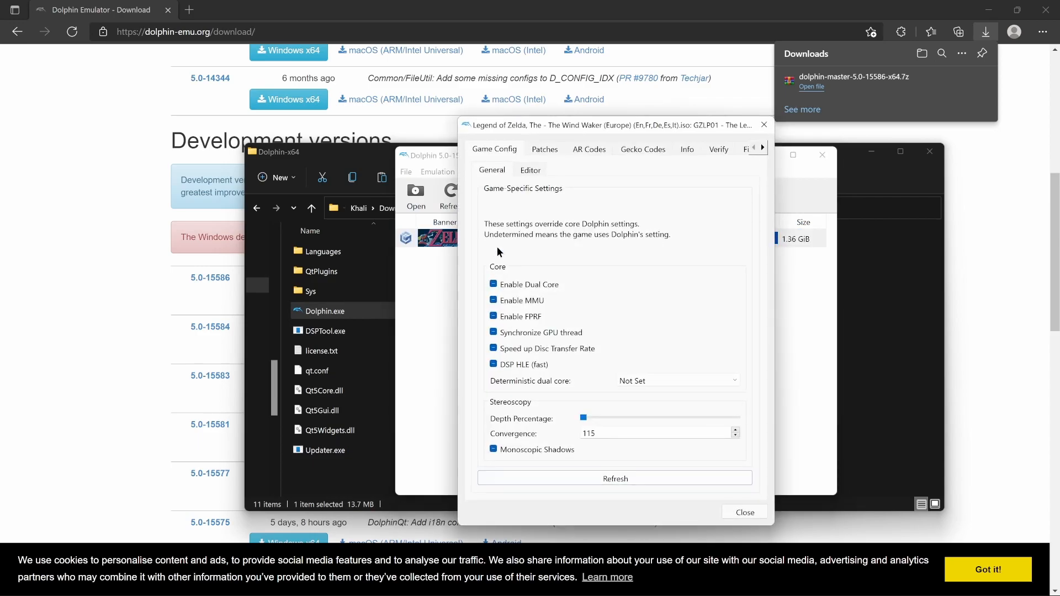
{"action": "left_click", "coordinate": [761, 148]}
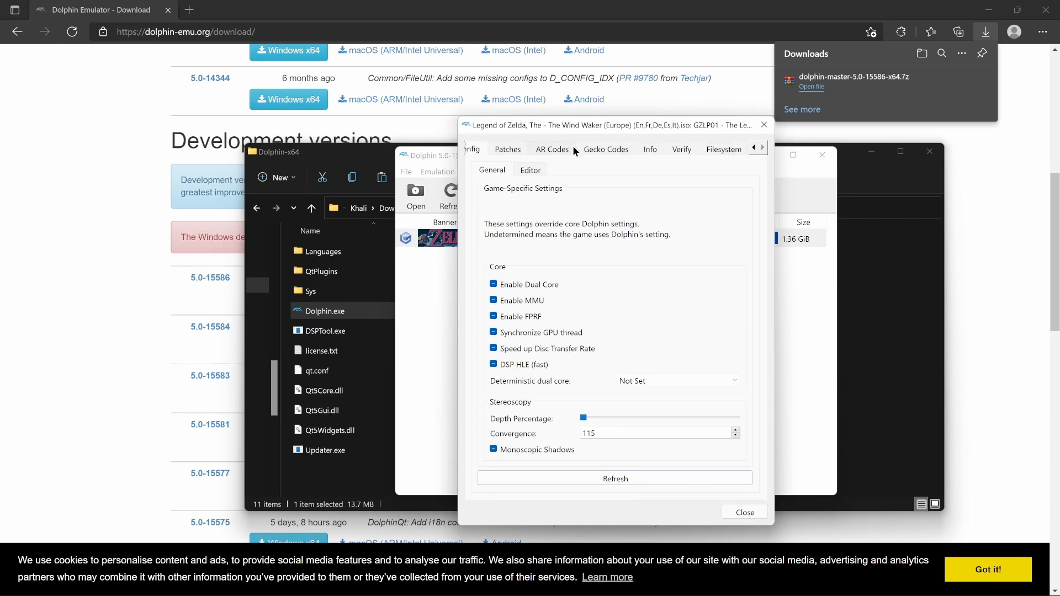
{"action": "left_click", "coordinate": [723, 150]}
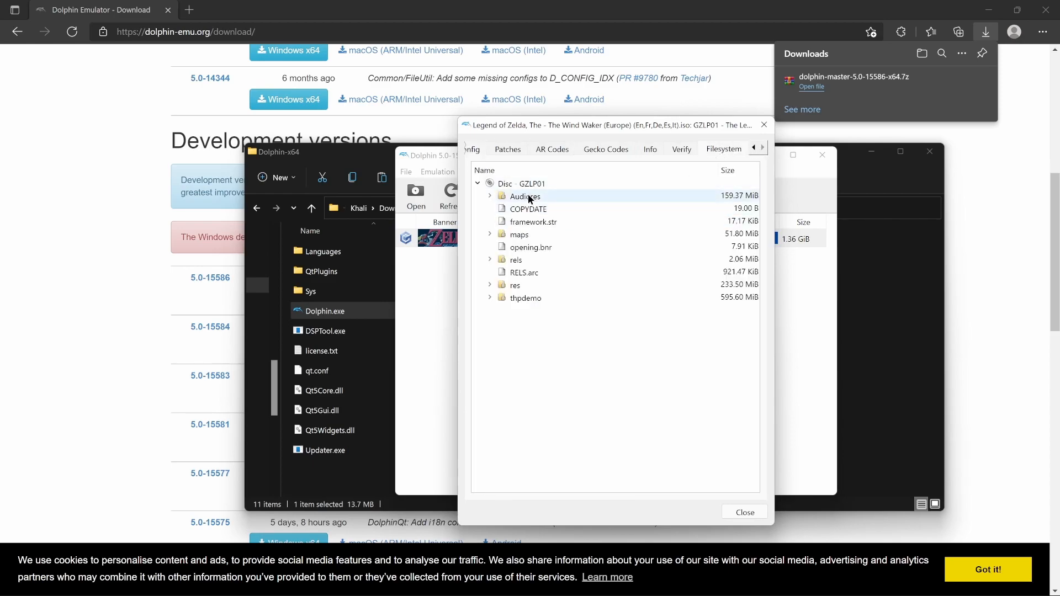
{"action": "right_click", "coordinate": [522, 184]}
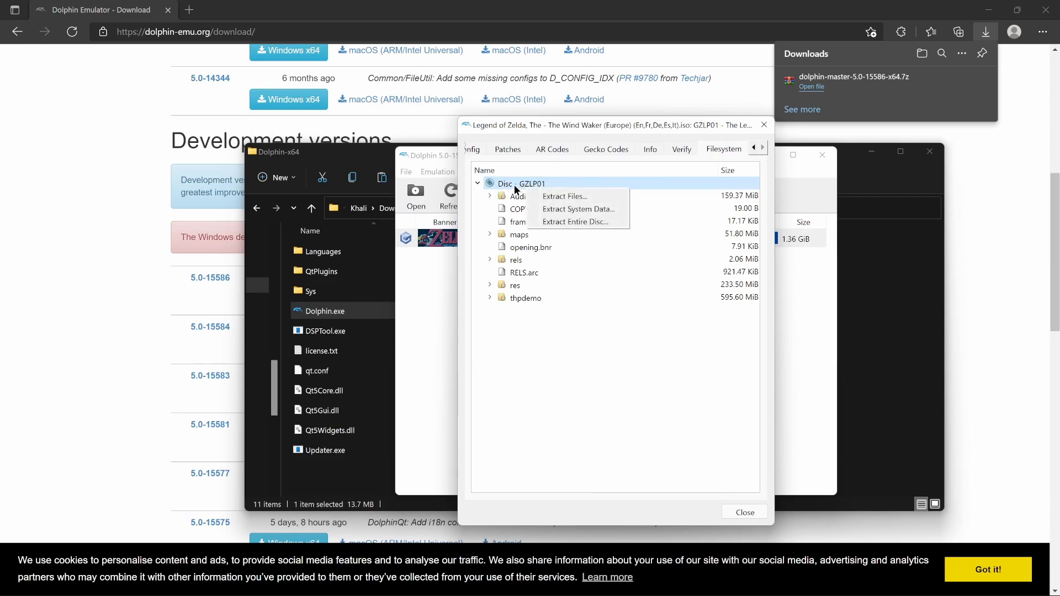
{"action": "mouse_move", "coordinate": [576, 222]}
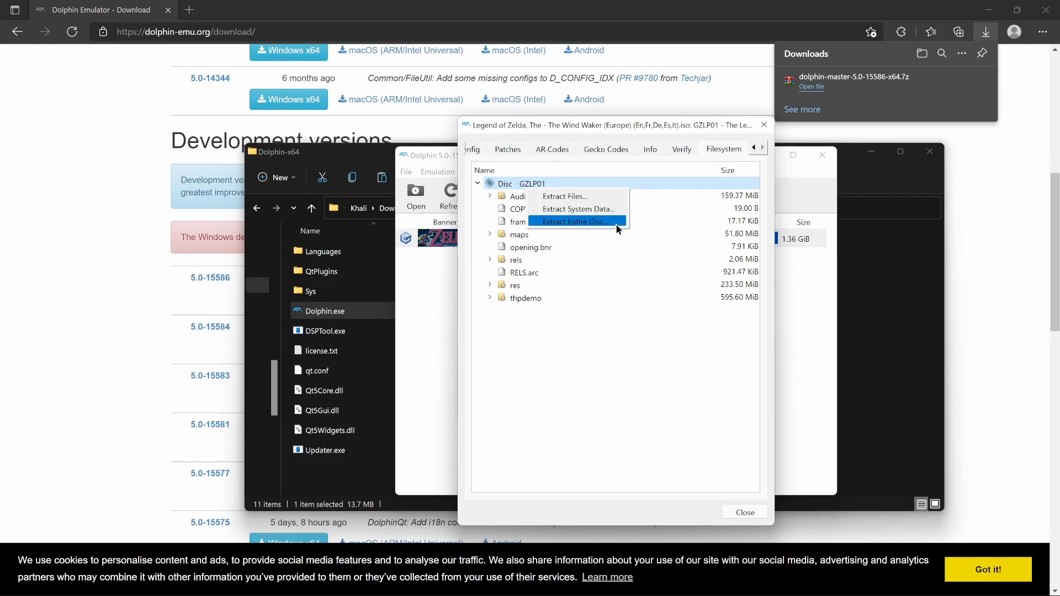
Extract the entire Wind Waker disc into a new 'WW EXT' folder in ROMS.
{"action": "left_click", "coordinate": [575, 220]}
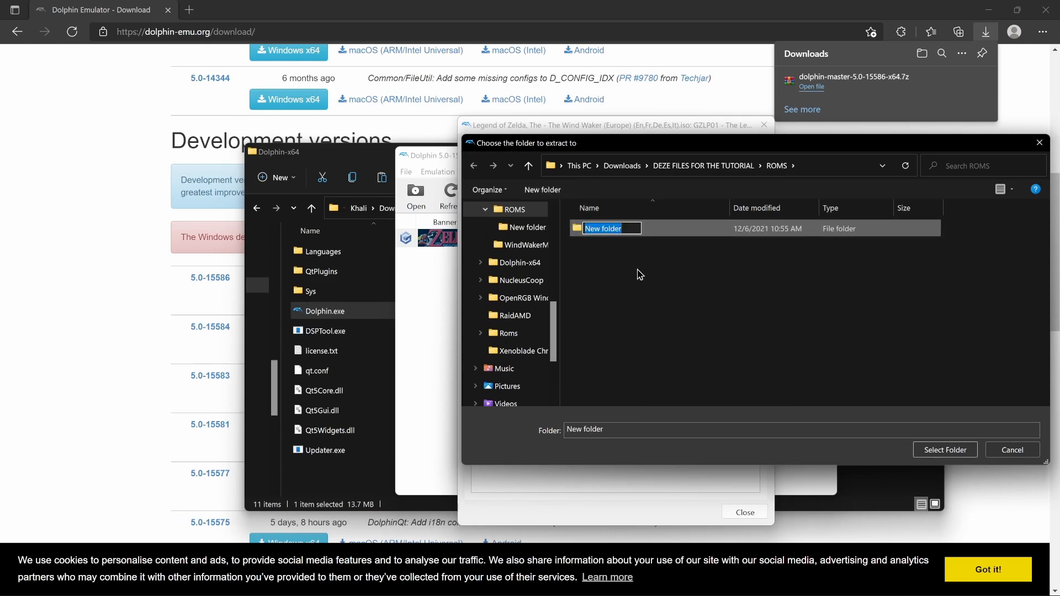
{"action": "type", "text": "WW"}
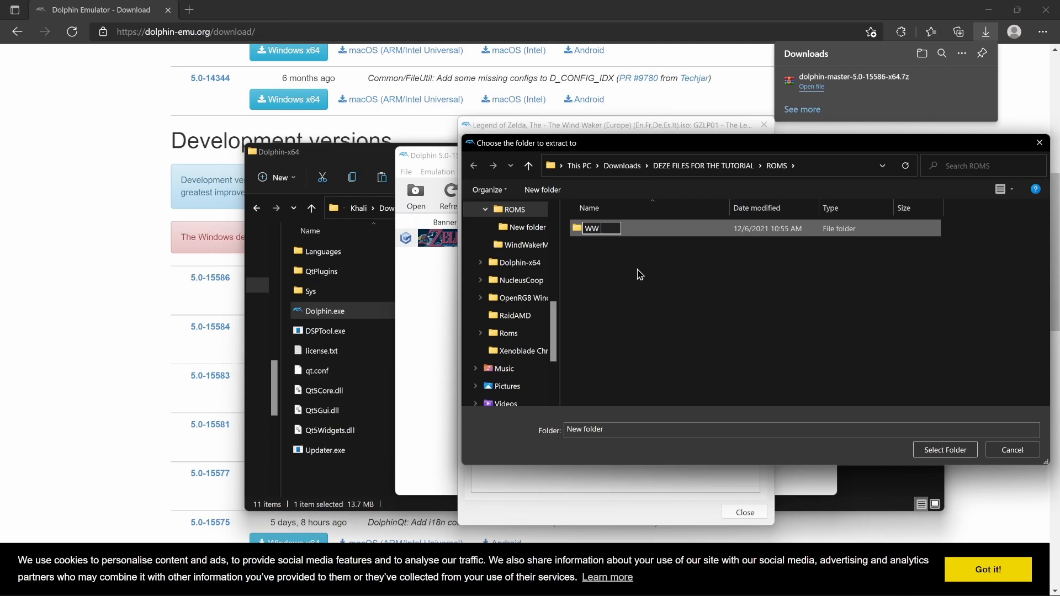
{"action": "type", "text": "EXT"}
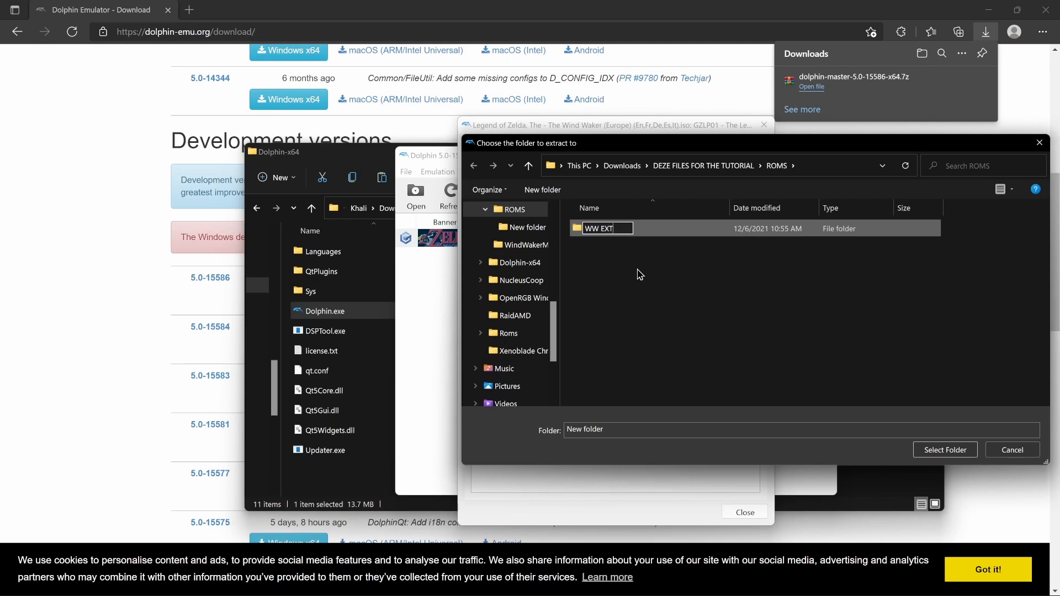
{"action": "left_click", "coordinate": [944, 450]}
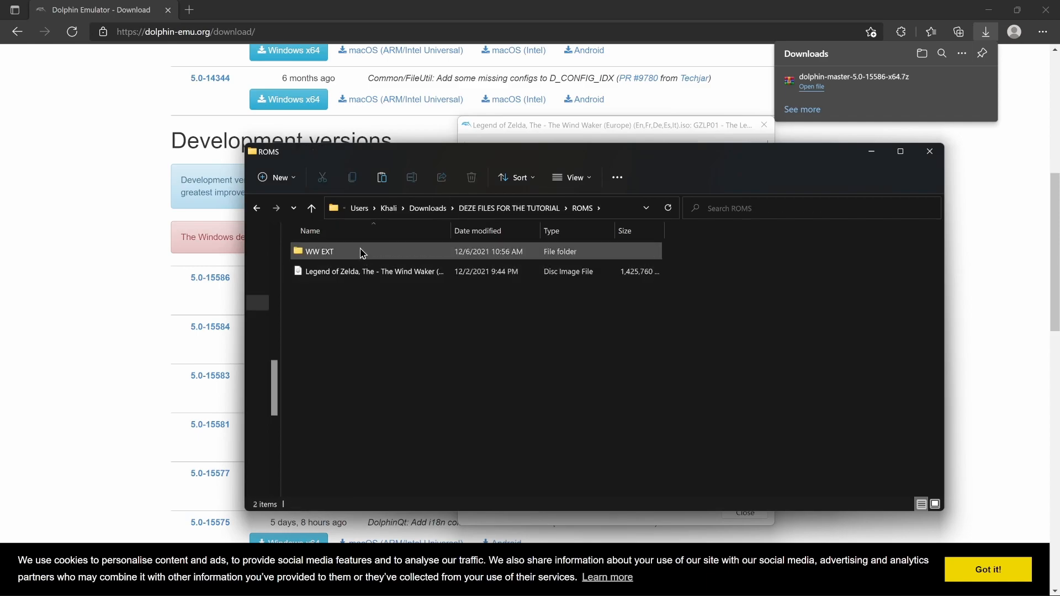
Browse into WW EXT > sys and select bi2.bin.
{"action": "double_click", "coordinate": [319, 251]}
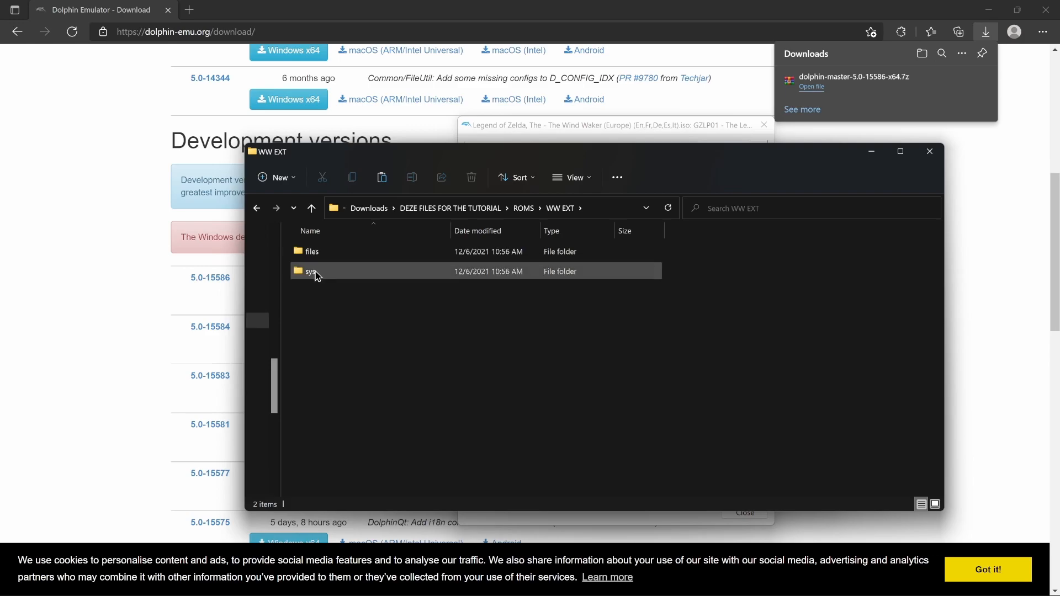
{"action": "double_click", "coordinate": [311, 272]}
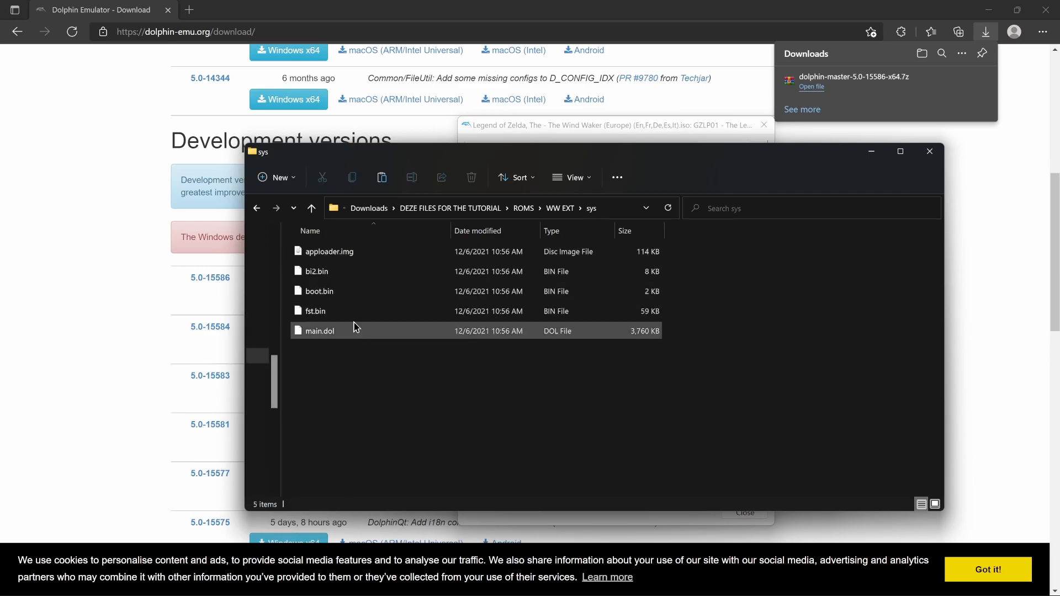
{"action": "left_click", "coordinate": [315, 272]}
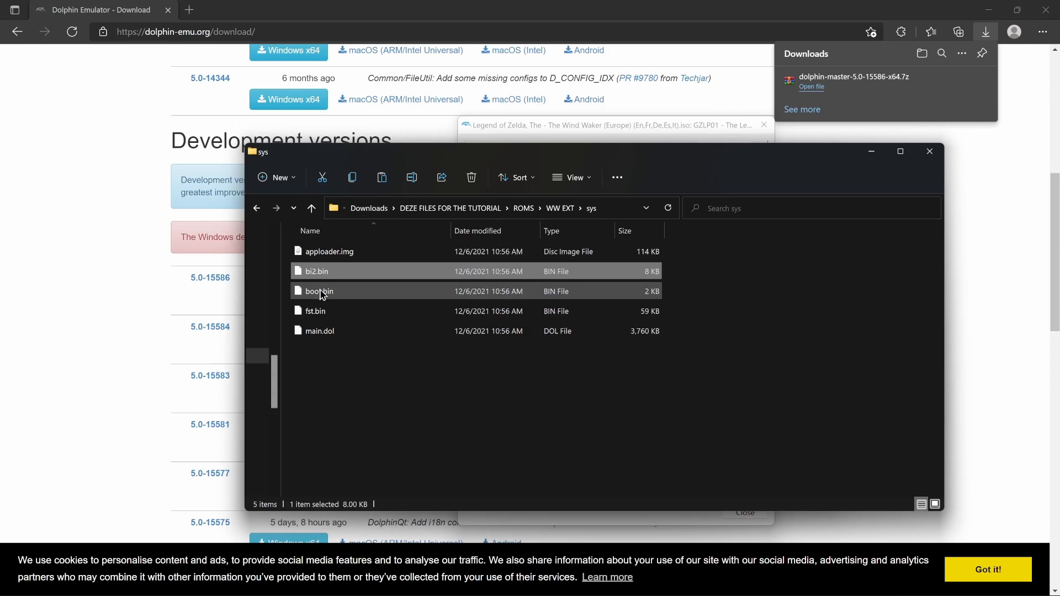
{"action": "mouse_move", "coordinate": [322, 281]}
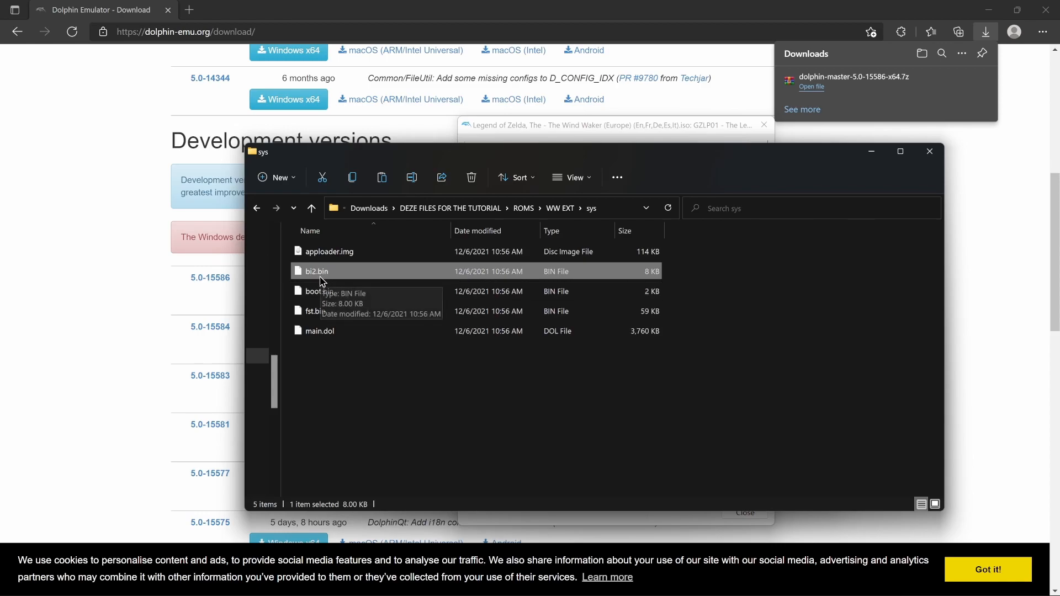
{"action": "mouse_move", "coordinate": [429, 218]}
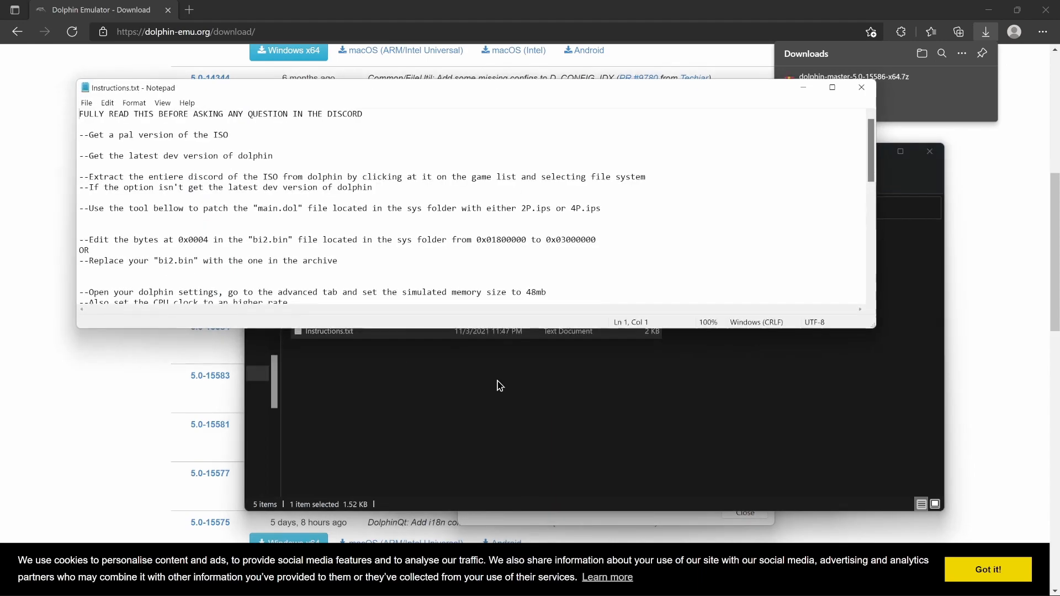
Scroll Instructions.txt to the side notes and copy the hack64.net/tools/patcher.php link.
{"action": "scroll", "scroll_direction": "down", "scroll_amount": 3}
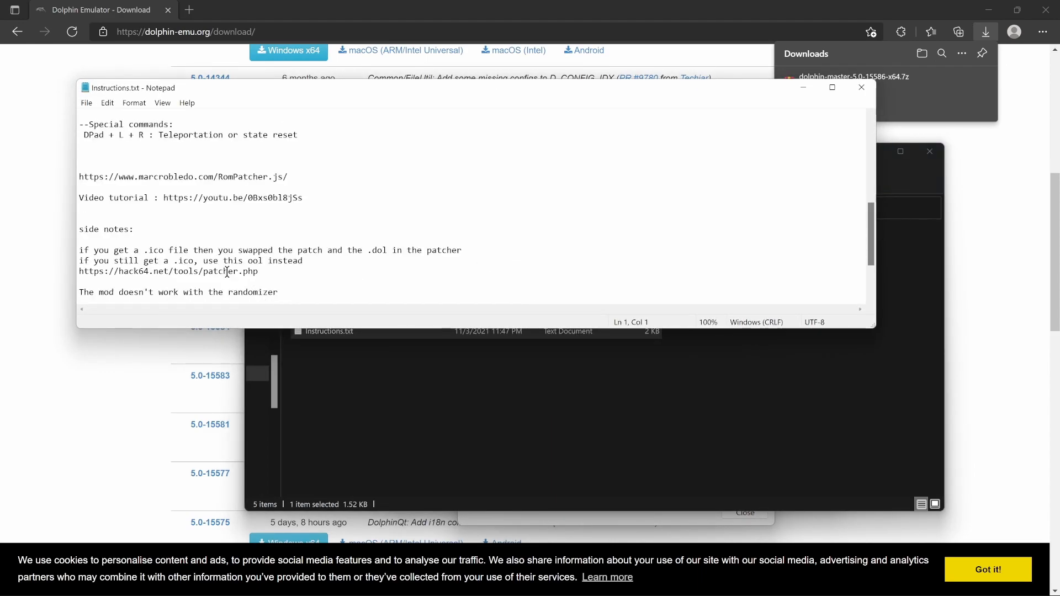
{"action": "scroll", "scroll_direction": "down", "scroll_amount": 3}
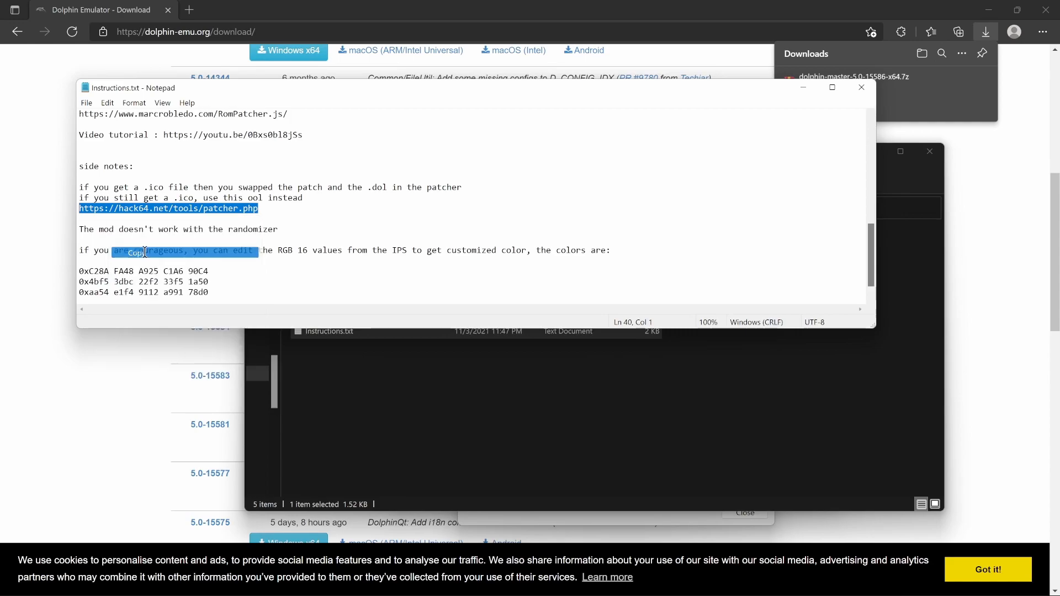
{"action": "right_click", "coordinate": [187, 31]}
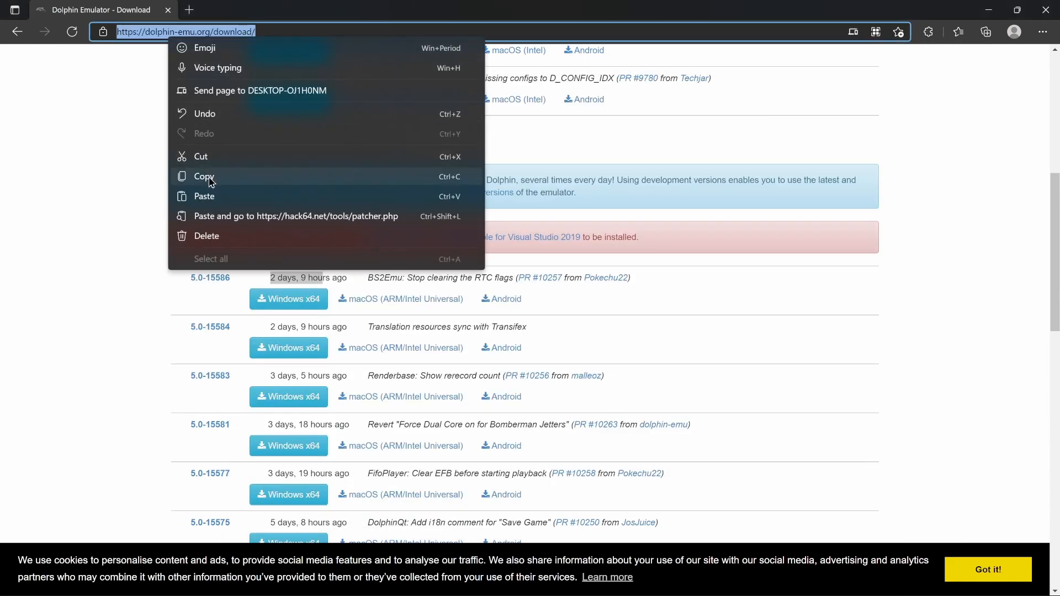
Open the hack64 patcher and load ROMS > WW EXT > sys > main.dol as the ROM.
{"action": "left_click", "coordinate": [295, 216]}
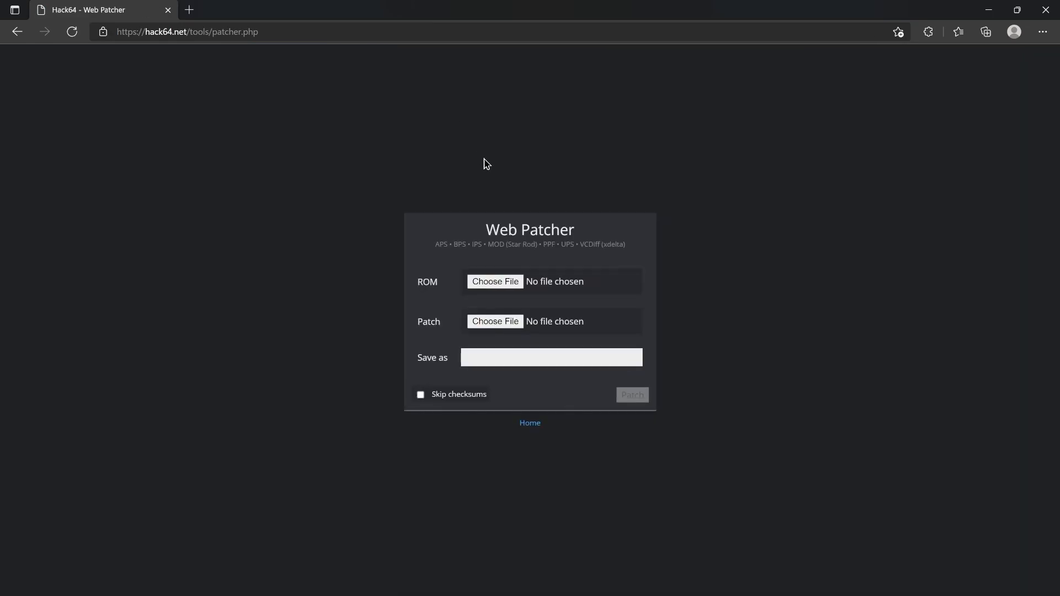
{"action": "mouse_move", "coordinate": [495, 281]}
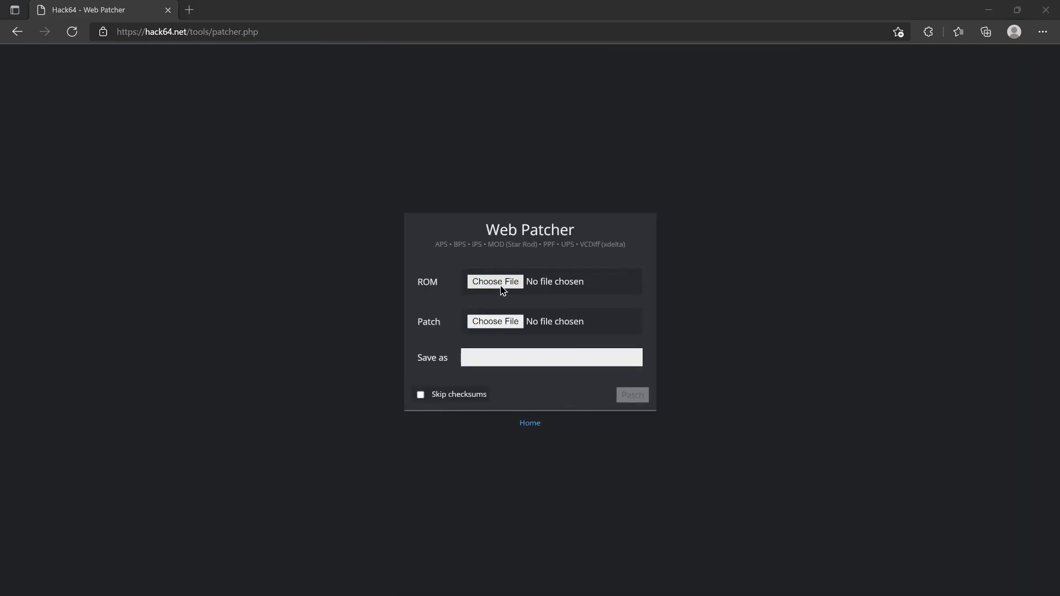
{"action": "left_click", "coordinate": [495, 281]}
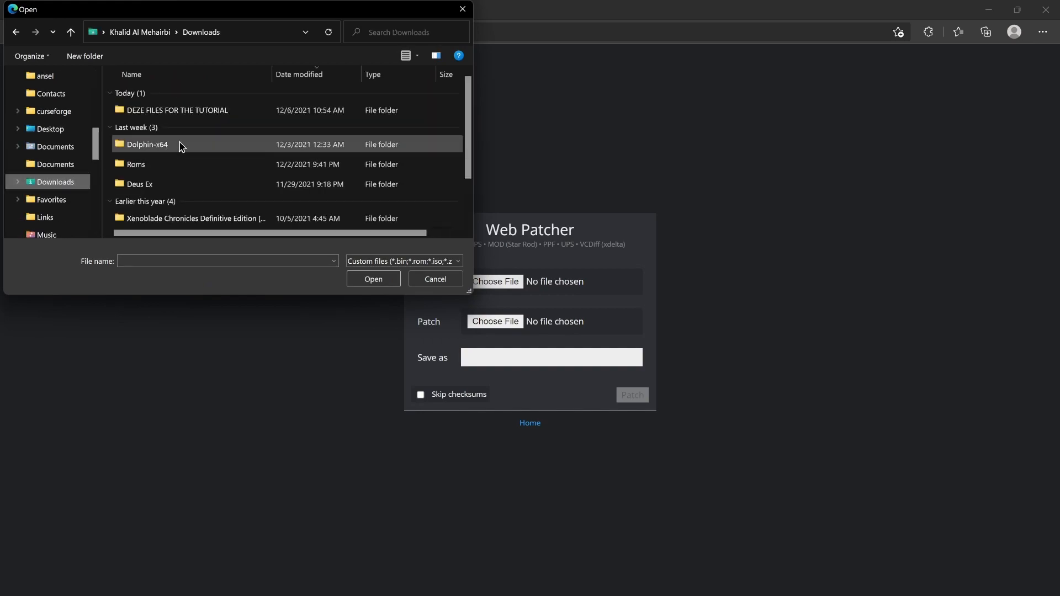
{"action": "double_click", "coordinate": [177, 110]}
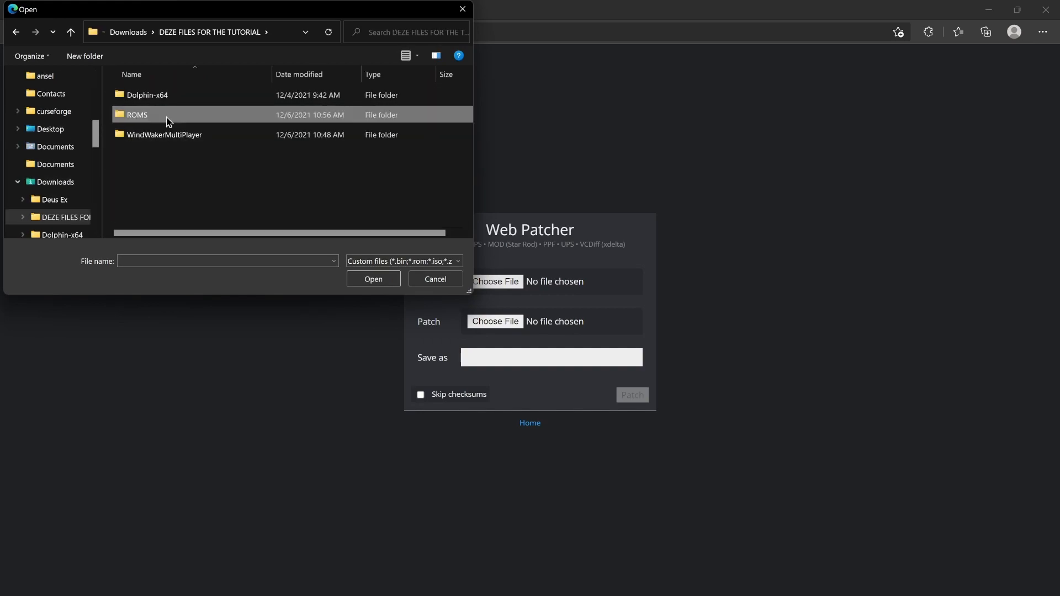
{"action": "double_click", "coordinate": [137, 114]}
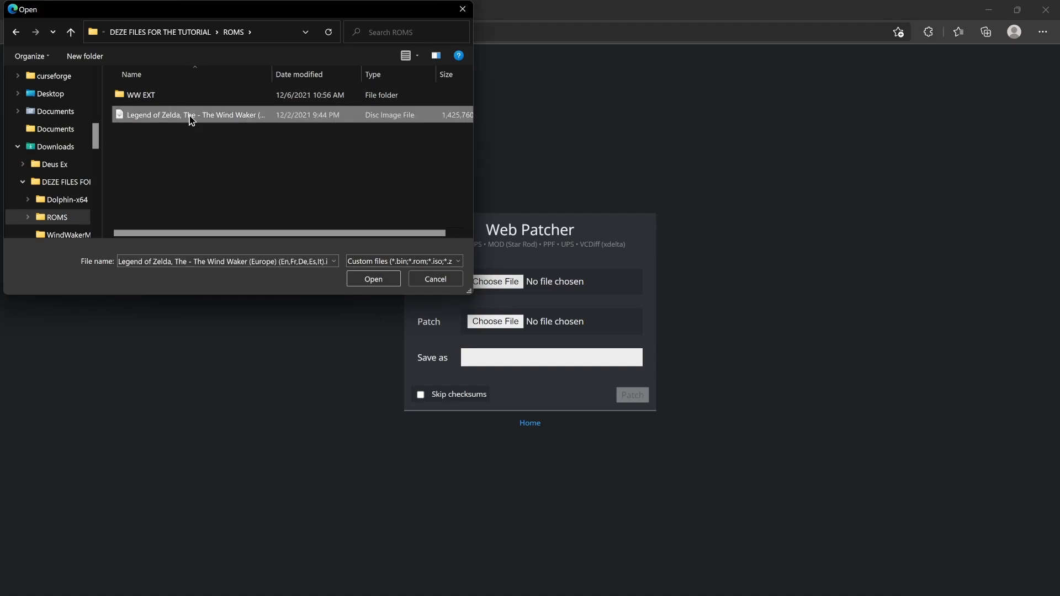
{"action": "double_click", "coordinate": [142, 95]}
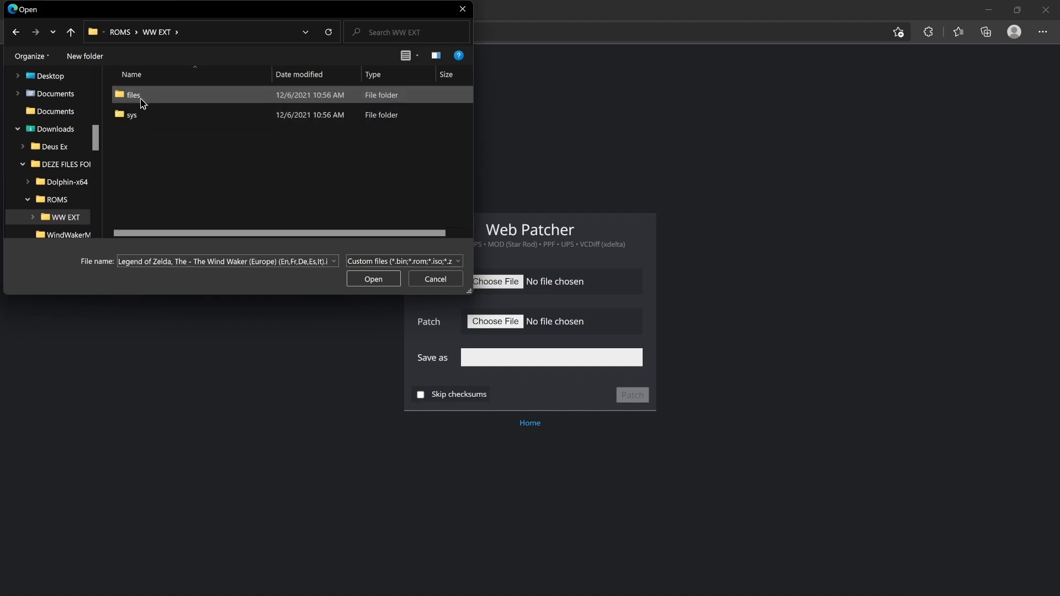
{"action": "double_click", "coordinate": [131, 115]}
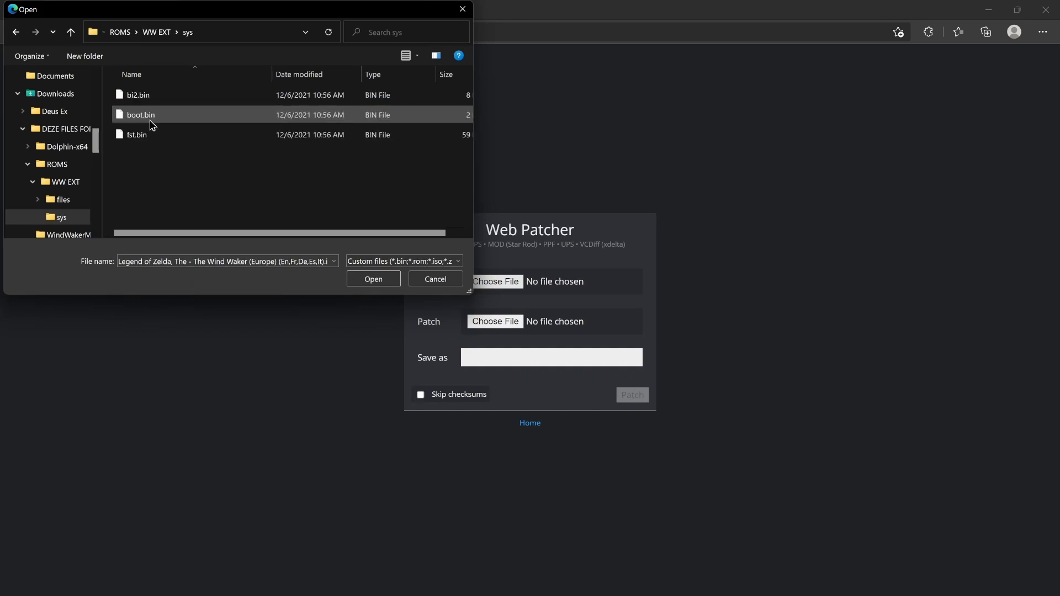
{"action": "left_click", "coordinate": [136, 135]}
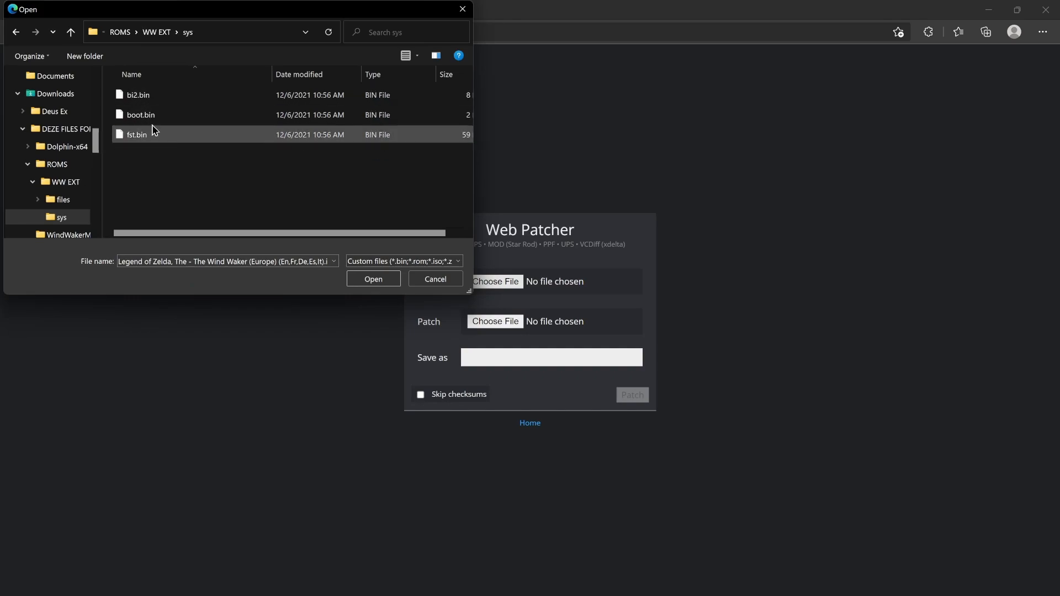
{"action": "left_click", "coordinate": [401, 261]}
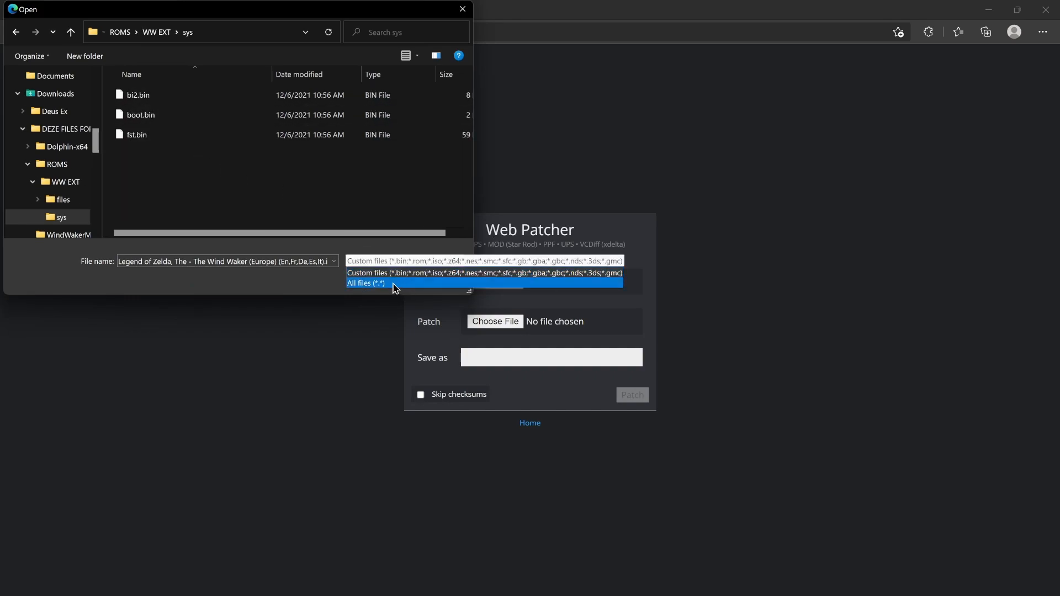
{"action": "left_click", "coordinate": [365, 284]}
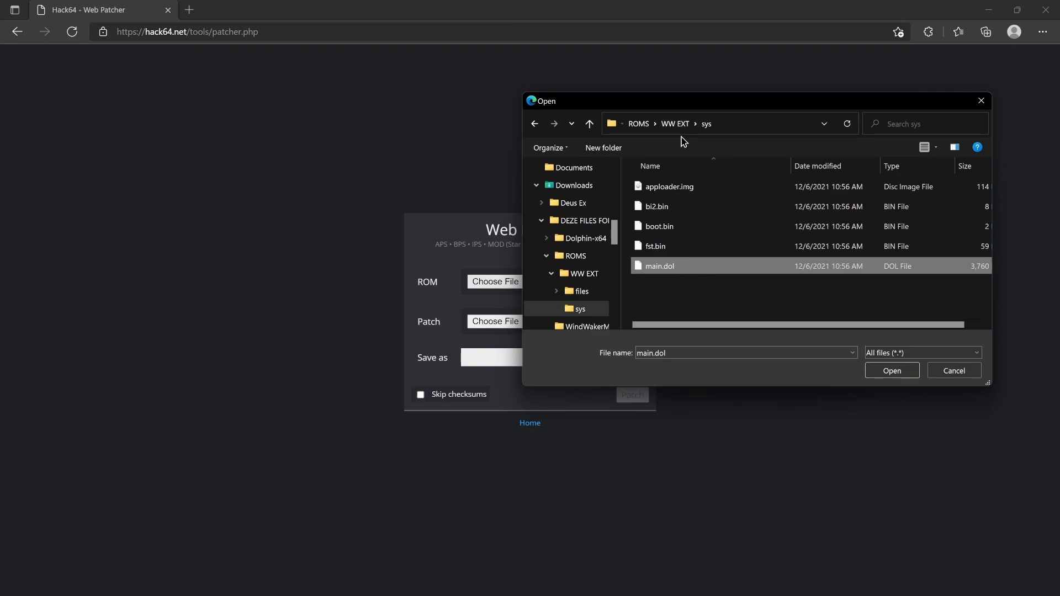
{"action": "mouse_move", "coordinate": [888, 385]}
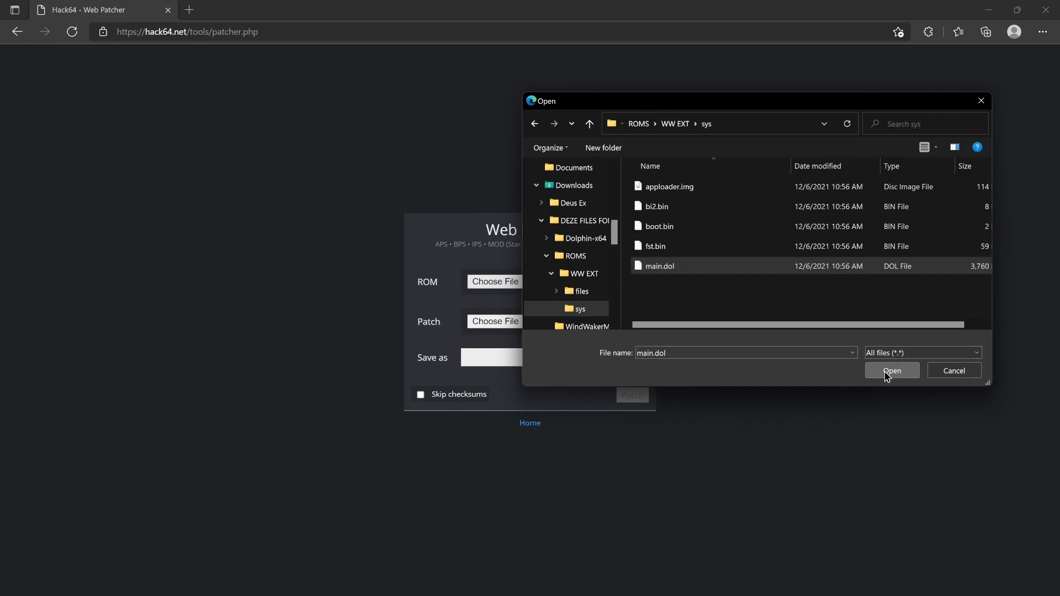
{"action": "left_click", "coordinate": [892, 371]}
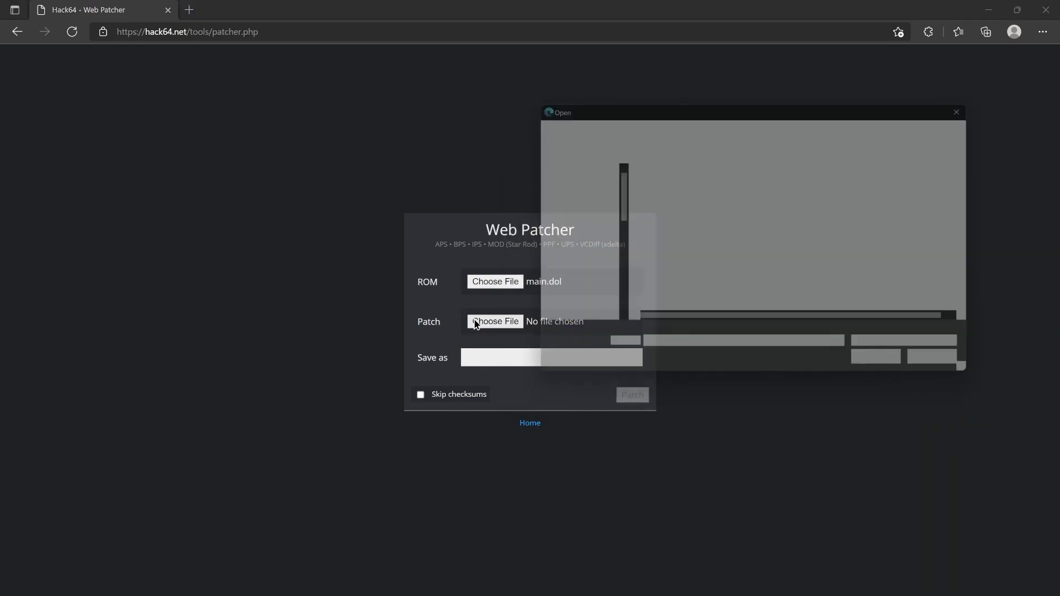
Choose 4P.ips from the WindWakerMultiPlayer folder as the patch.
{"action": "left_click", "coordinate": [494, 322]}
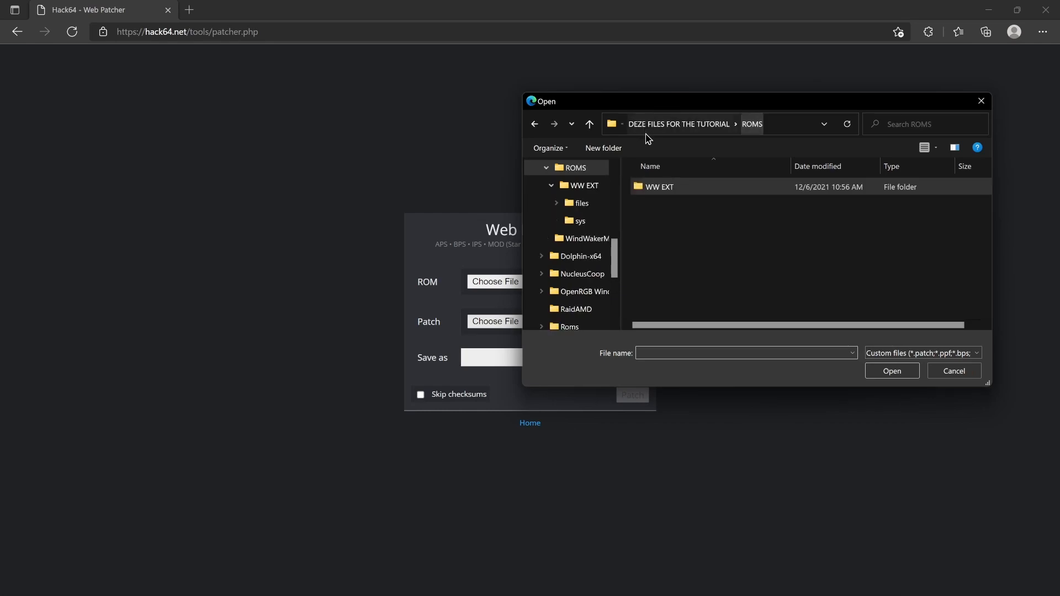
{"action": "left_click", "coordinate": [588, 123]}
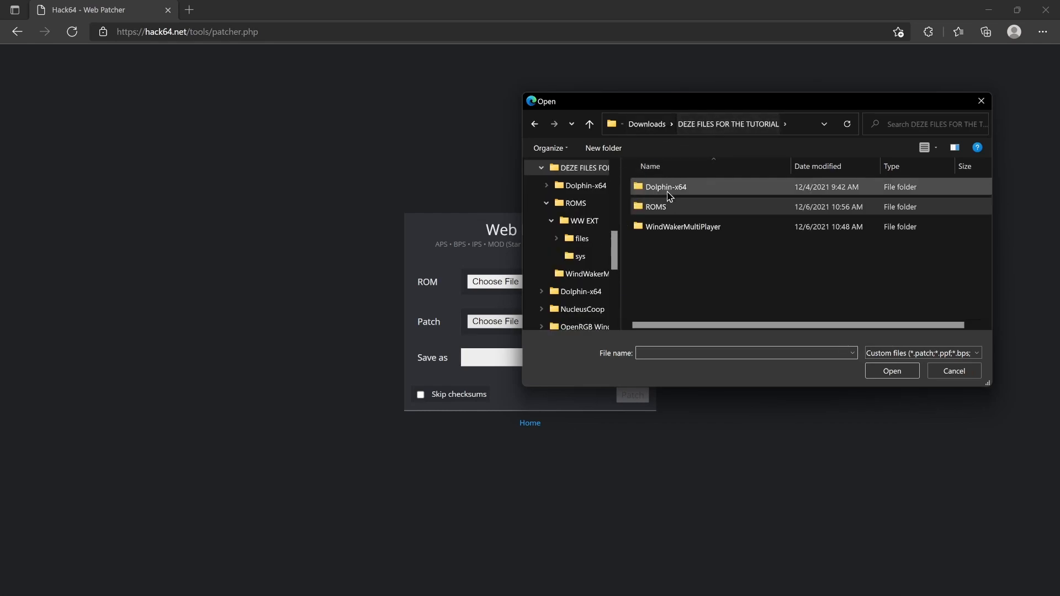
{"action": "double_click", "coordinate": [681, 226]}
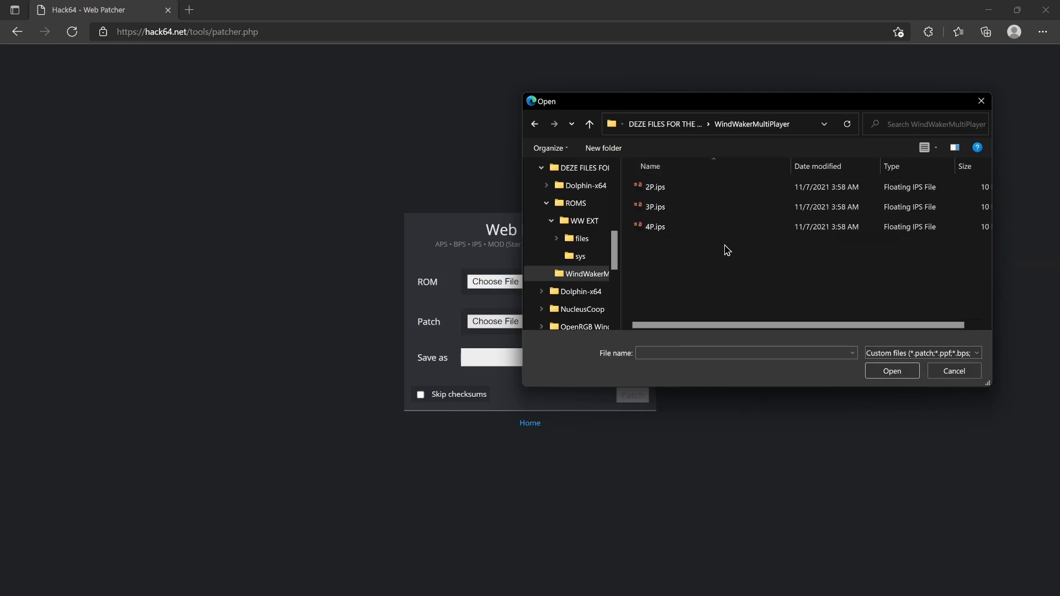
{"action": "mouse_move", "coordinate": [693, 220]}
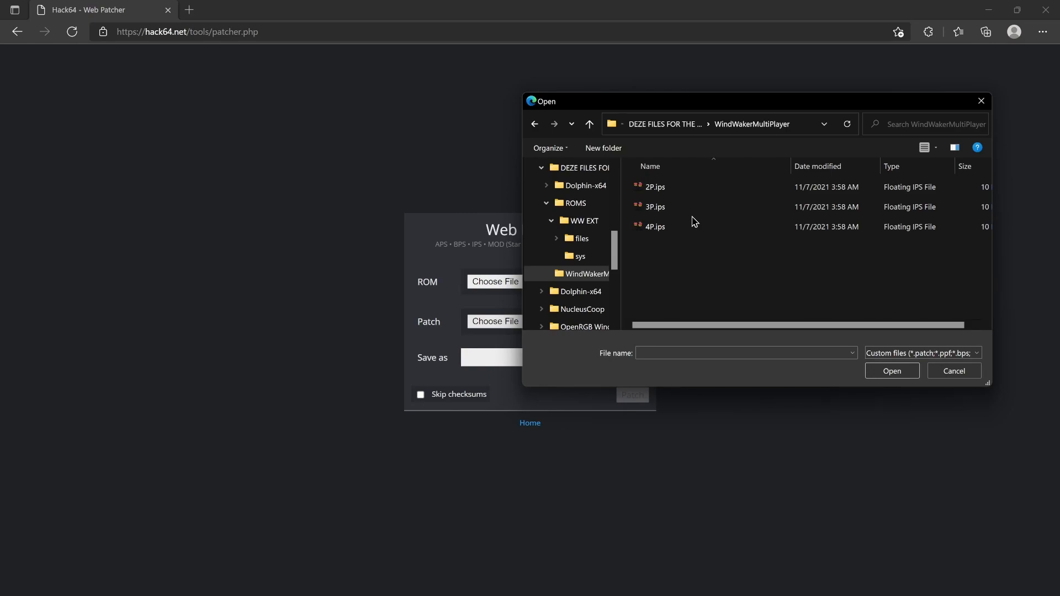
{"action": "left_click", "coordinate": [654, 226]}
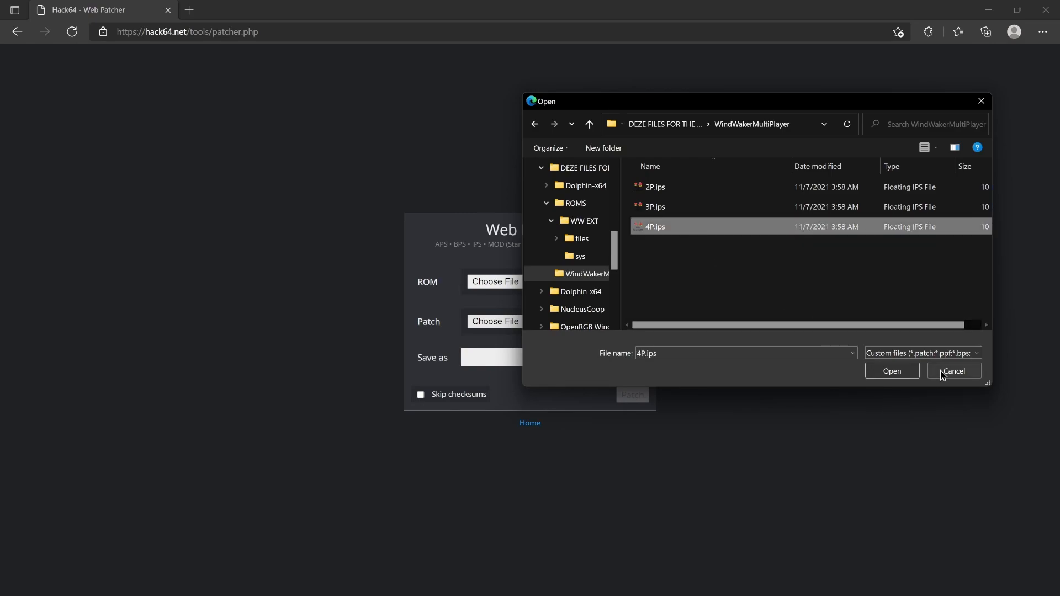
Rename the output to main.dol, apply the patch, and check the download.
{"action": "left_click", "coordinate": [891, 370]}
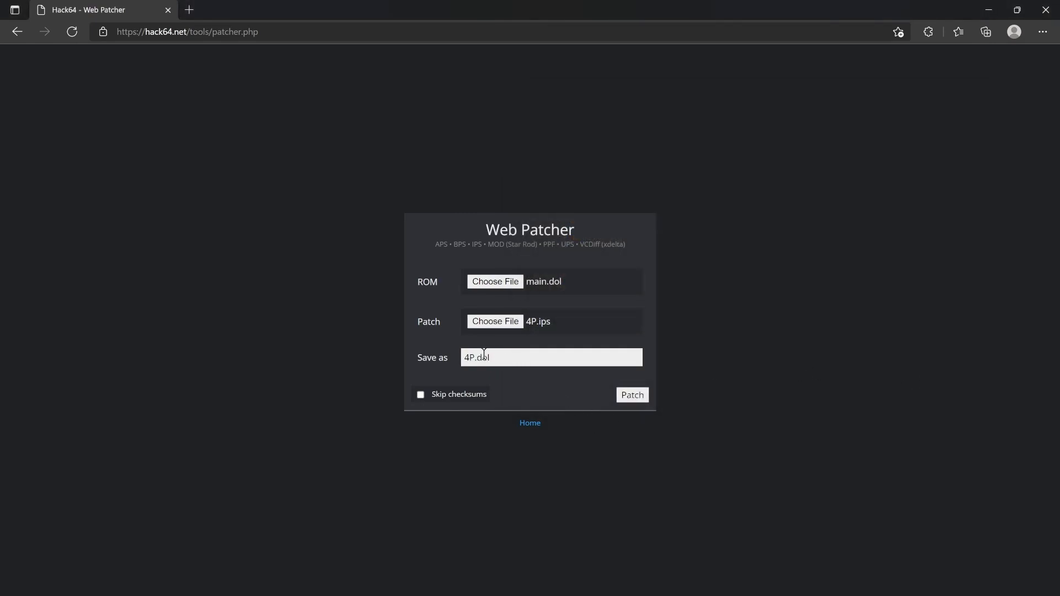
{"action": "double_click", "coordinate": [476, 357]}
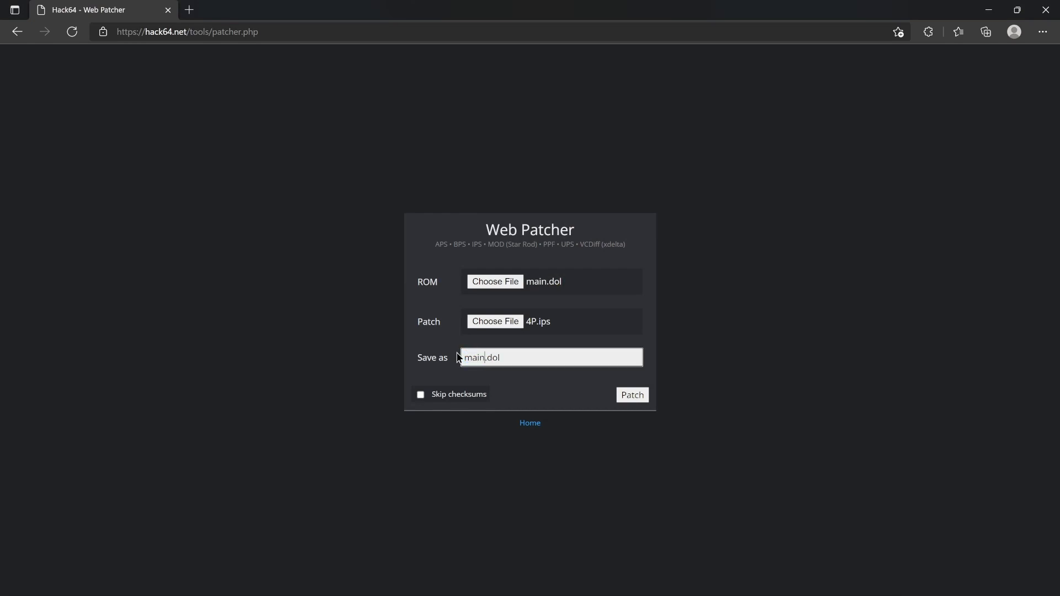
{"action": "left_click", "coordinate": [631, 394]}
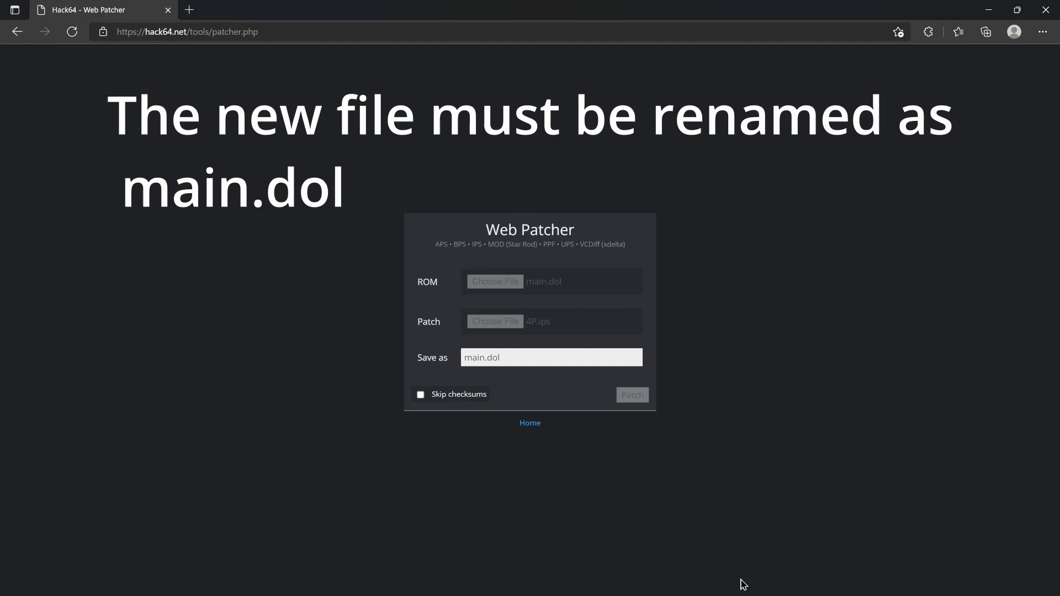
{"action": "left_click", "coordinate": [985, 32]}
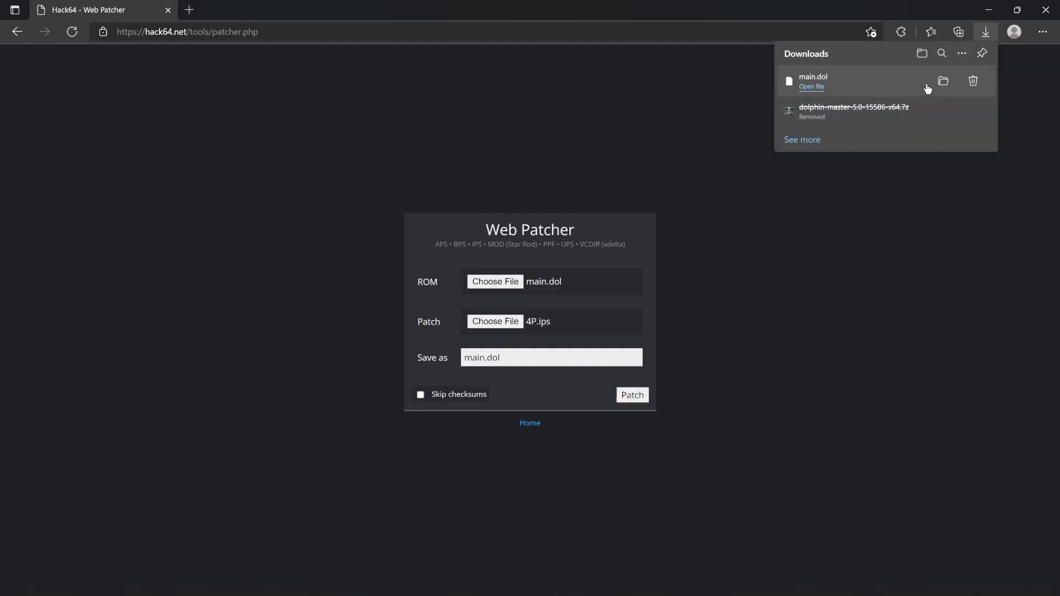
Show the downloaded main.dol's folder and browse to ROMS > WW EXT > sys.
{"action": "left_click", "coordinate": [943, 82]}
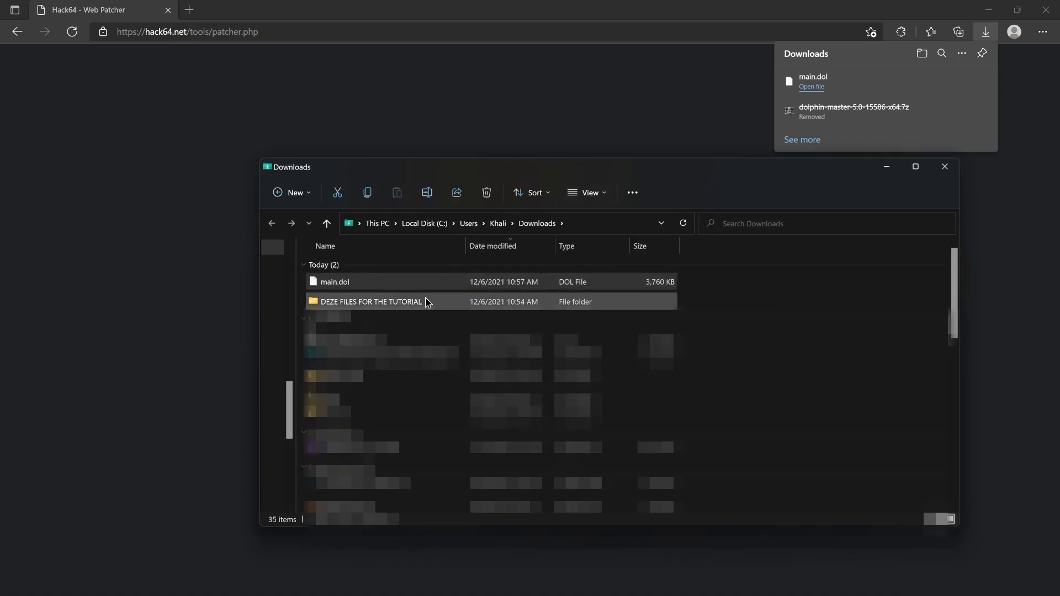
{"action": "double_click", "coordinate": [371, 302]}
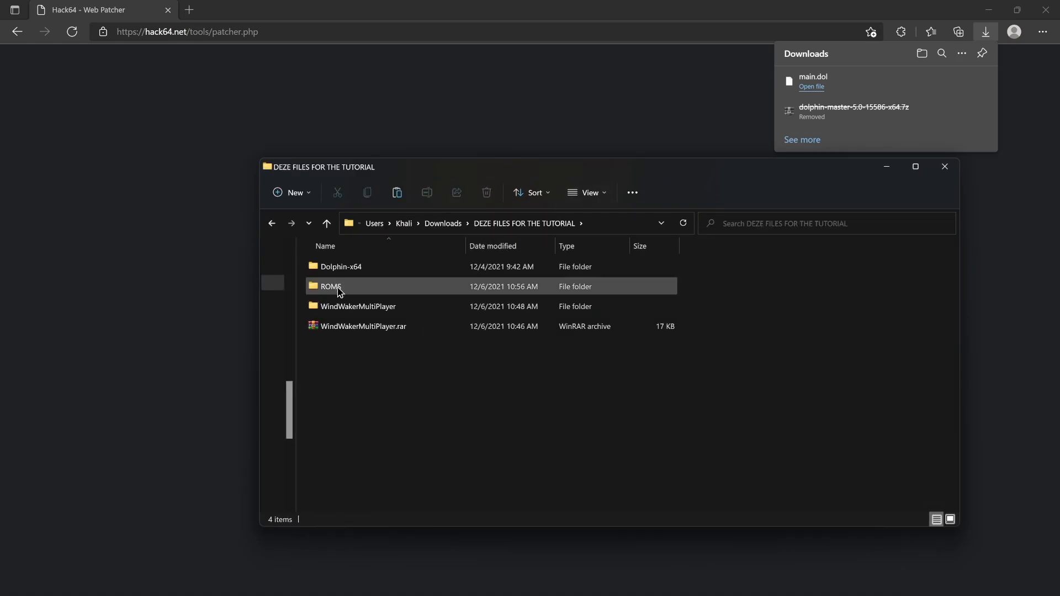
{"action": "double_click", "coordinate": [331, 286]}
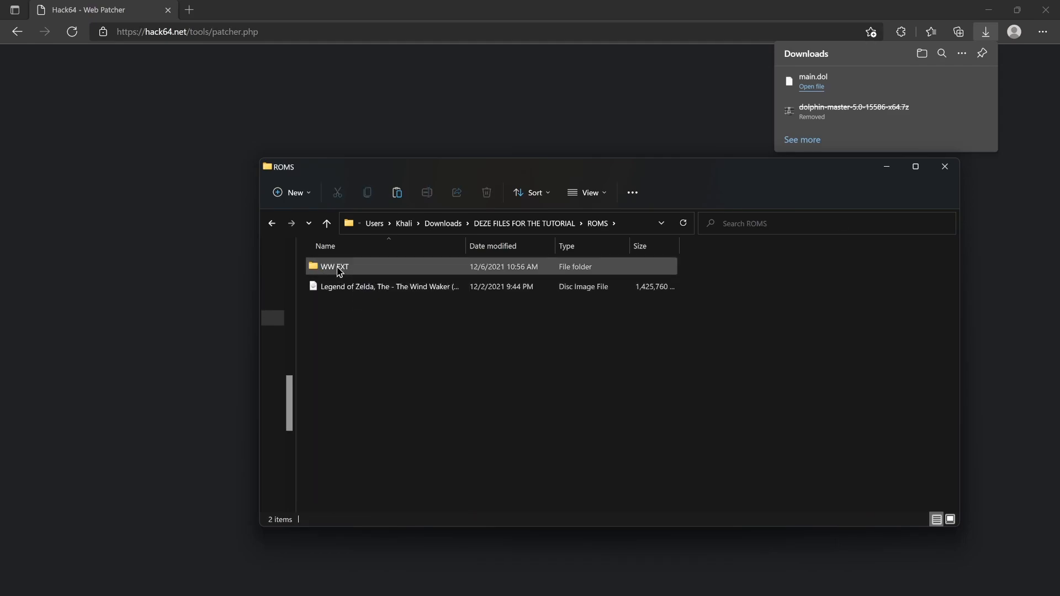
{"action": "double_click", "coordinate": [335, 266]}
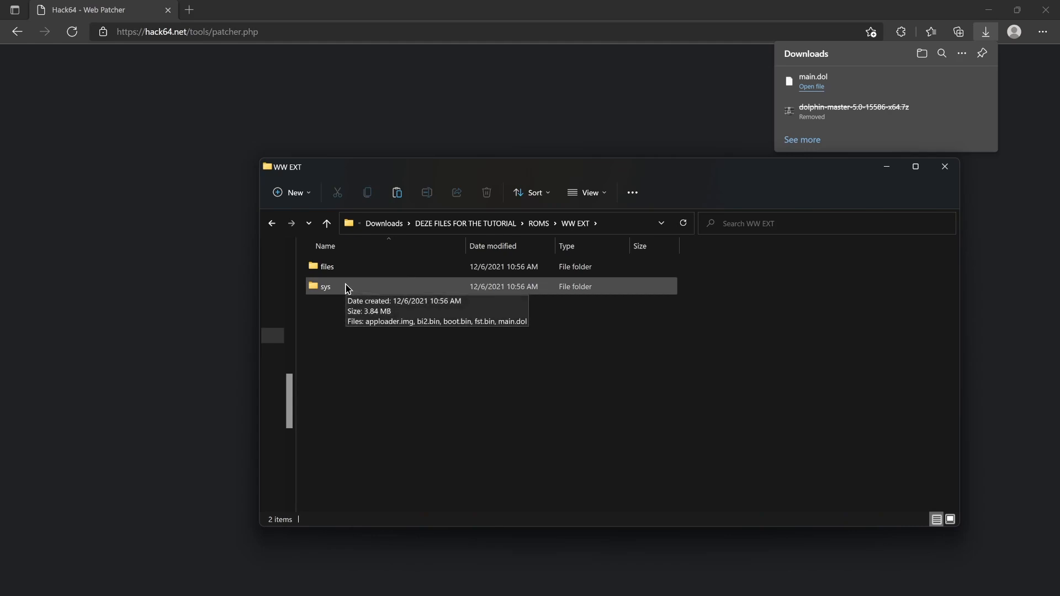
{"action": "mouse_move", "coordinate": [336, 287]}
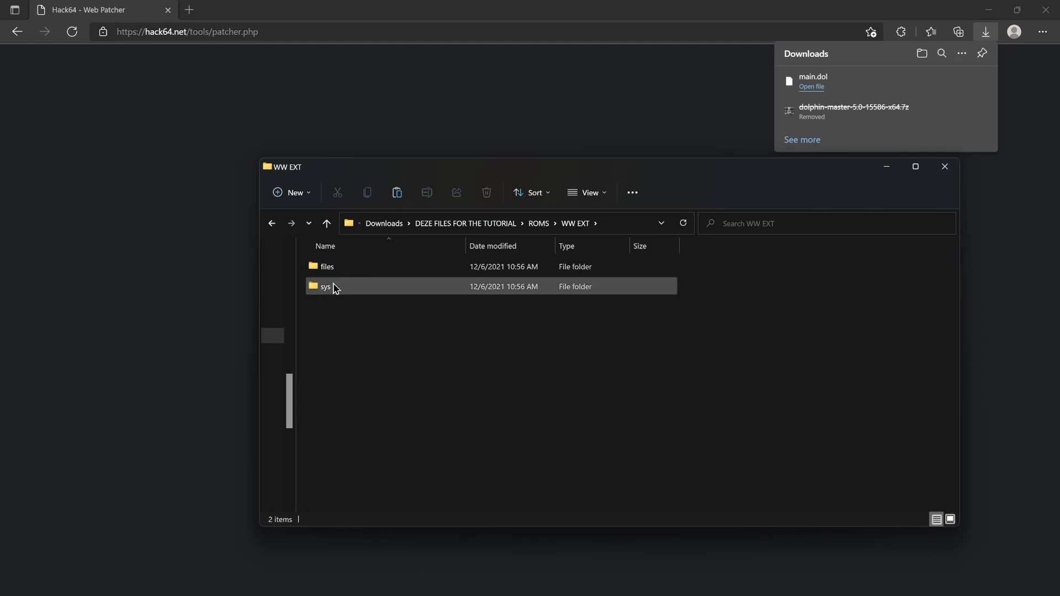
{"action": "double_click", "coordinate": [326, 286]}
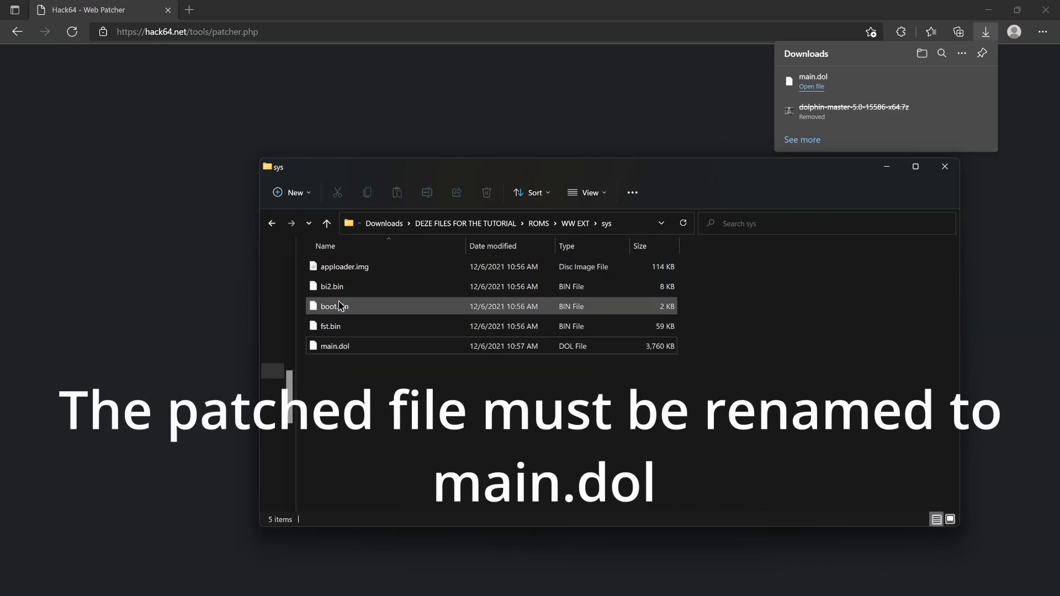
Replace sys's bi2.bin with the WindWakerMultiPlayer bi2.bin and close the properties window.
{"action": "left_click", "coordinate": [332, 286]}
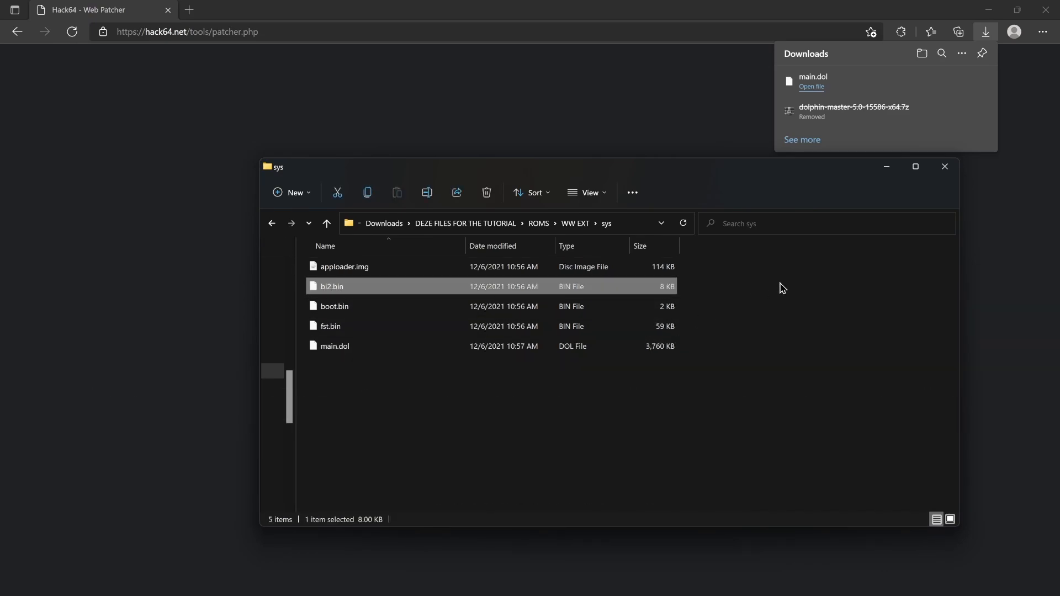
{"action": "left_click", "coordinate": [485, 193]}
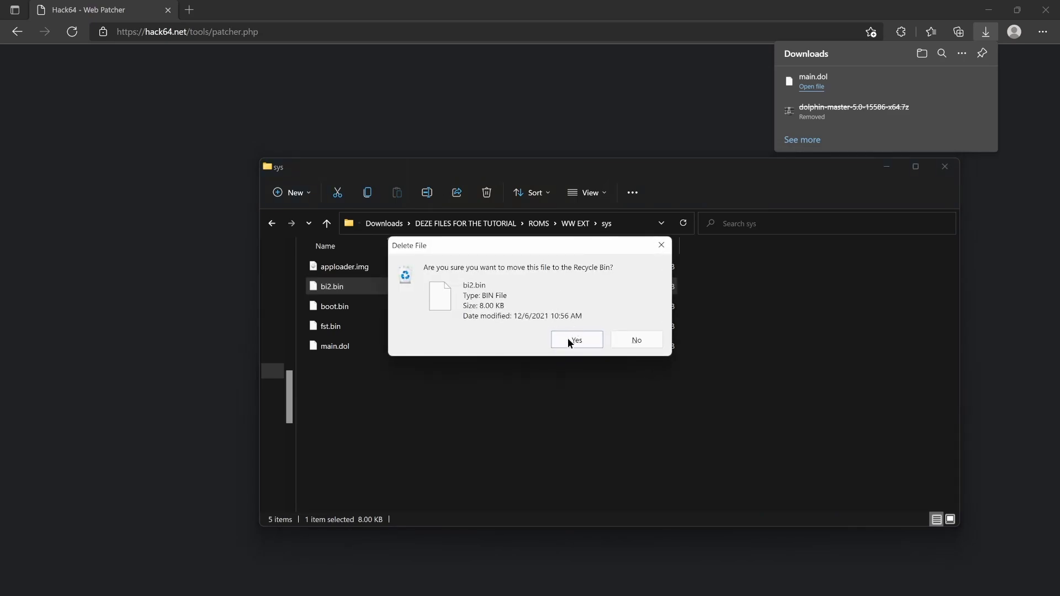
{"action": "left_click", "coordinate": [576, 339]}
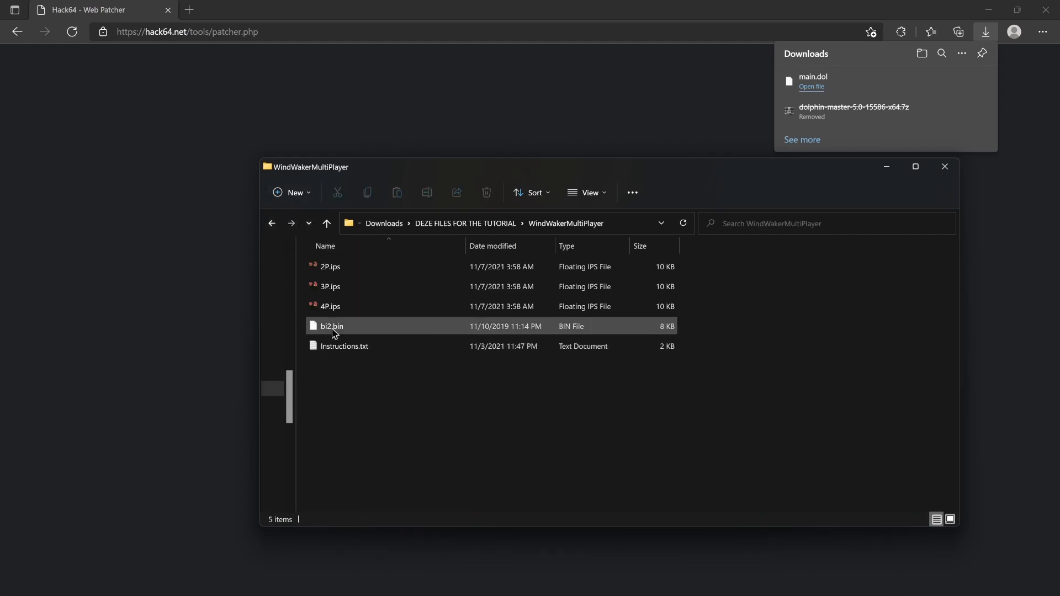
{"action": "left_click", "coordinate": [332, 325]}
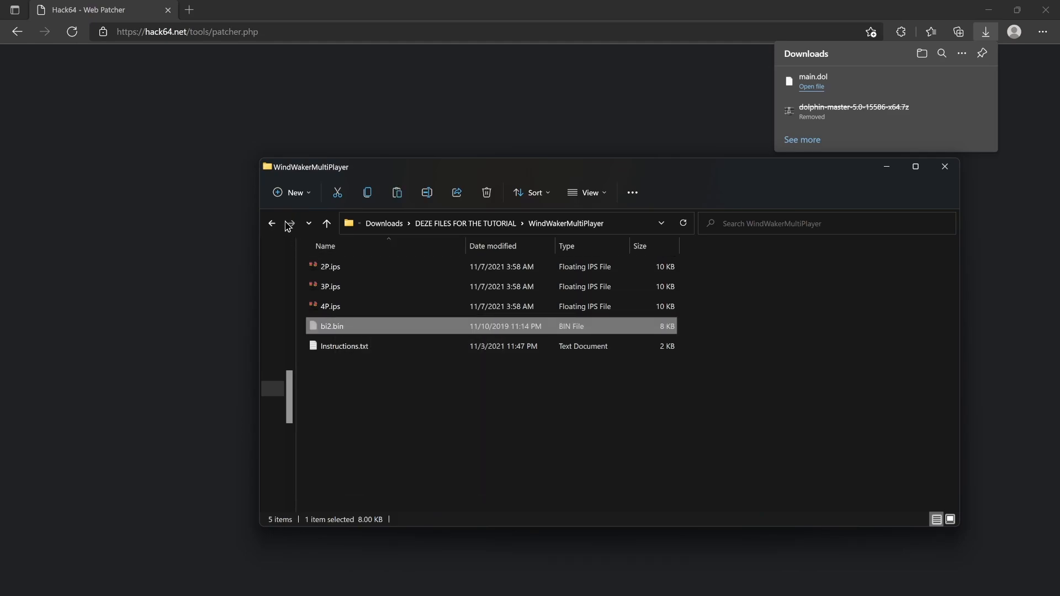
{"action": "left_click", "coordinate": [290, 223]}
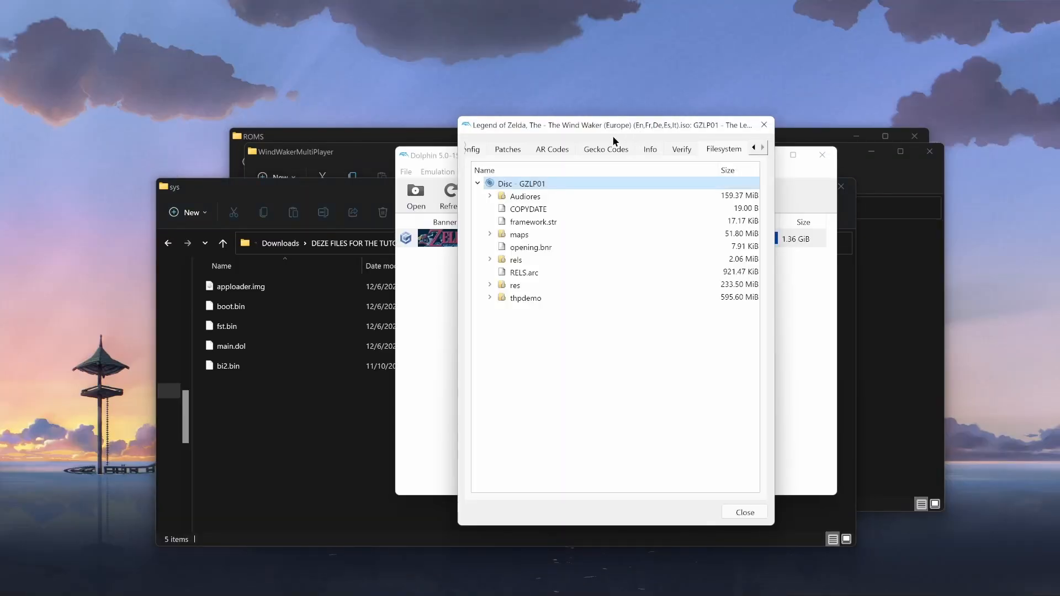
{"action": "left_click", "coordinate": [744, 511]}
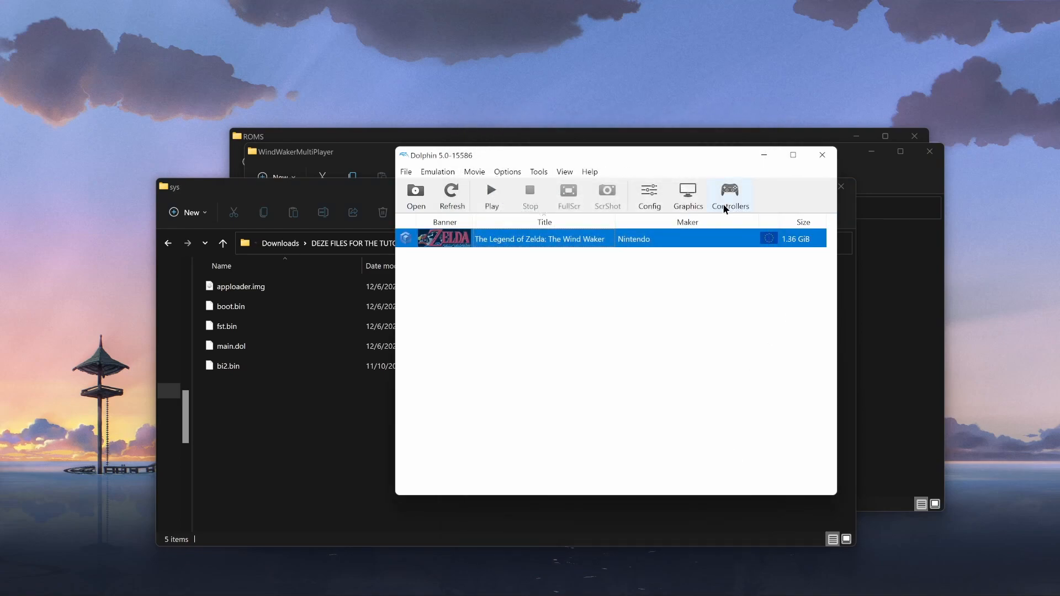
{"action": "mouse_move", "coordinate": [649, 189]}
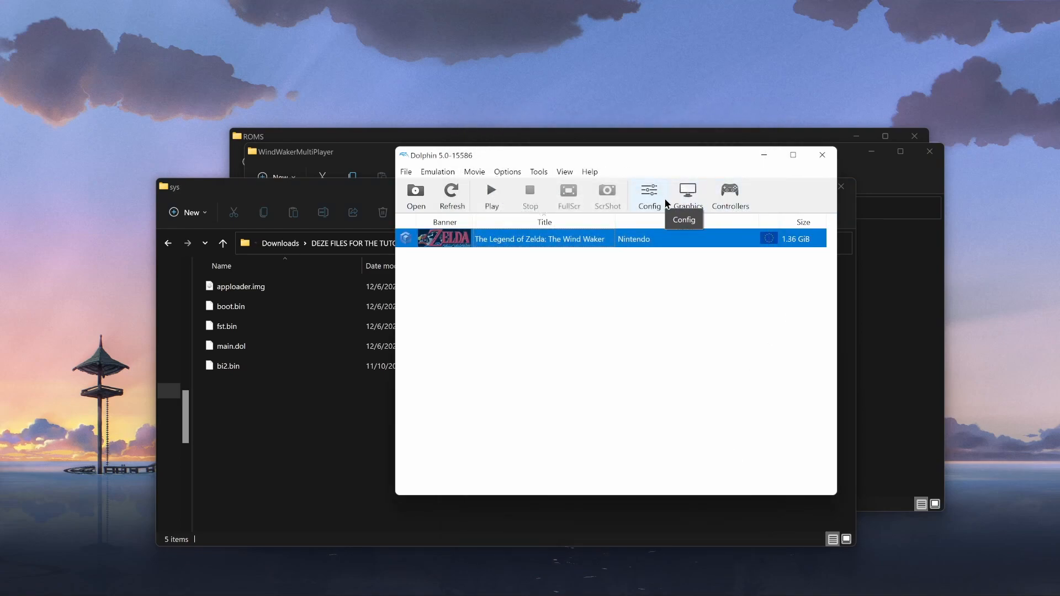
{"action": "mouse_move", "coordinate": [577, 250]}
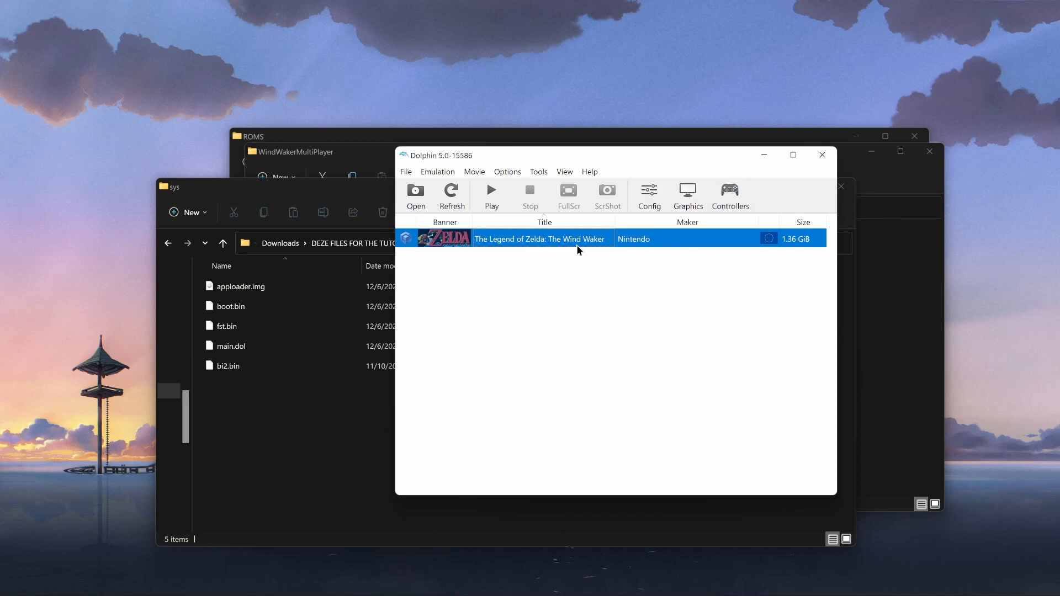
{"action": "mouse_move", "coordinate": [510, 223]}
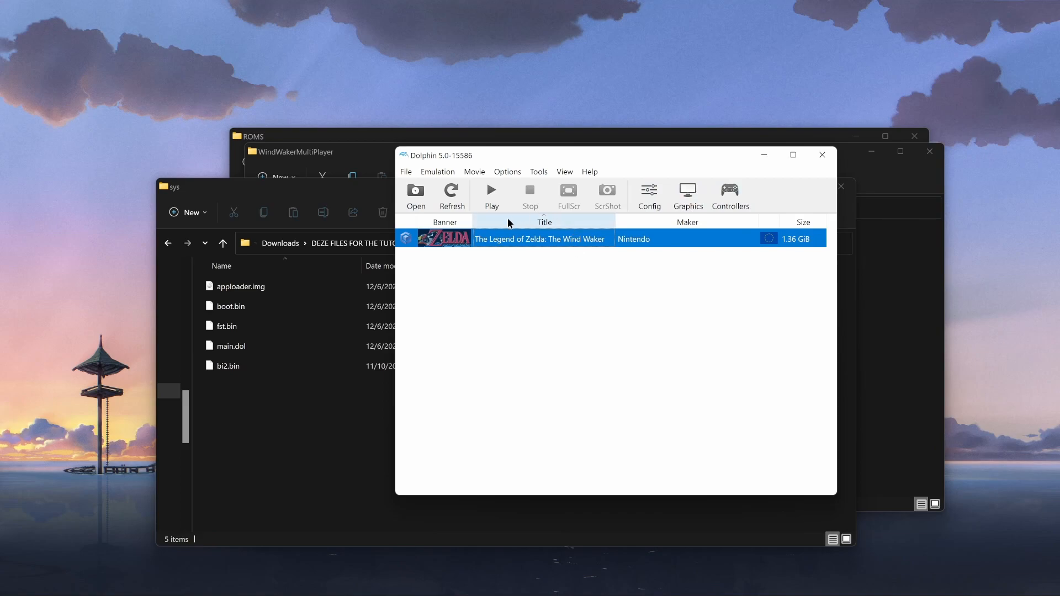
{"action": "mouse_move", "coordinate": [475, 218]}
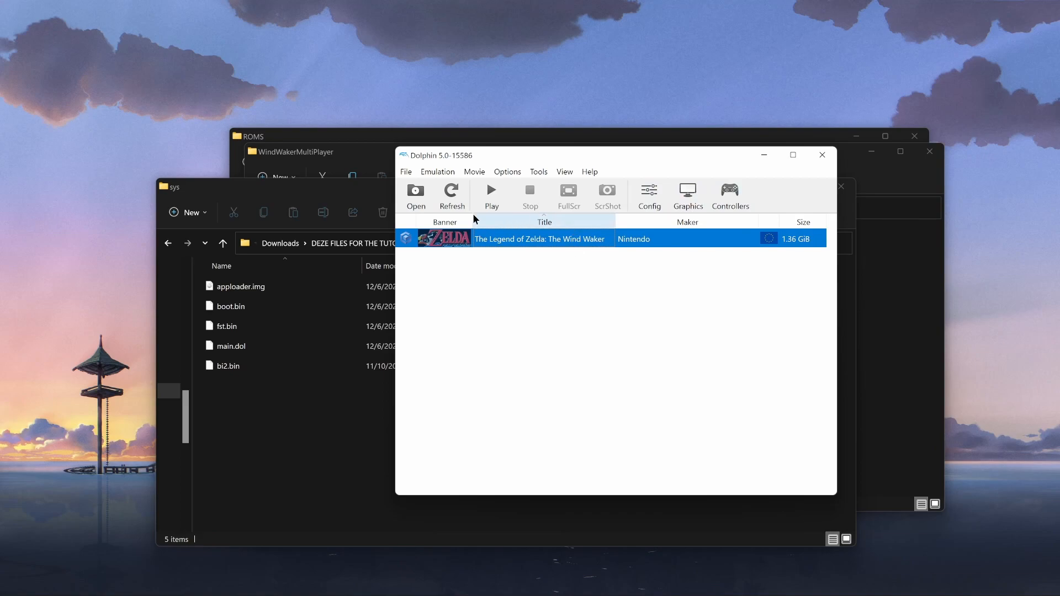
{"action": "mouse_move", "coordinate": [531, 255]}
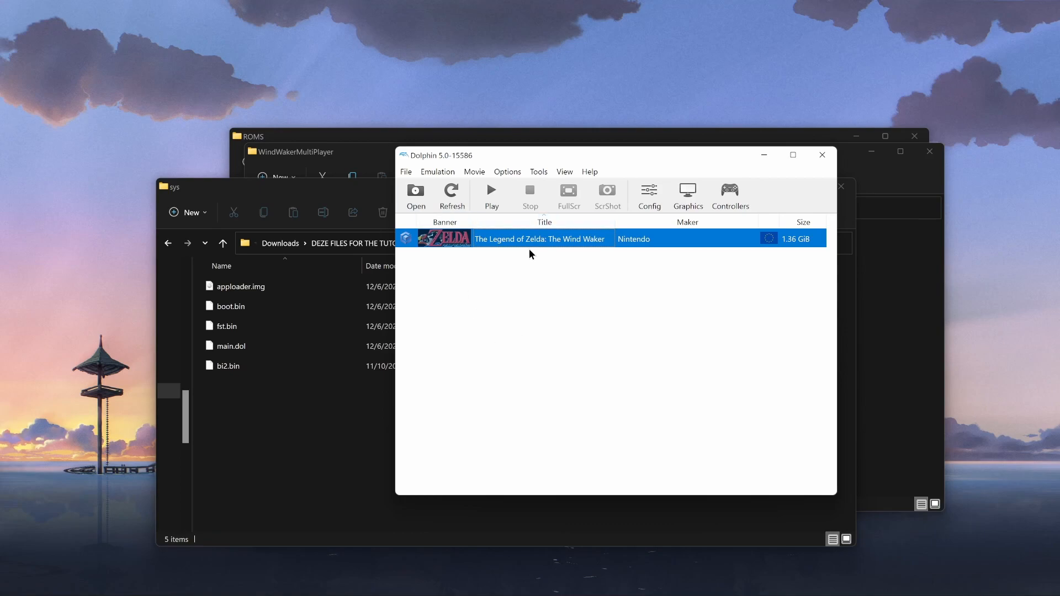
{"action": "mouse_move", "coordinate": [490, 235]}
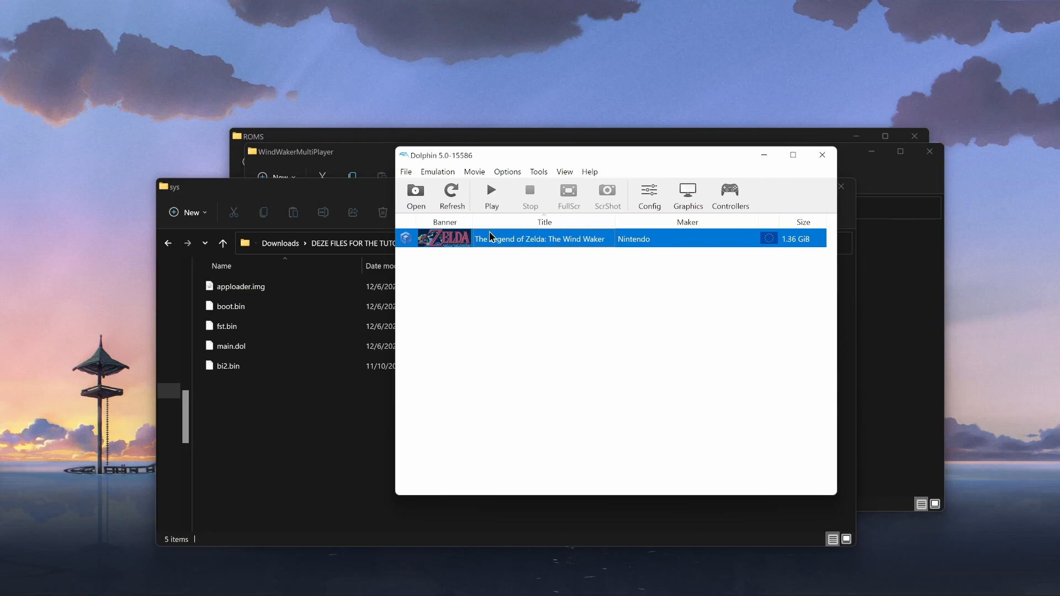
{"action": "mouse_move", "coordinate": [484, 224]}
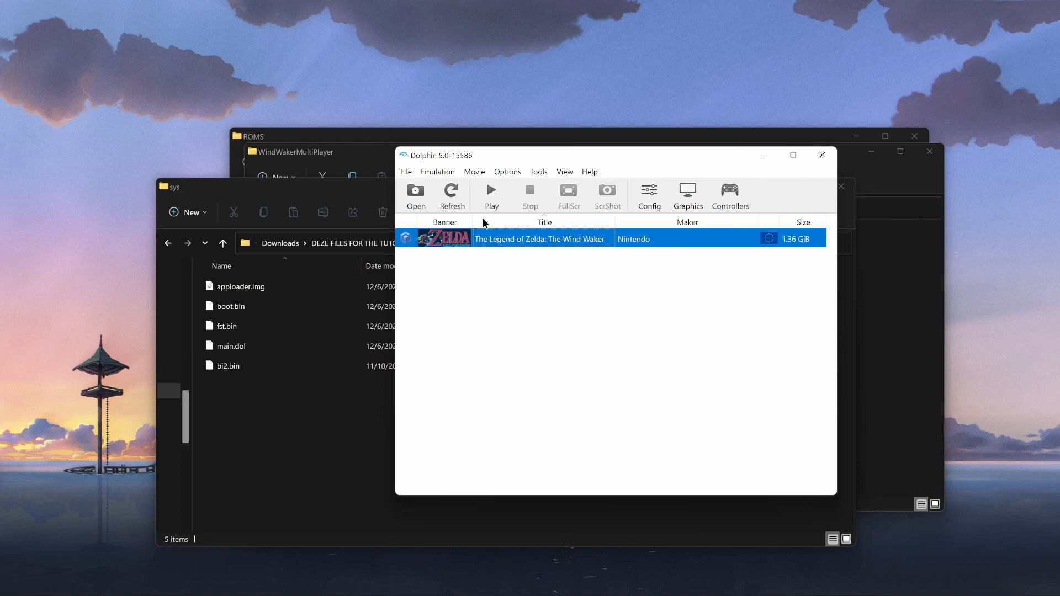
{"action": "mouse_move", "coordinate": [424, 181]}
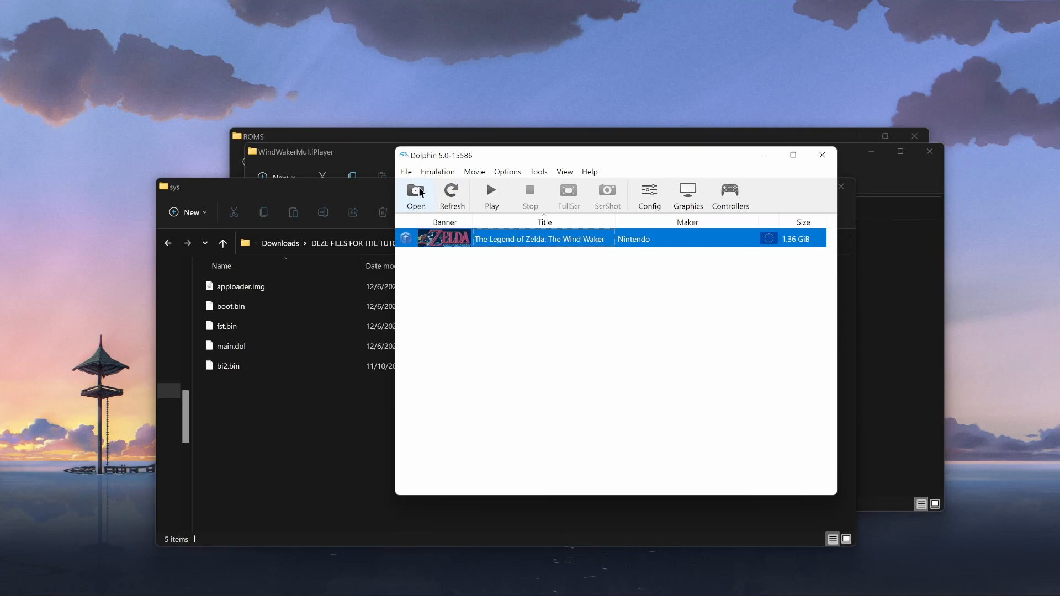
{"action": "left_click", "coordinate": [478, 298]}
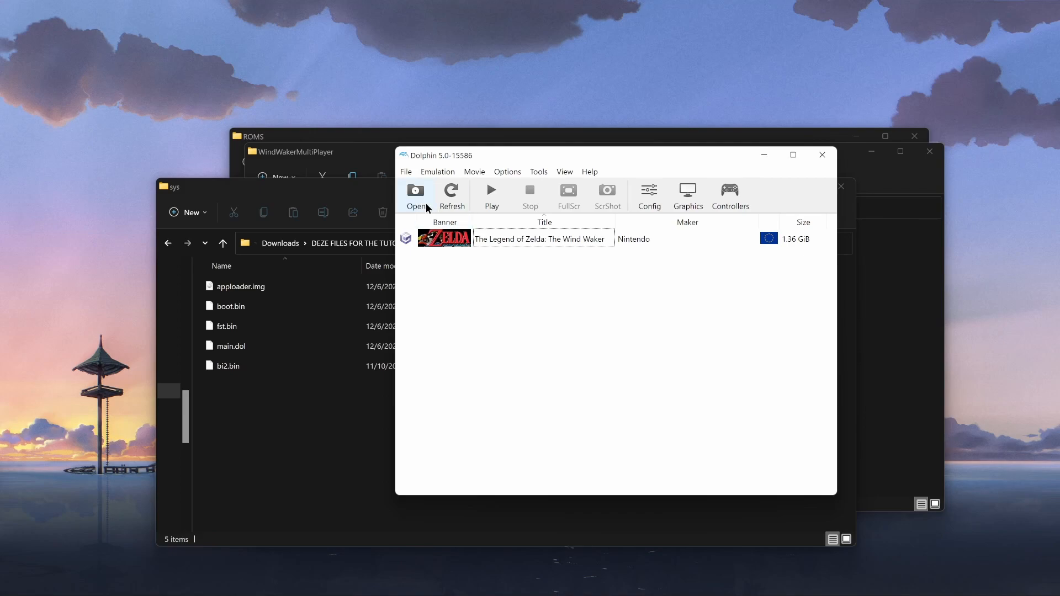
Browse Dolphin's Advanced and Enhancements graphics settings, then close them.
{"action": "left_click", "coordinate": [686, 196]}
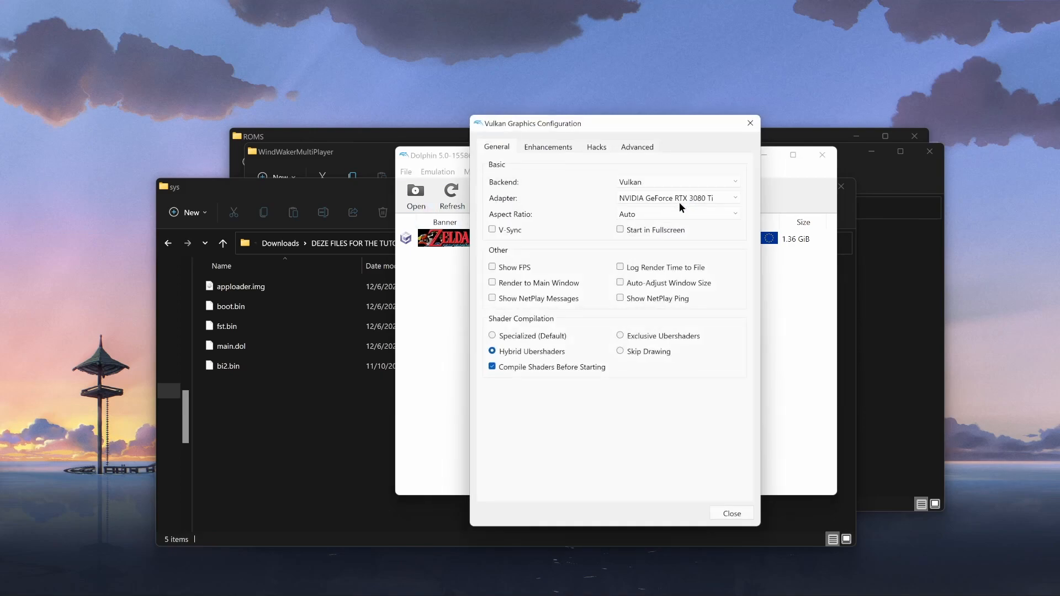
{"action": "mouse_move", "coordinate": [629, 211]}
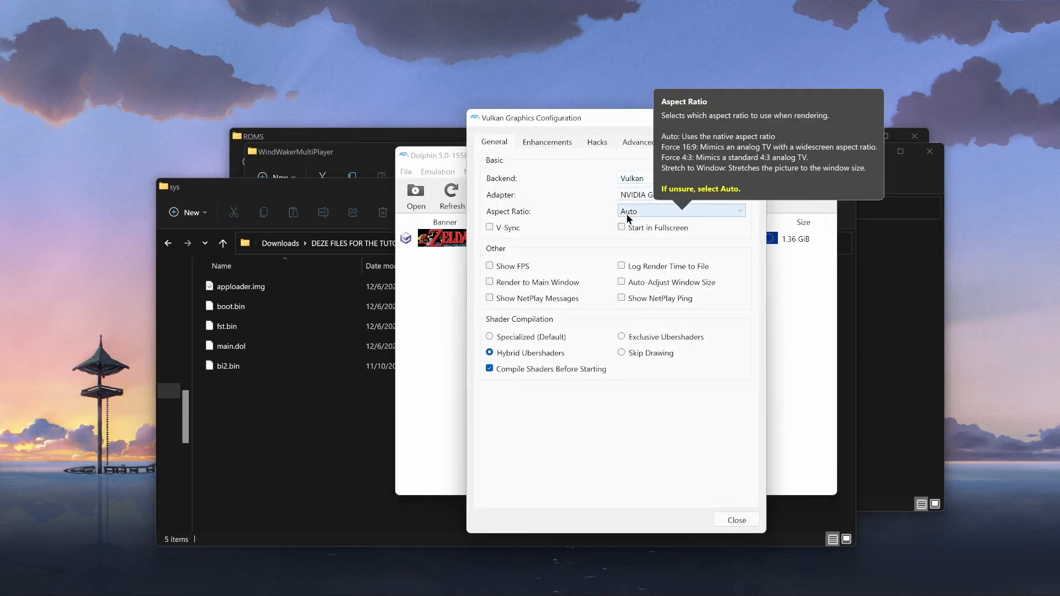
{"action": "left_click", "coordinate": [638, 142]}
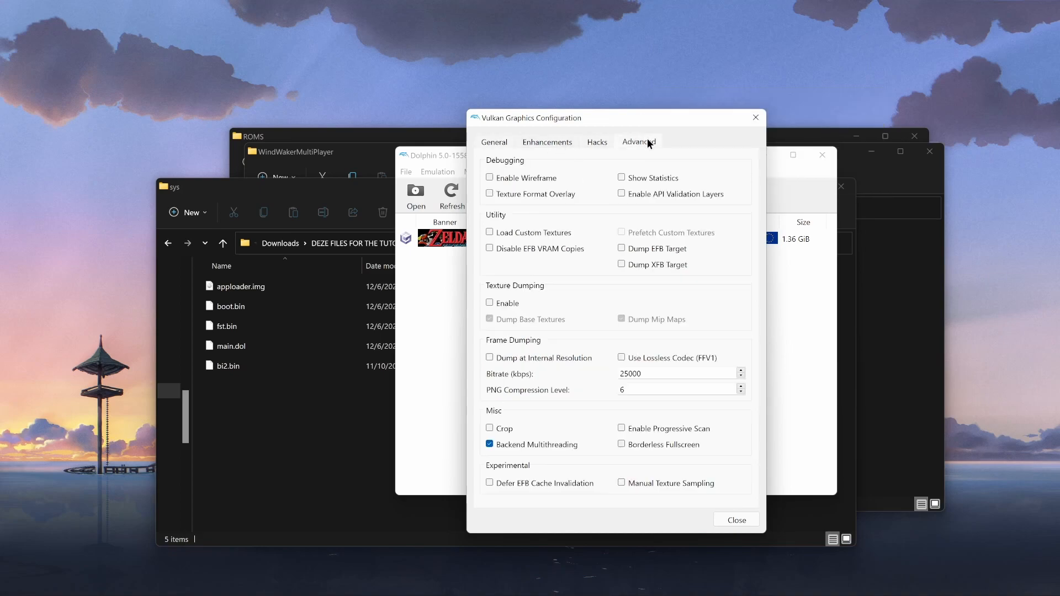
{"action": "left_click", "coordinate": [548, 142]}
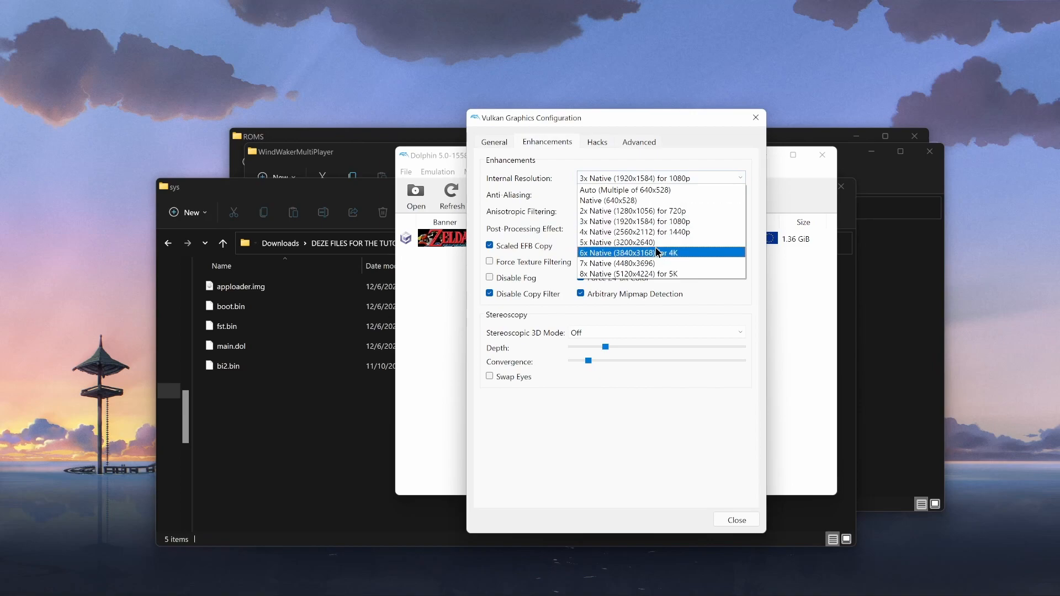
{"action": "left_click", "coordinate": [735, 519]}
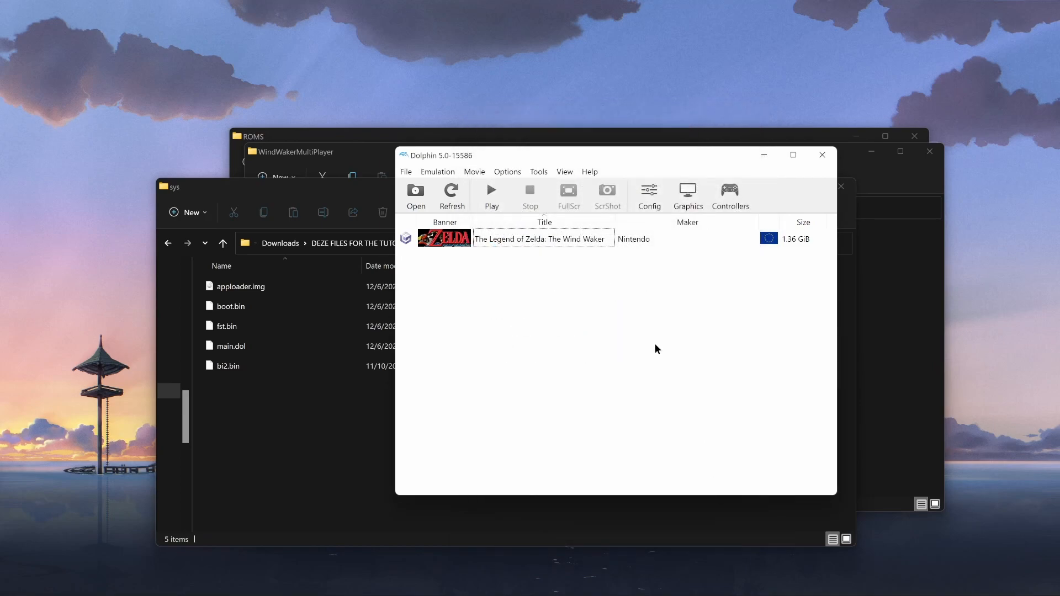
Override the emulated CPU clock to 200% and memory to 48 MB MEM1, 64 MB MEM2.
{"action": "left_click", "coordinate": [648, 195]}
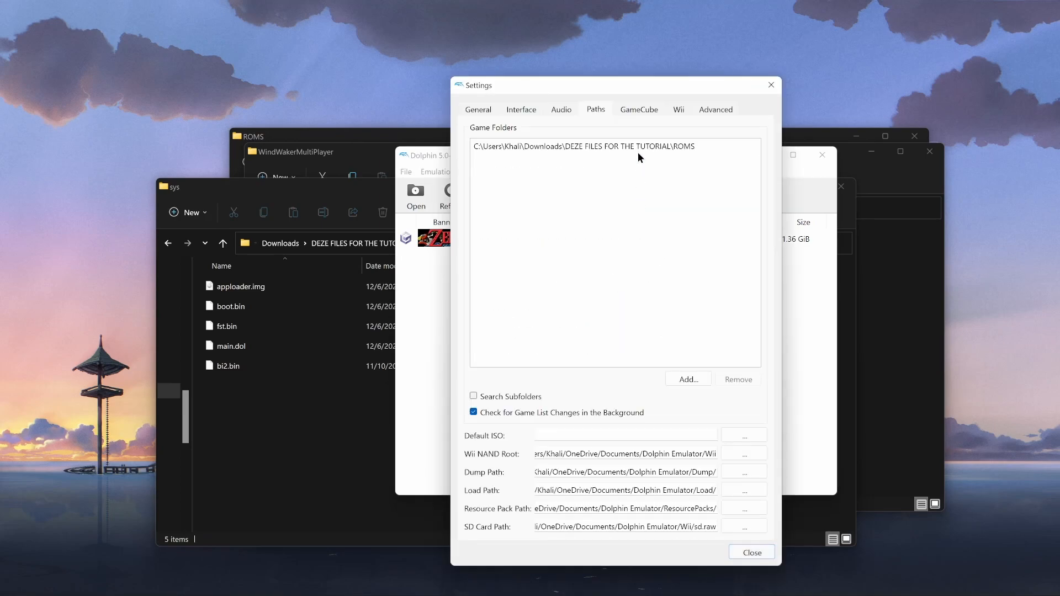
{"action": "left_click", "coordinate": [716, 109]}
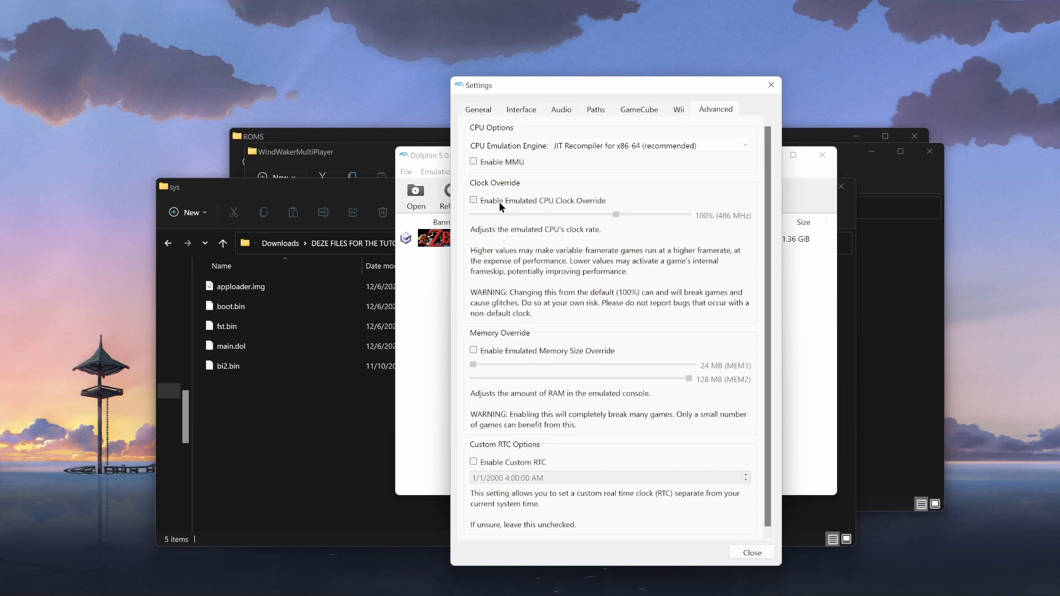
{"action": "mouse_move", "coordinate": [492, 409]}
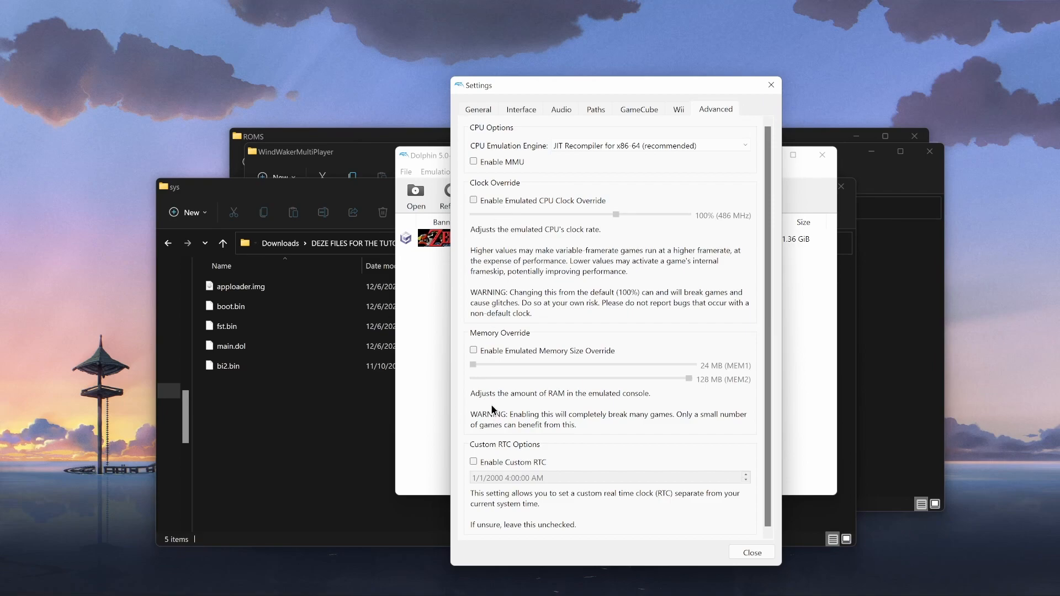
{"action": "mouse_move", "coordinate": [515, 202]}
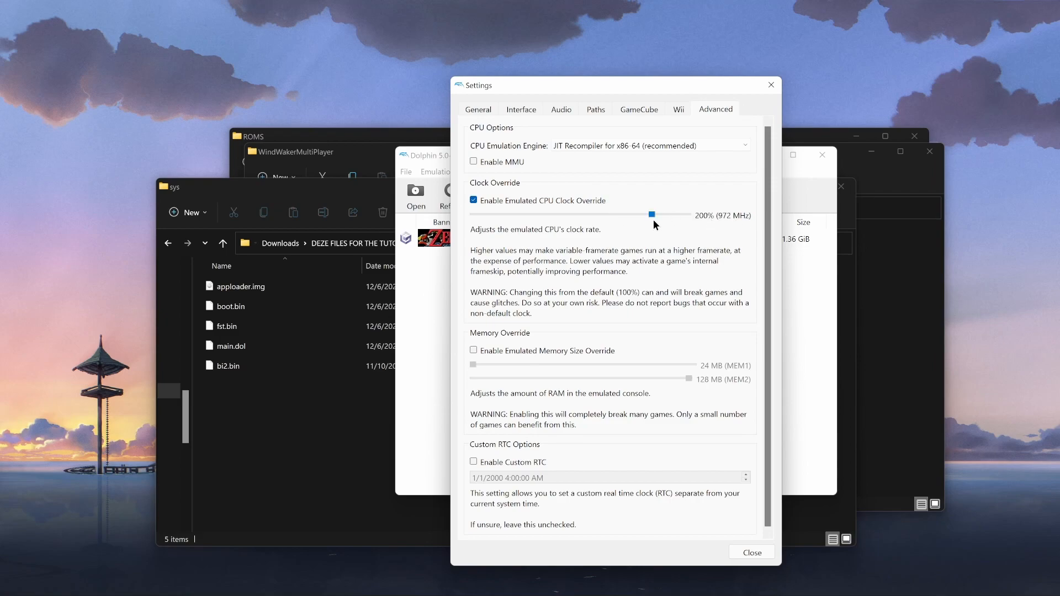
{"action": "mouse_move", "coordinate": [485, 352]}
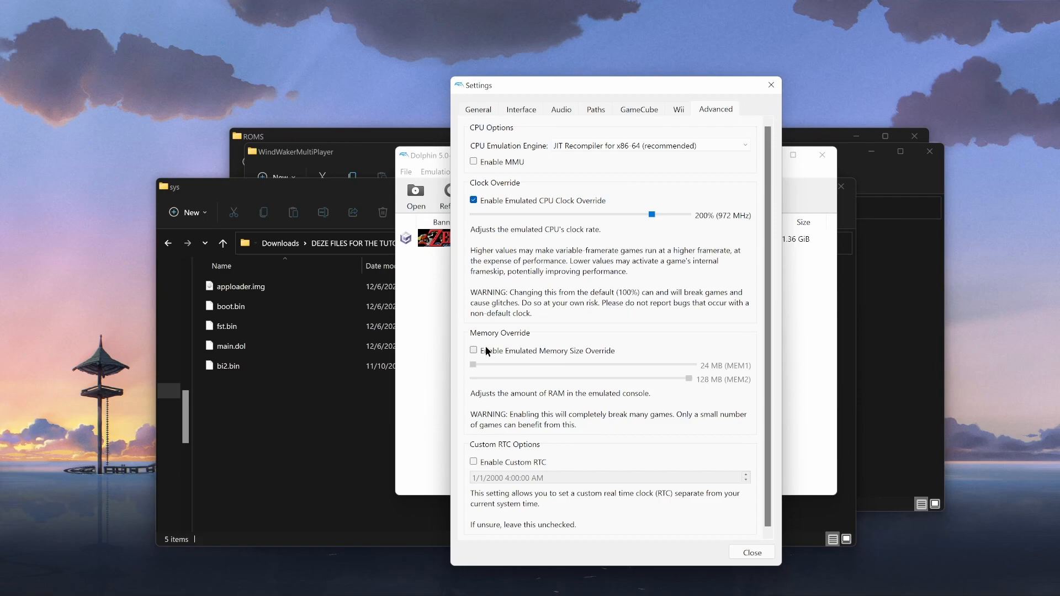
{"action": "mouse_move", "coordinate": [484, 344]}
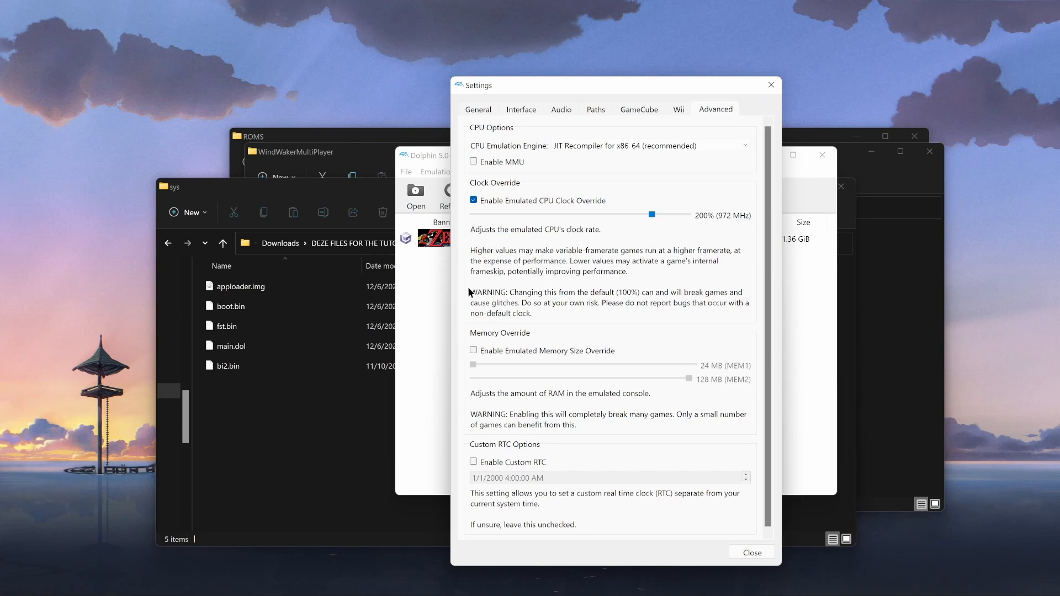
{"action": "left_click", "coordinate": [474, 350]}
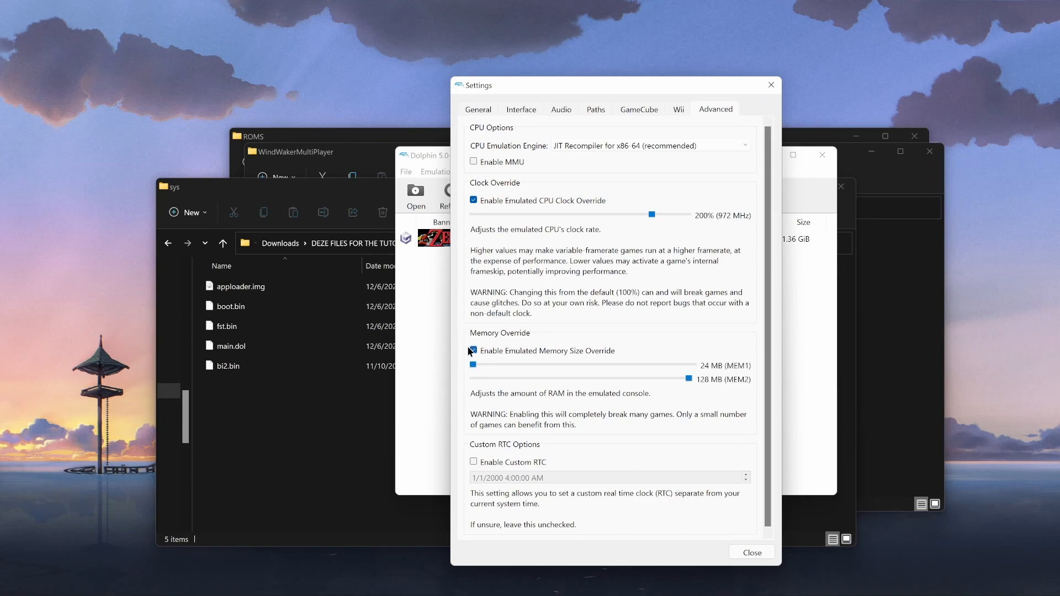
{"action": "left_click", "coordinate": [473, 350]}
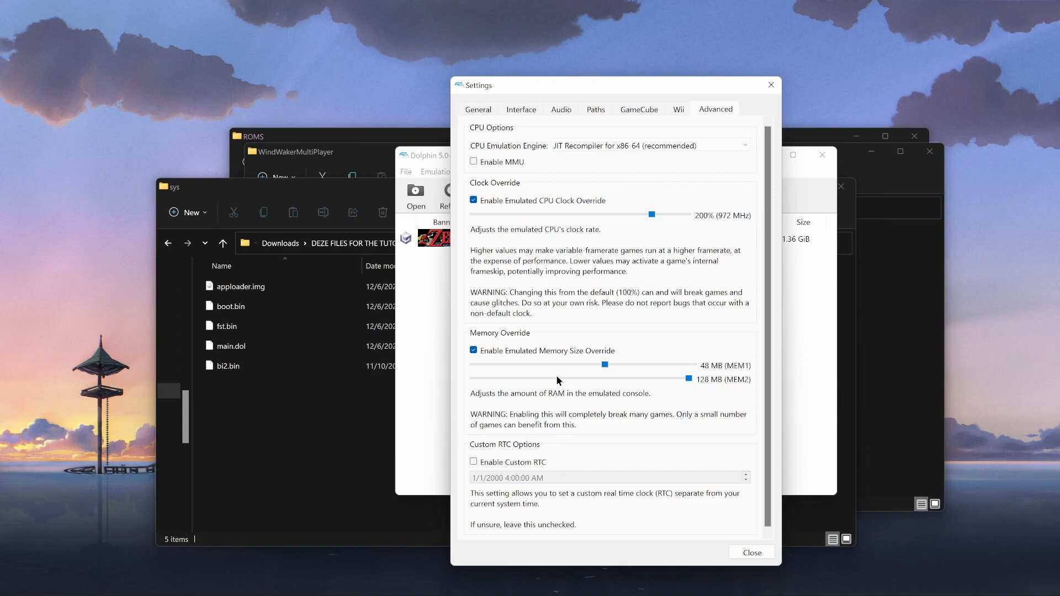
{"action": "mouse_move", "coordinate": [691, 391]}
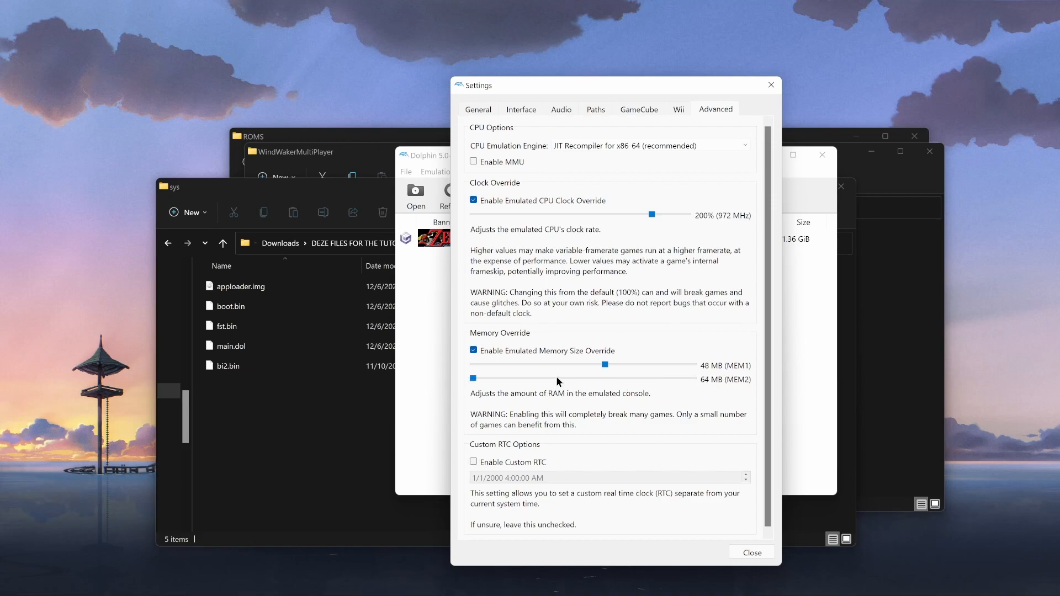
{"action": "mouse_move", "coordinate": [751, 552]}
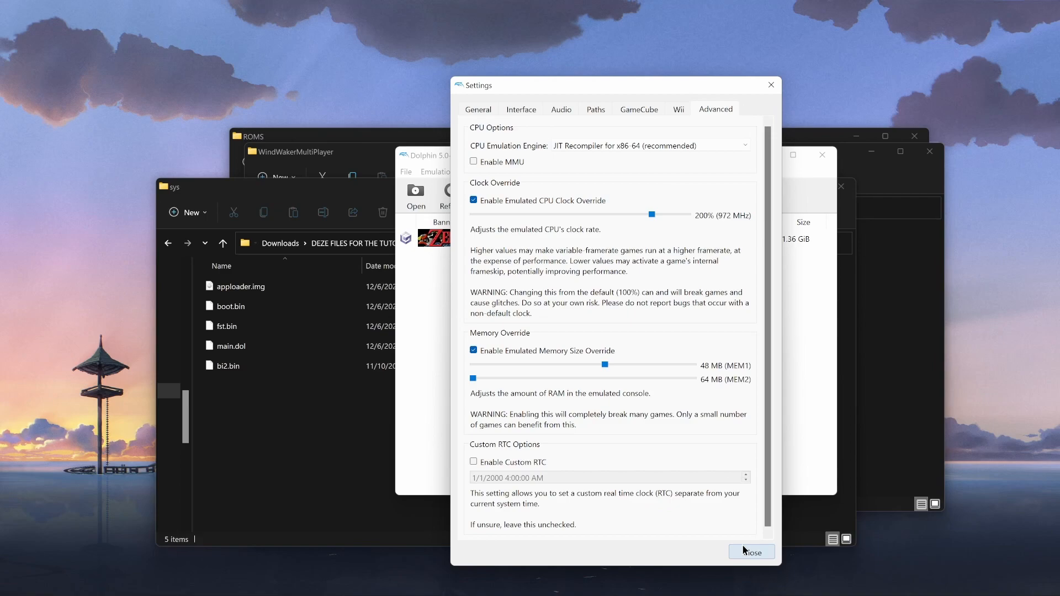
{"action": "mouse_move", "coordinate": [744, 367]}
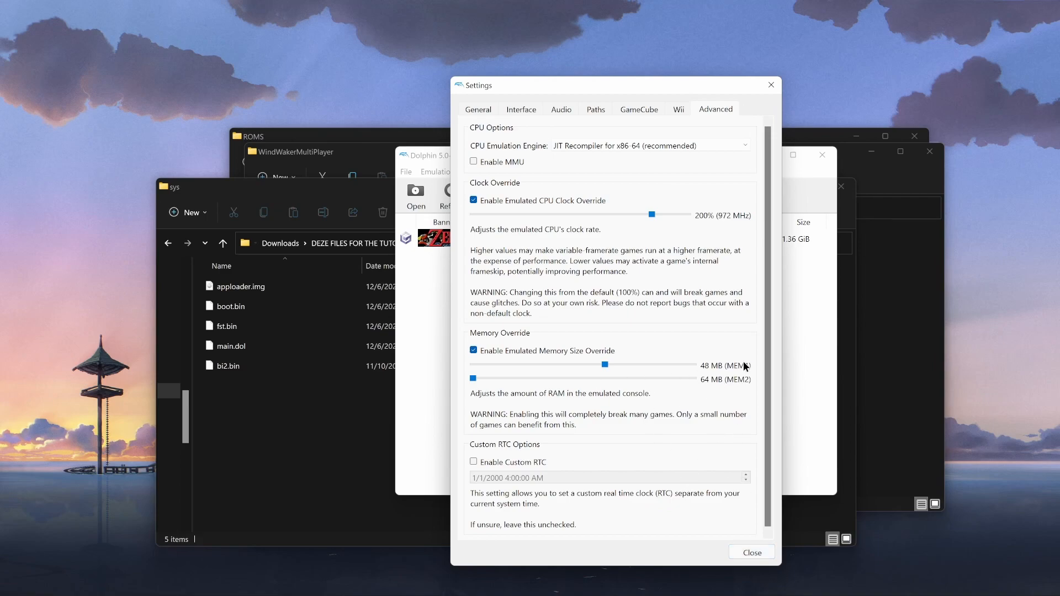
{"action": "mouse_move", "coordinate": [622, 256]}
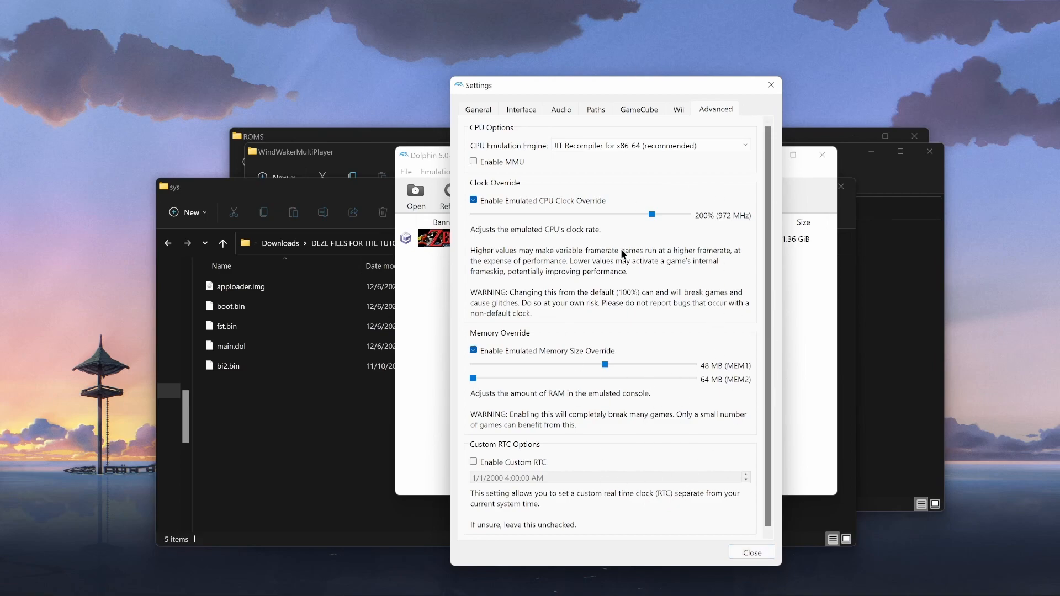
{"action": "mouse_move", "coordinate": [551, 213]}
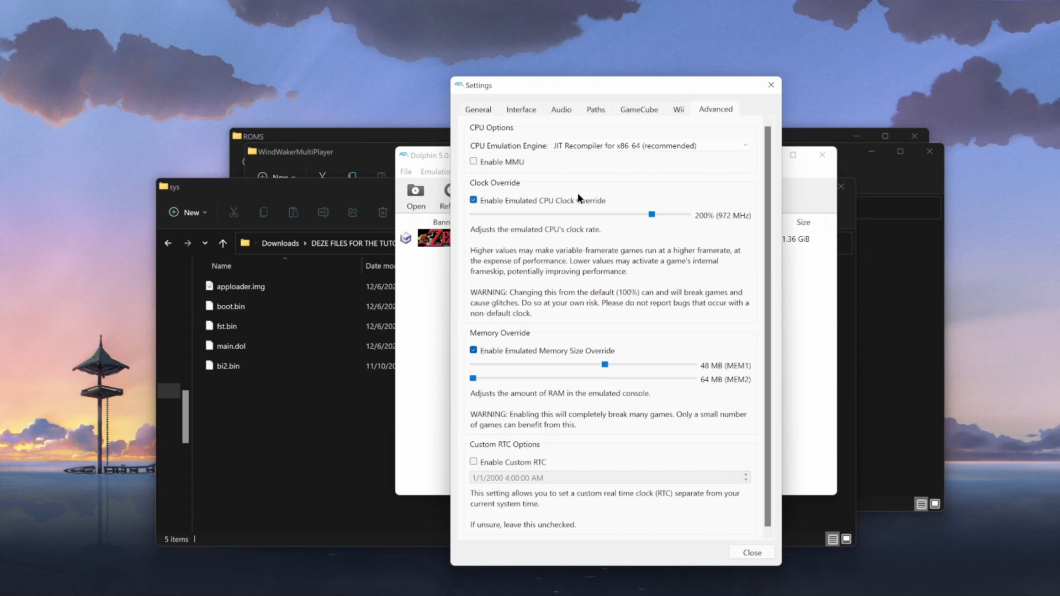
{"action": "mouse_move", "coordinate": [671, 419]}
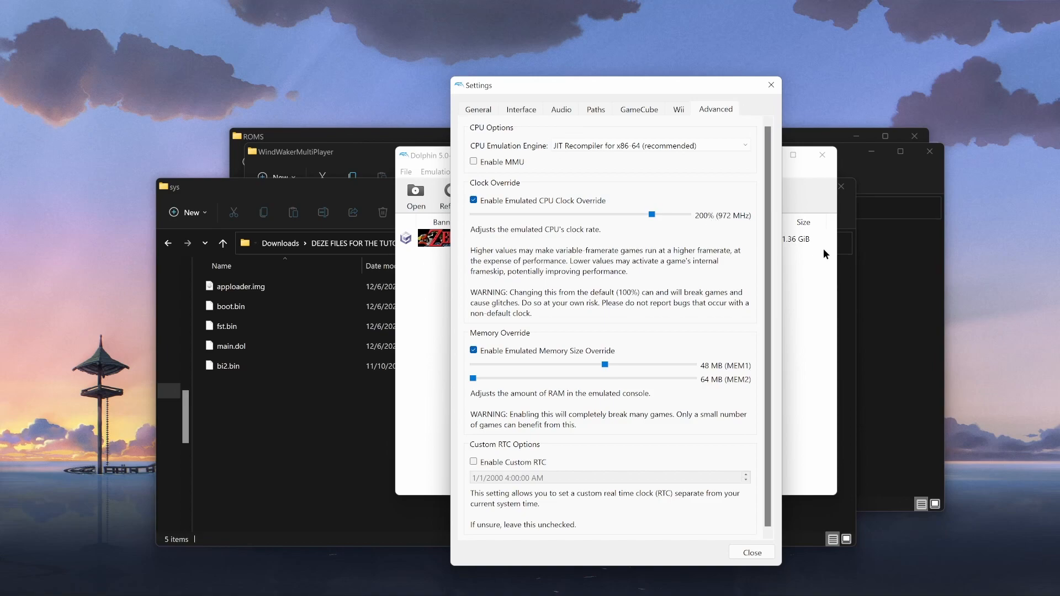
{"action": "left_click", "coordinate": [751, 551]}
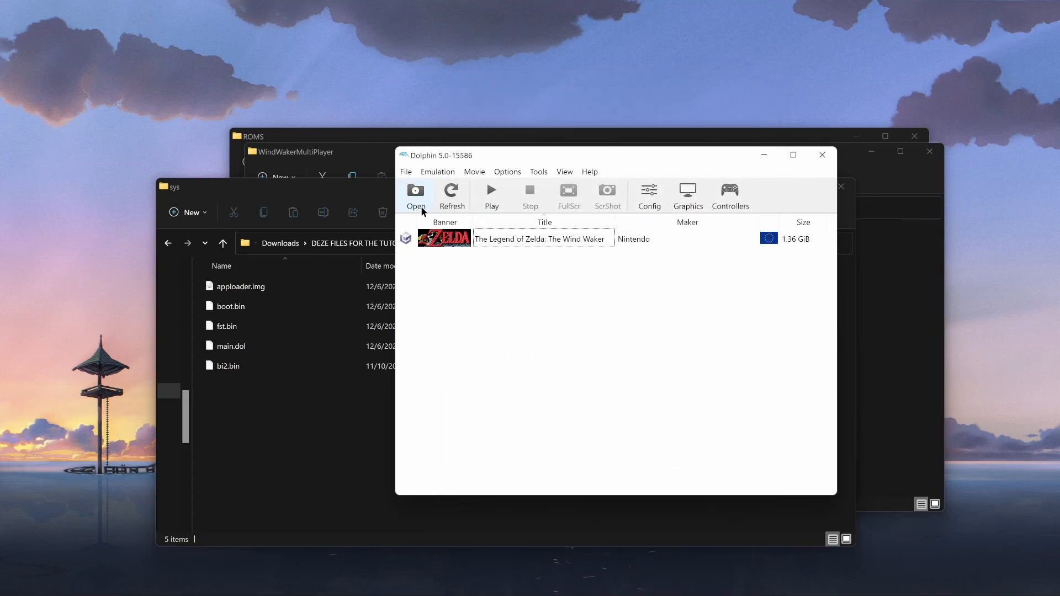
Boot the patched main.dol from ROMS > WW EXT > sys.
{"action": "left_click", "coordinate": [541, 238]}
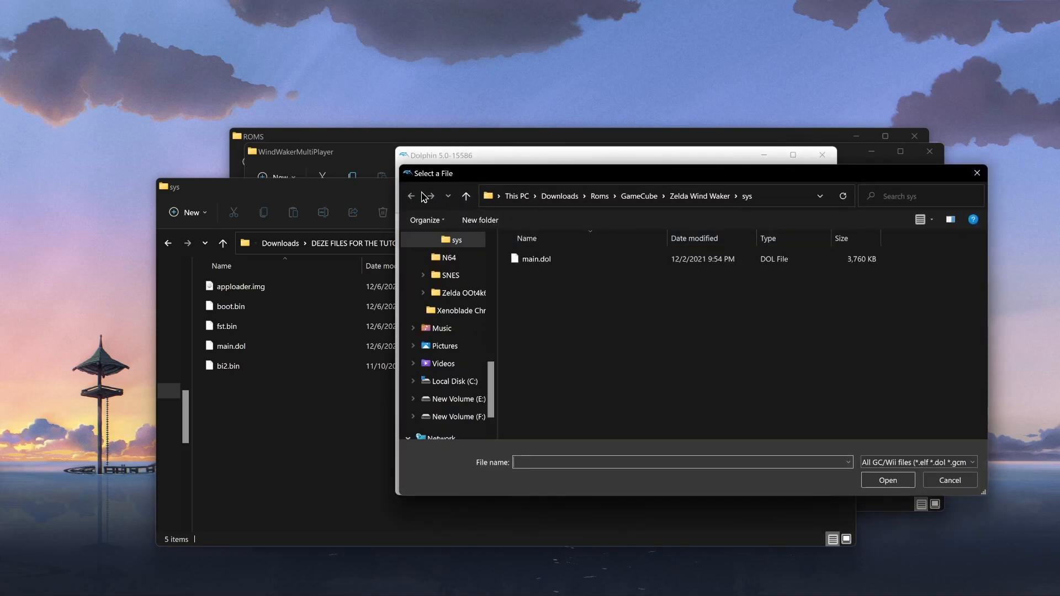
{"action": "mouse_move", "coordinate": [507, 214]}
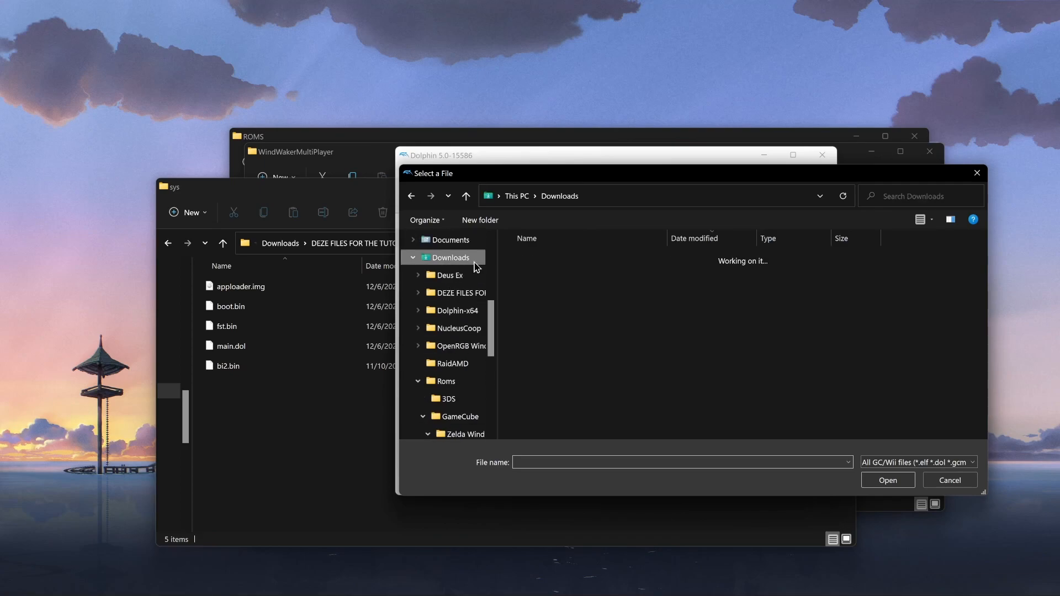
{"action": "double_click", "coordinate": [459, 292]}
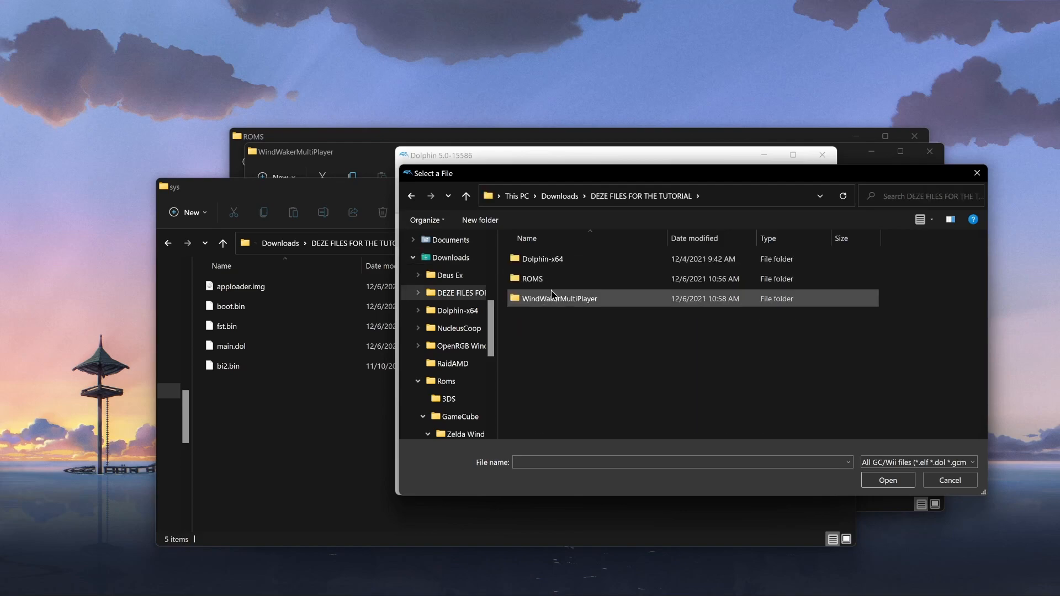
{"action": "double_click", "coordinate": [530, 277]}
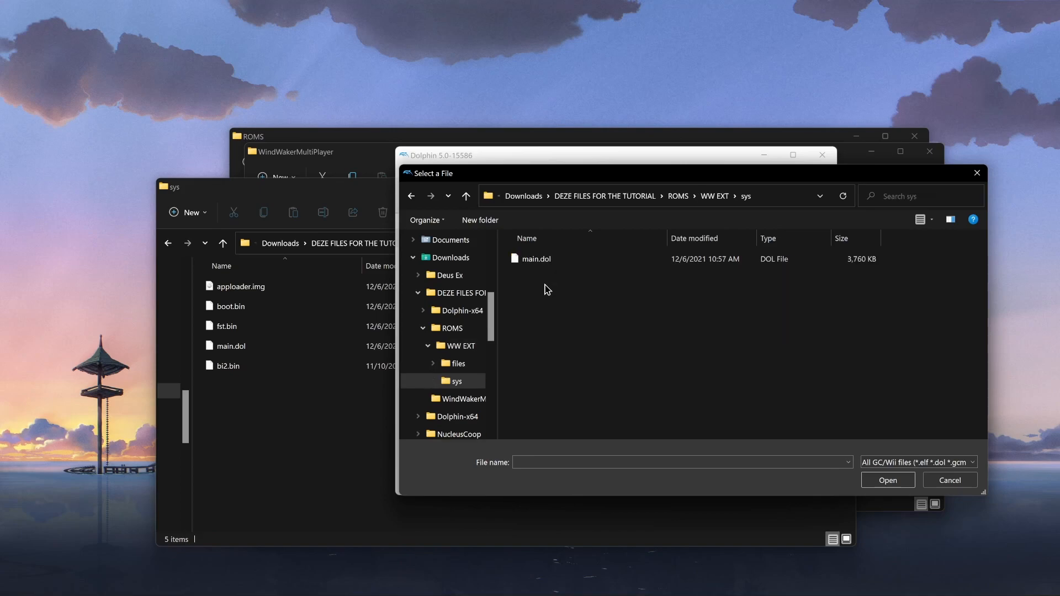
{"action": "left_click", "coordinate": [536, 258]}
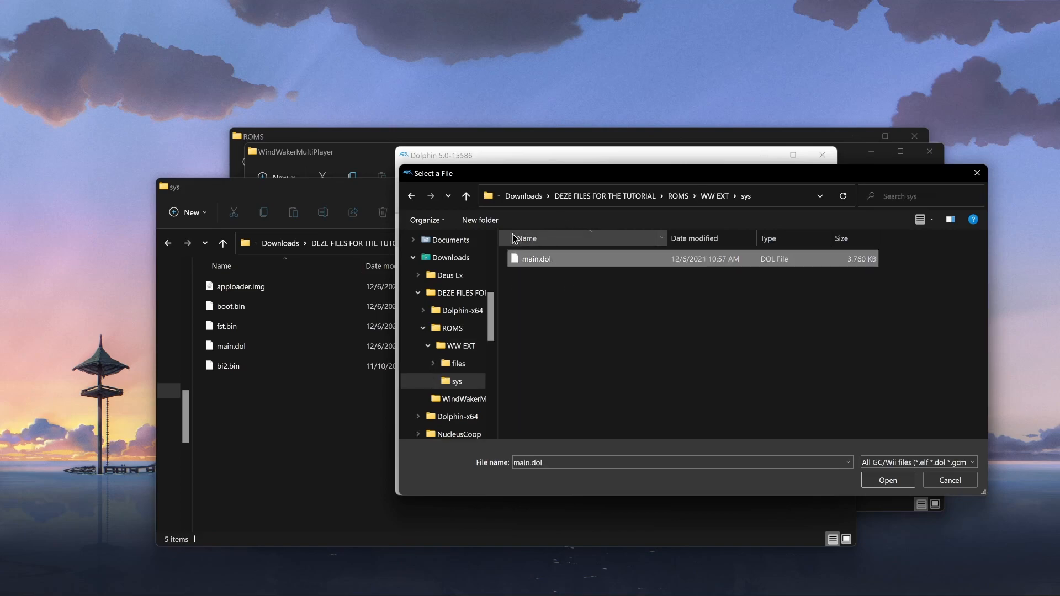
{"action": "mouse_move", "coordinate": [798, 458]}
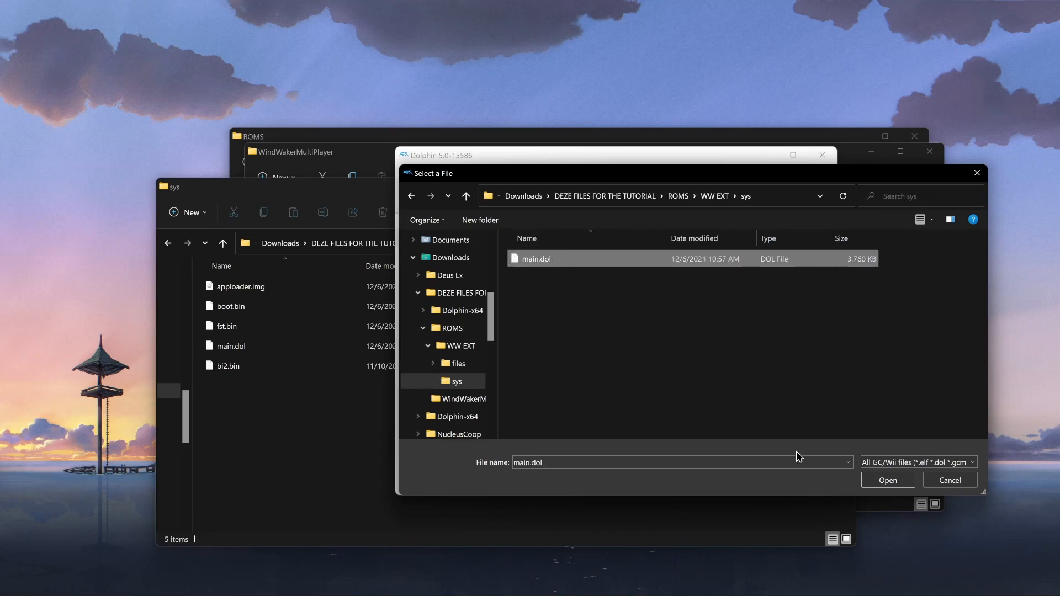
{"action": "left_click", "coordinate": [887, 480]}
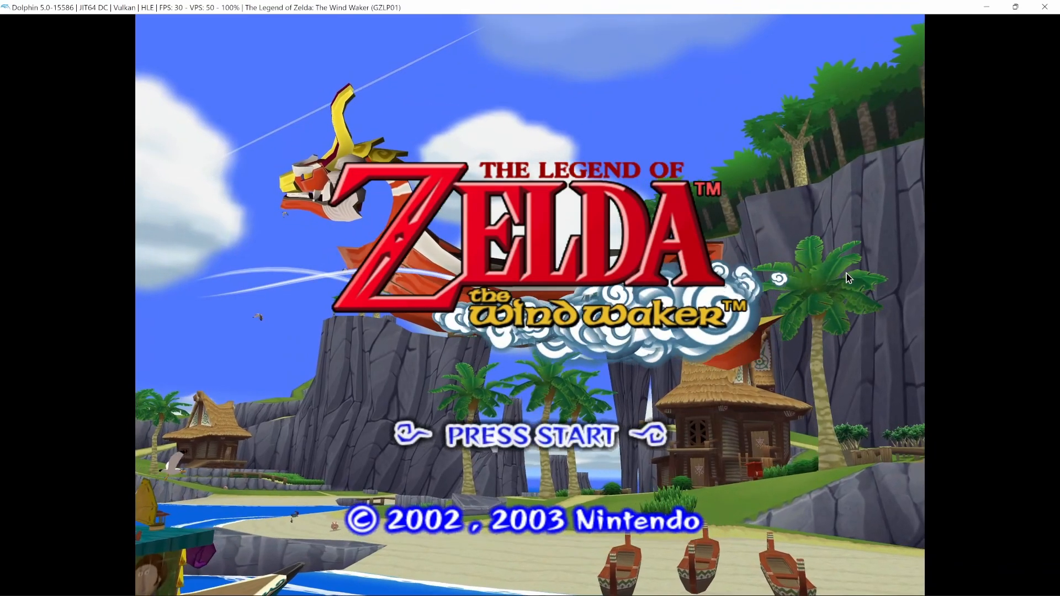
Pass the Wind Waker title screen and start the Quest Log1 save in four-player split-screen.
{"action": "key", "text": "Return"}
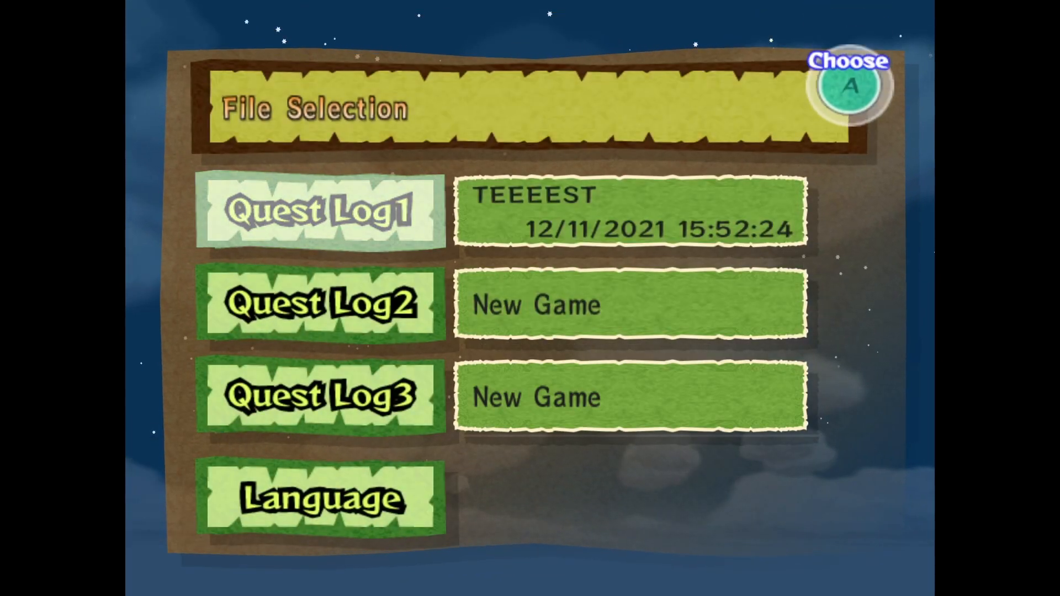
{"action": "left_click", "coordinate": [322, 211]}
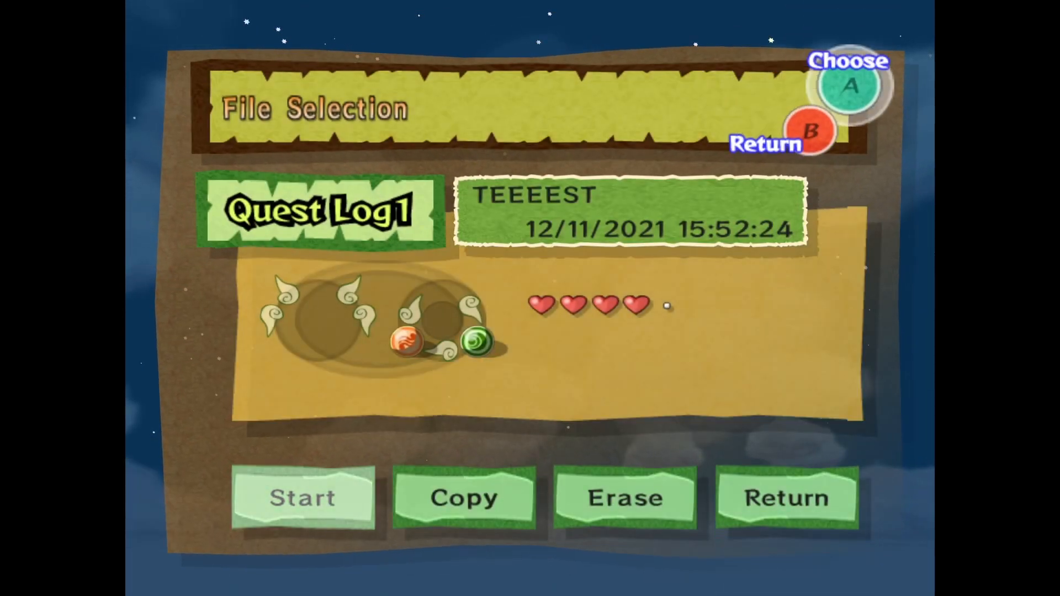
{"action": "left_click", "coordinate": [301, 498]}
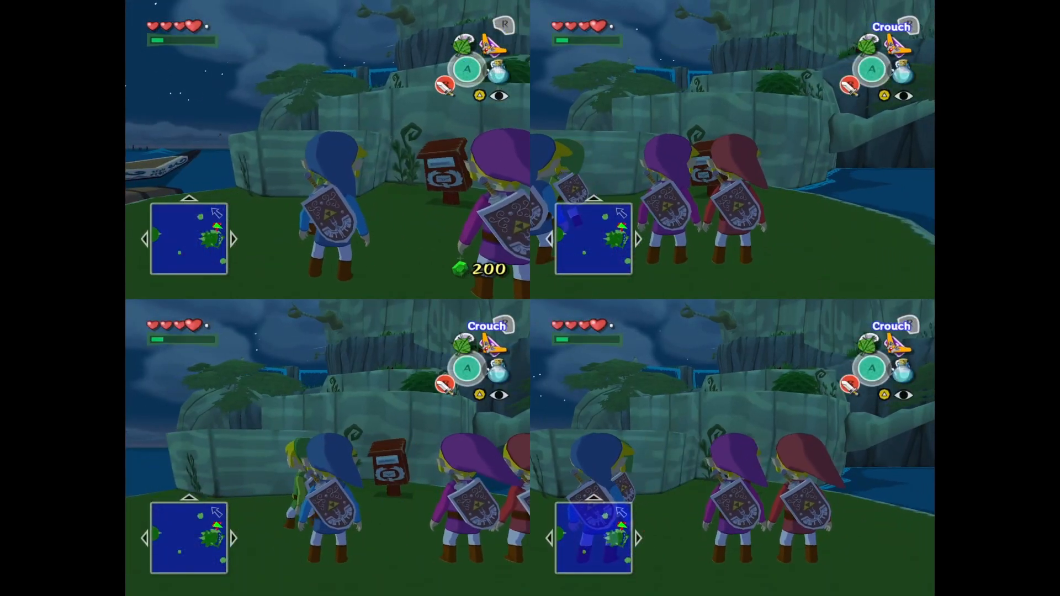